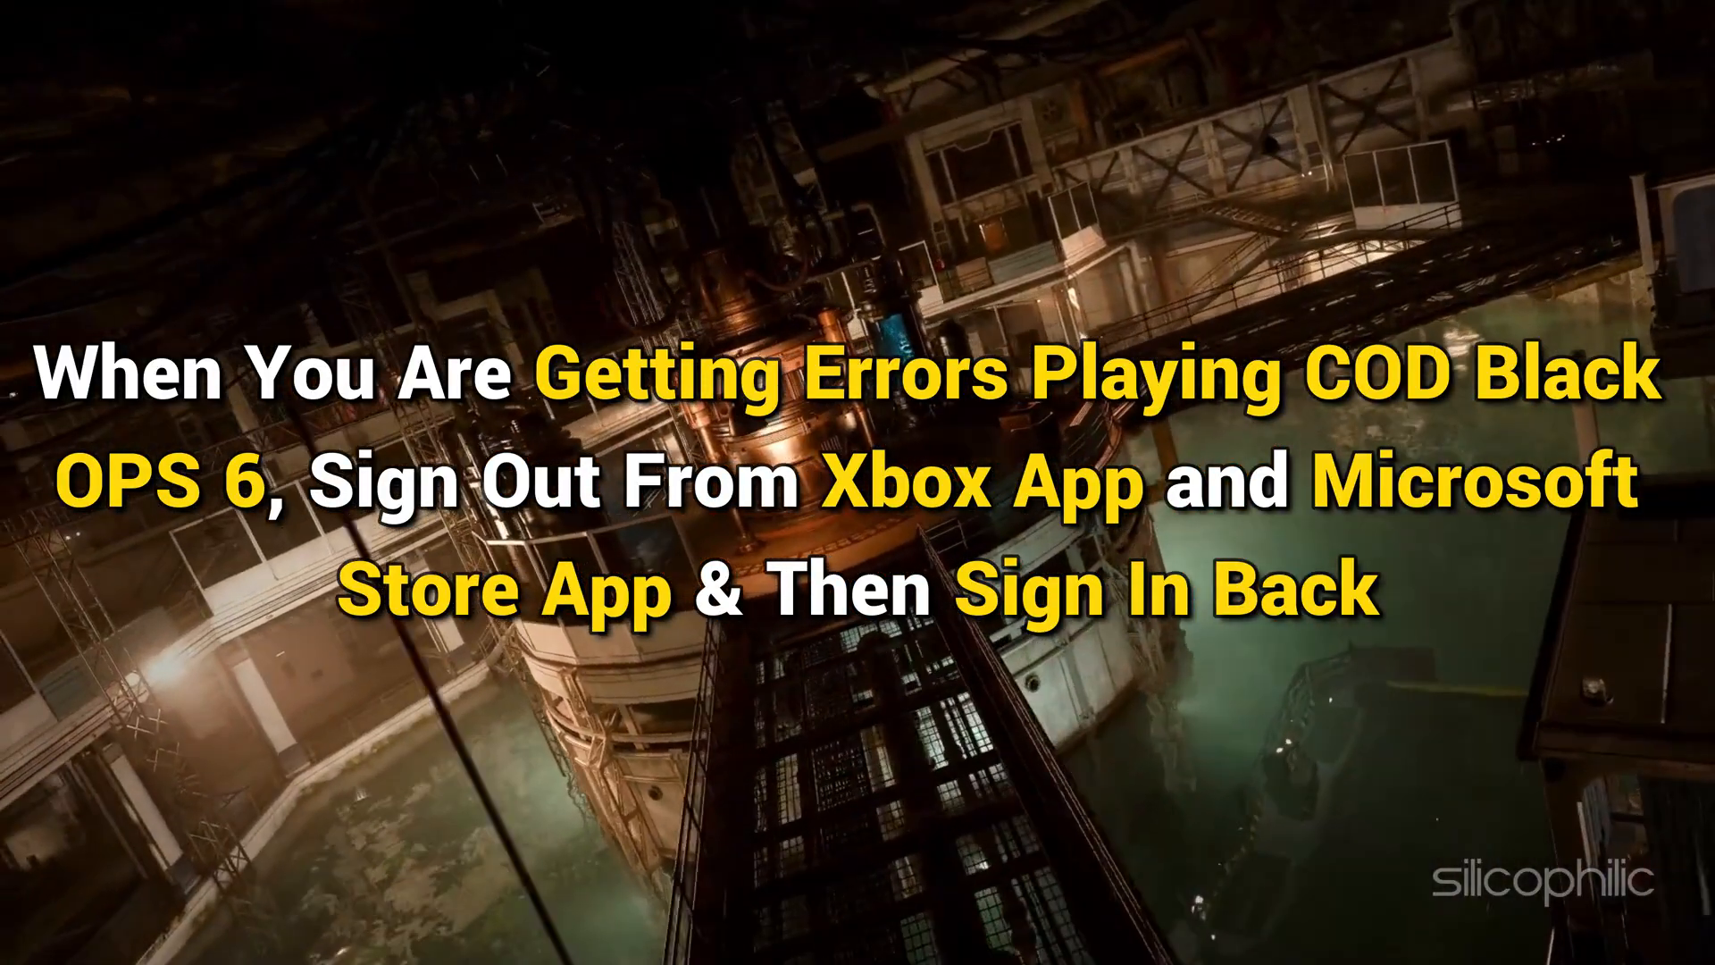
Sign out of the current account in Microsoft Store via the profile menu
{"action": "left_click", "coordinate": [394, 935]}
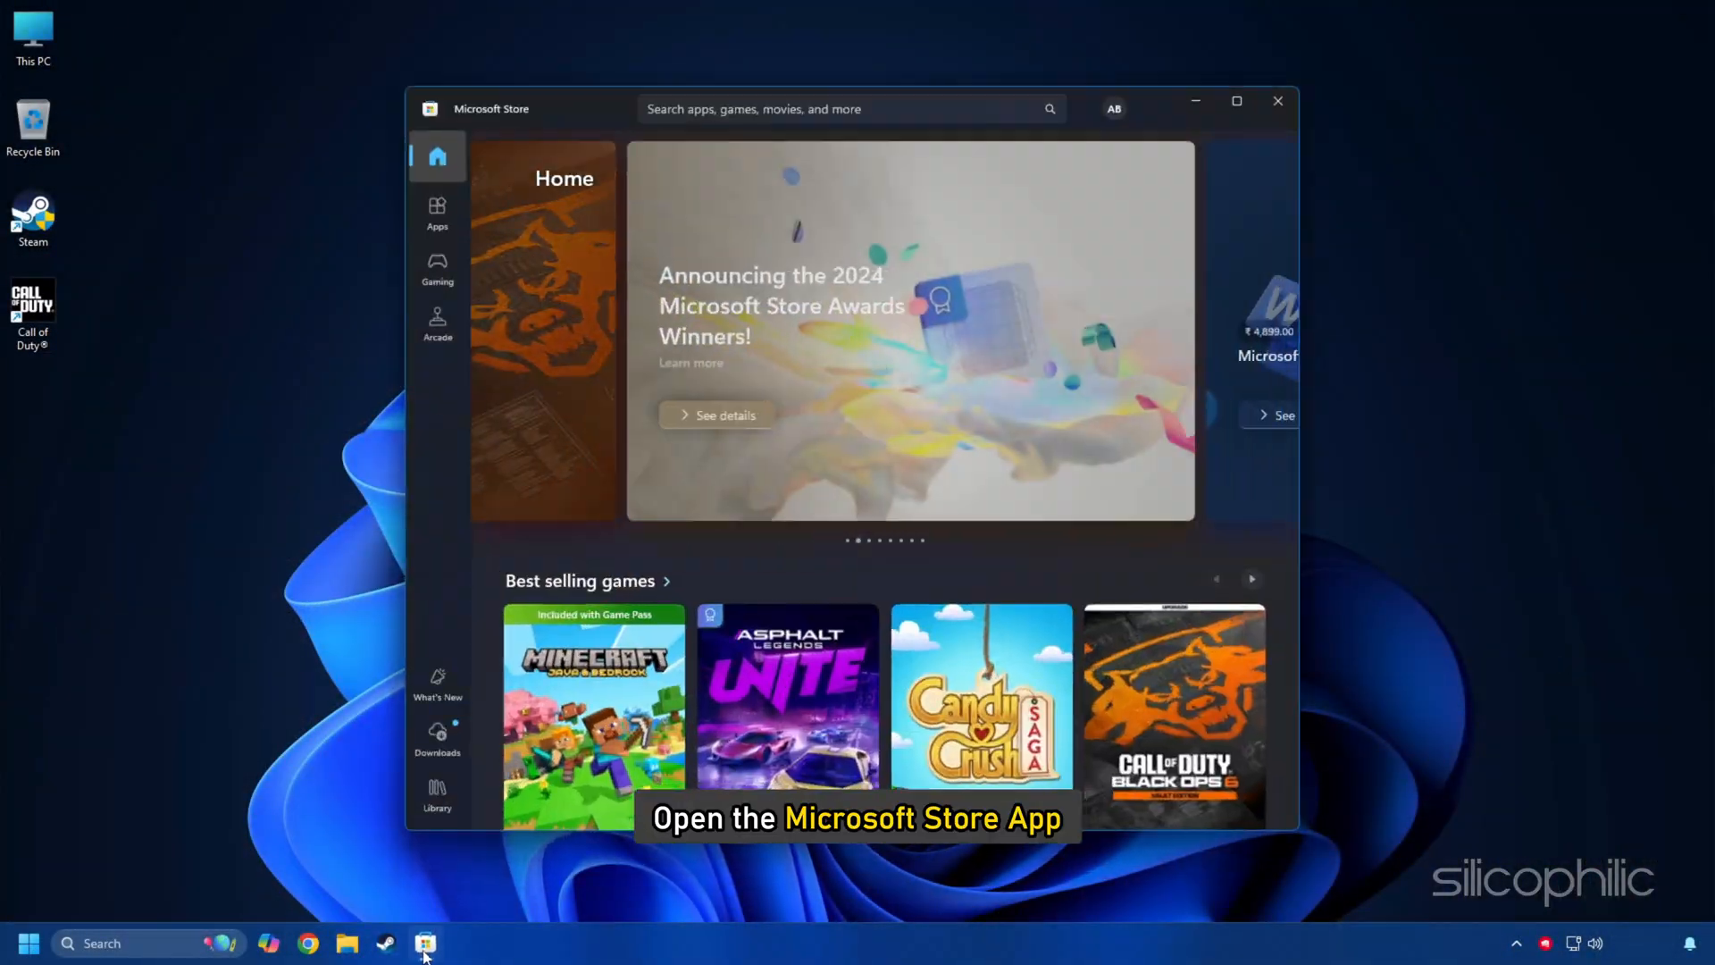
{"action": "left_click", "coordinate": [1113, 107]}
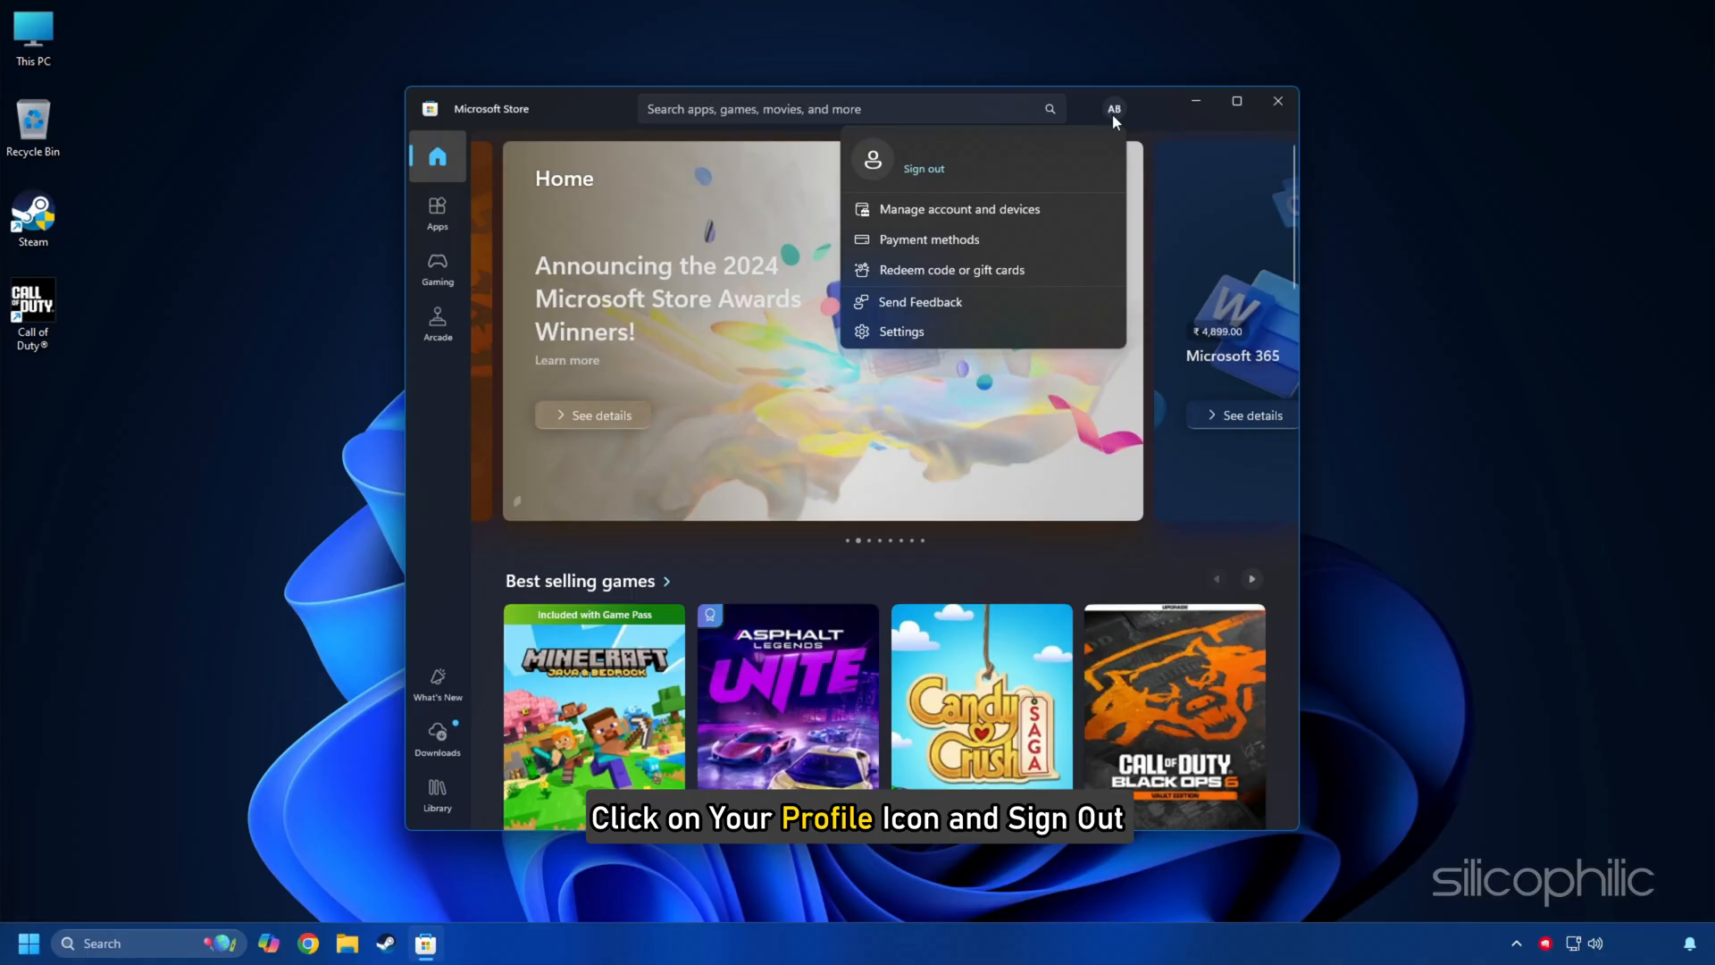
{"action": "left_click", "coordinate": [923, 168]}
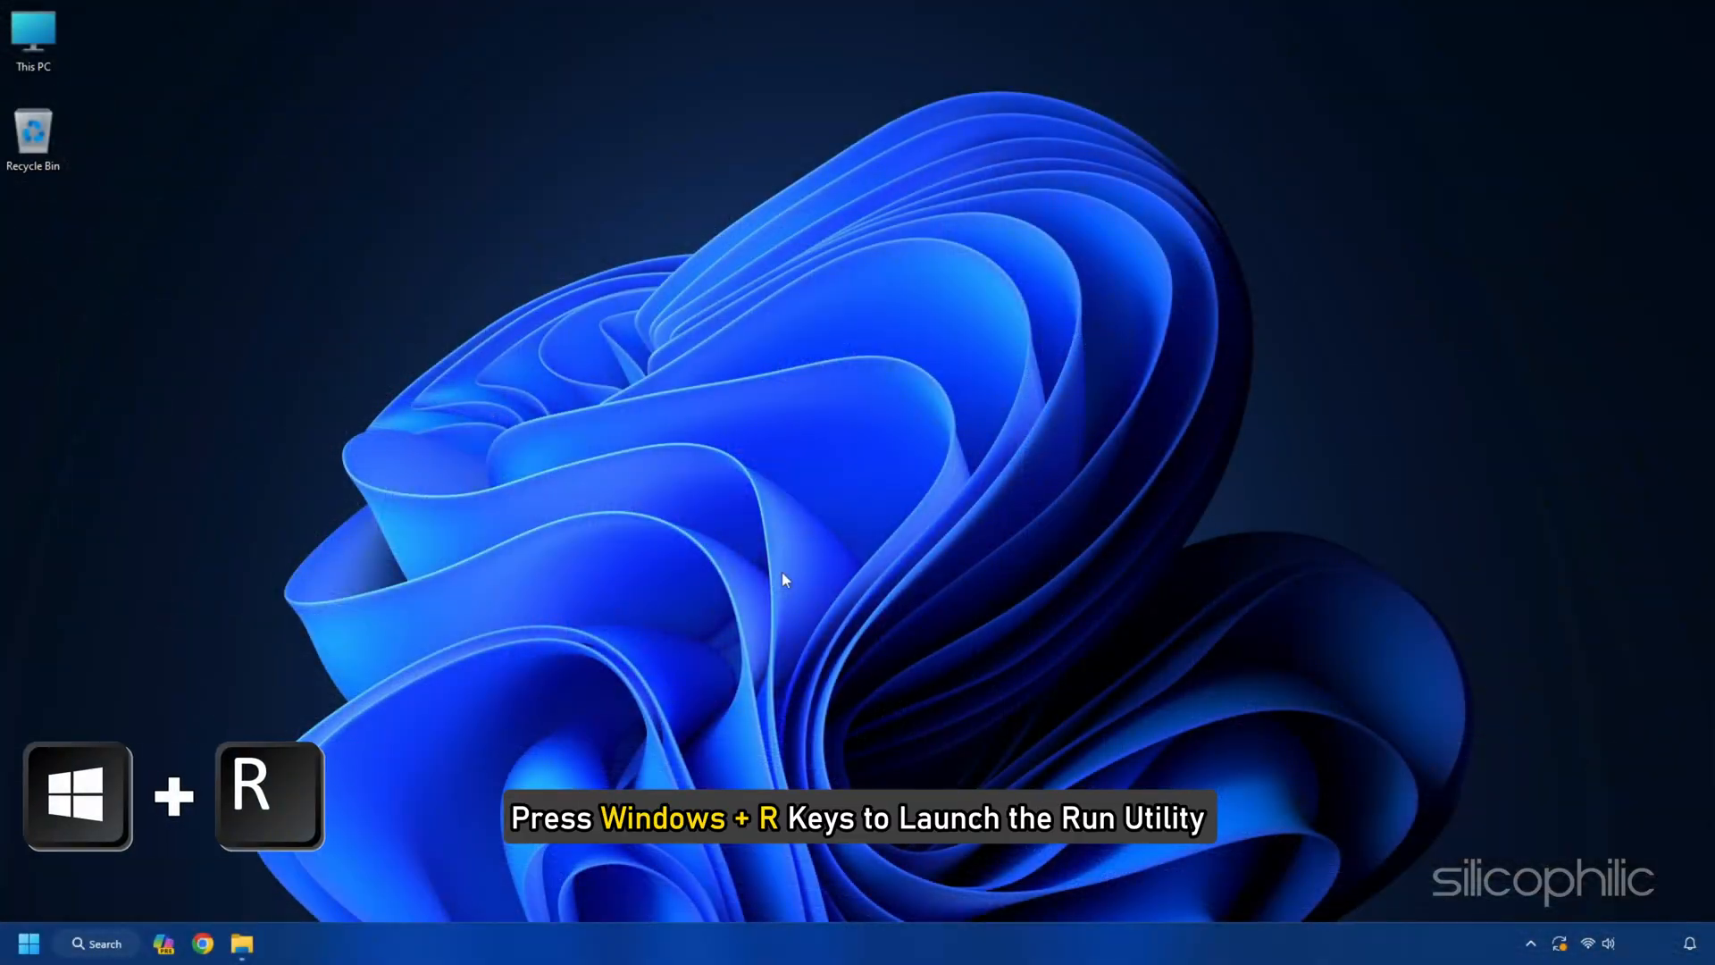
Launch msconfig and use Disable all on the Services tab
{"action": "key", "text": "Win+r"}
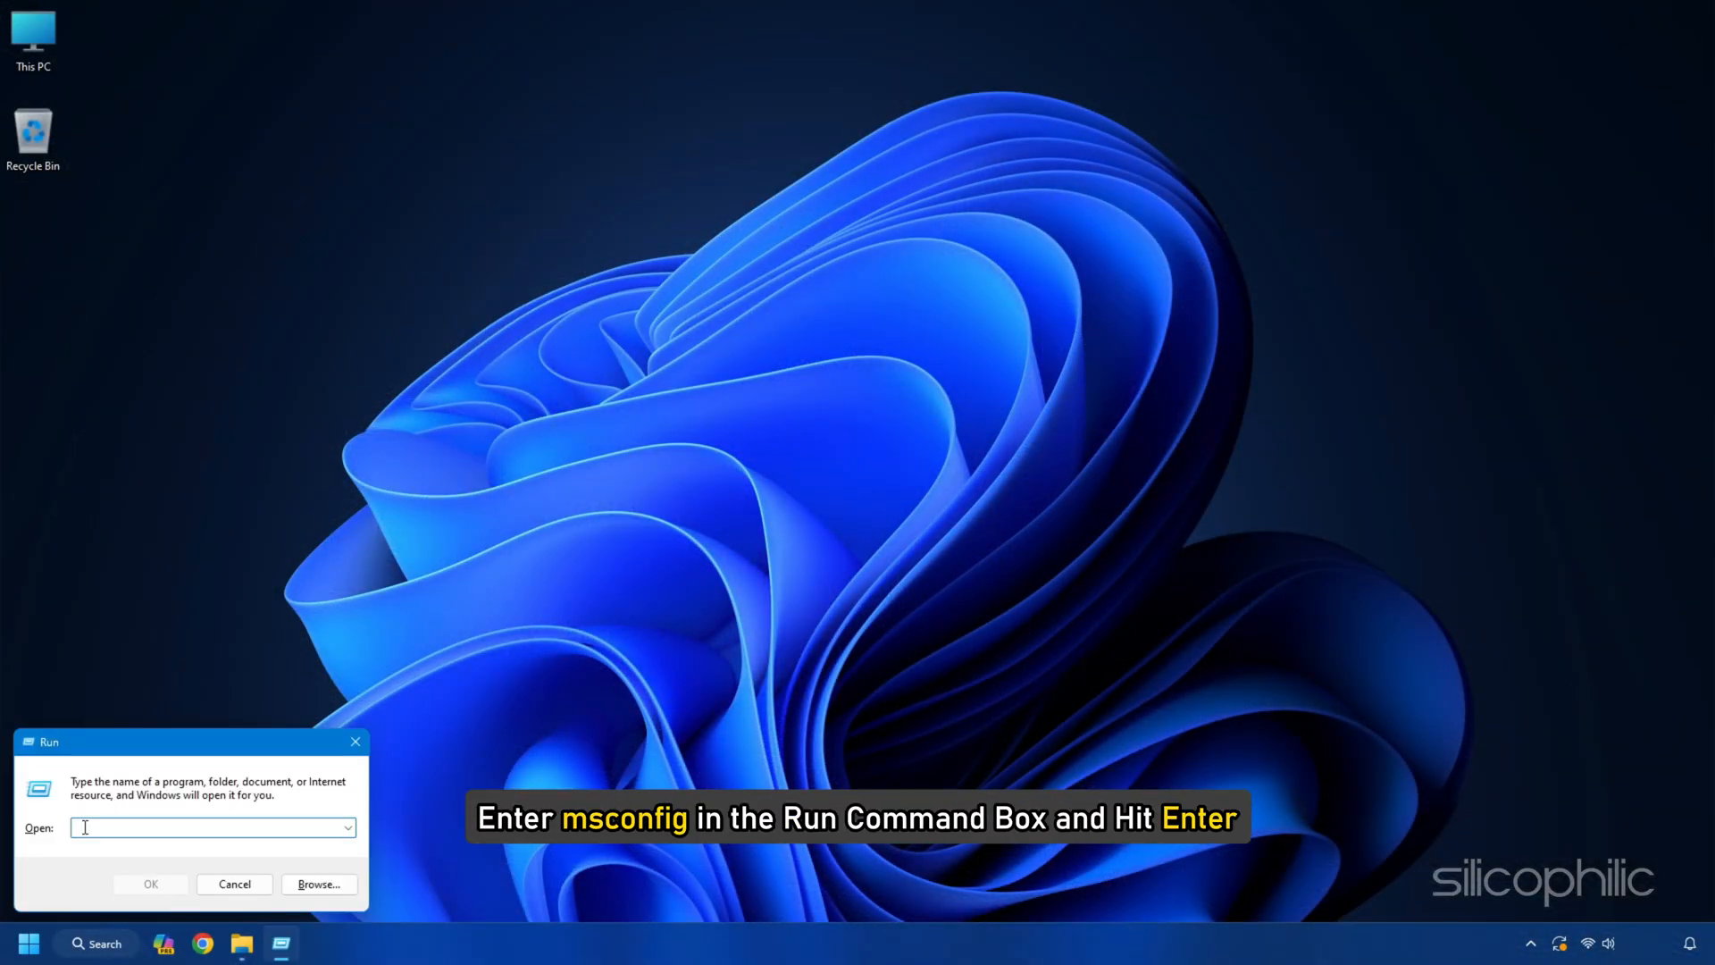
{"action": "type", "text": "msconfig"}
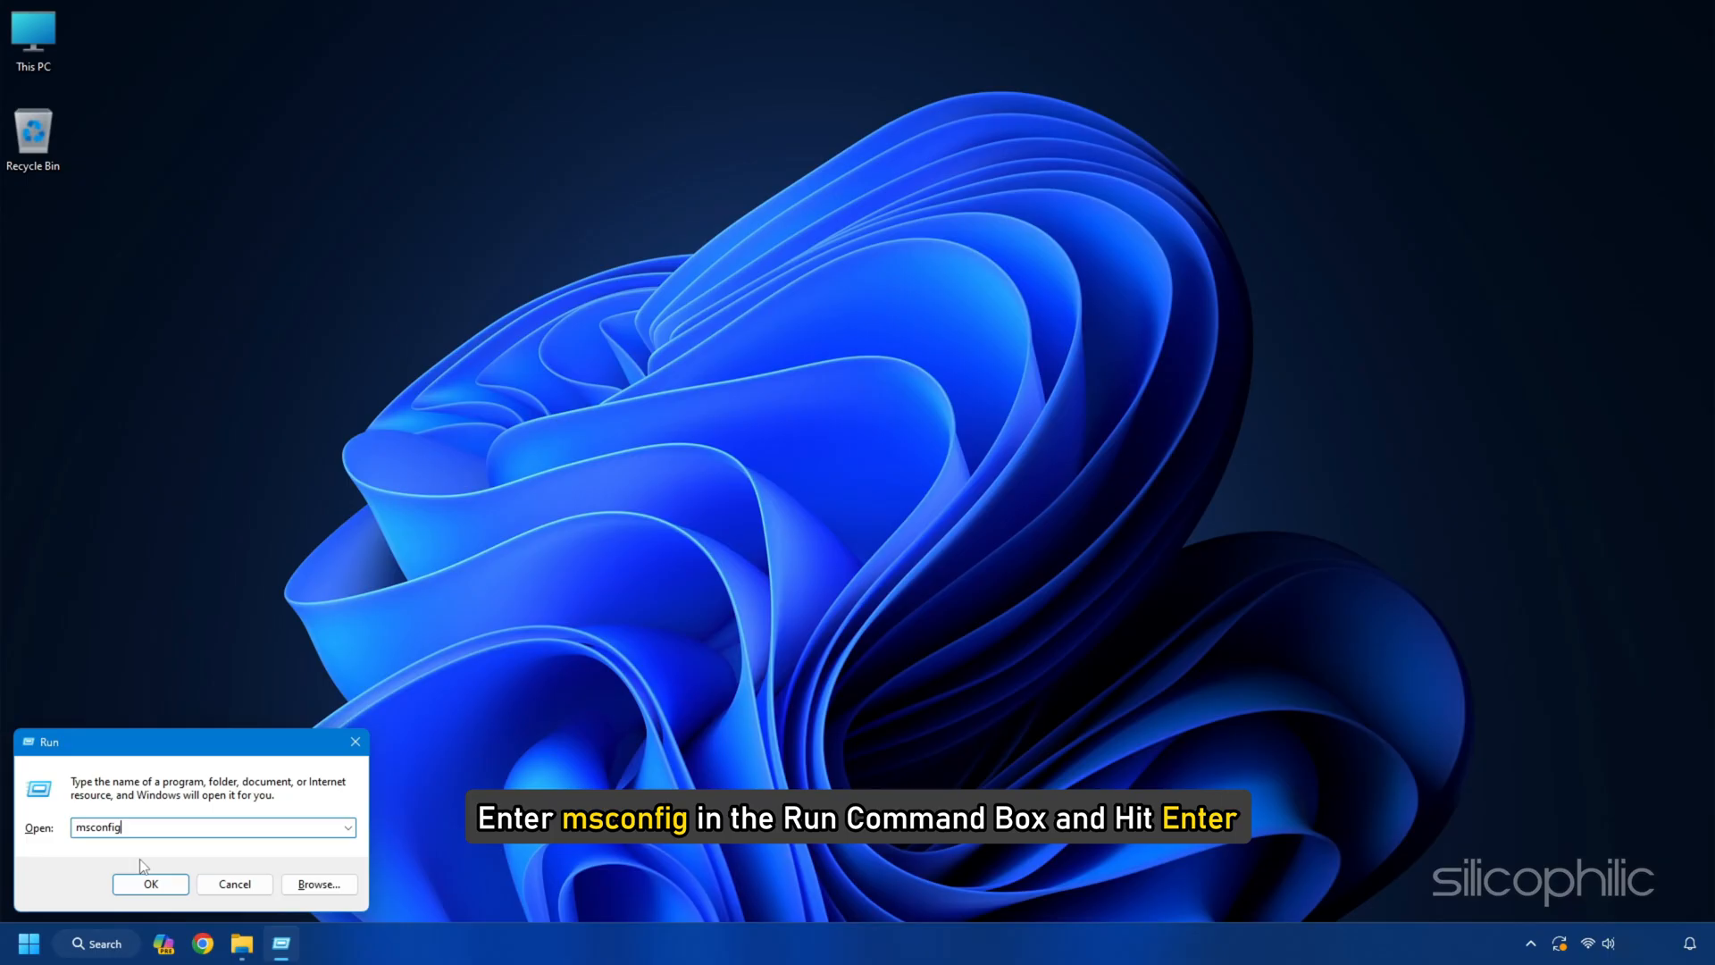
{"action": "key", "text": "Enter"}
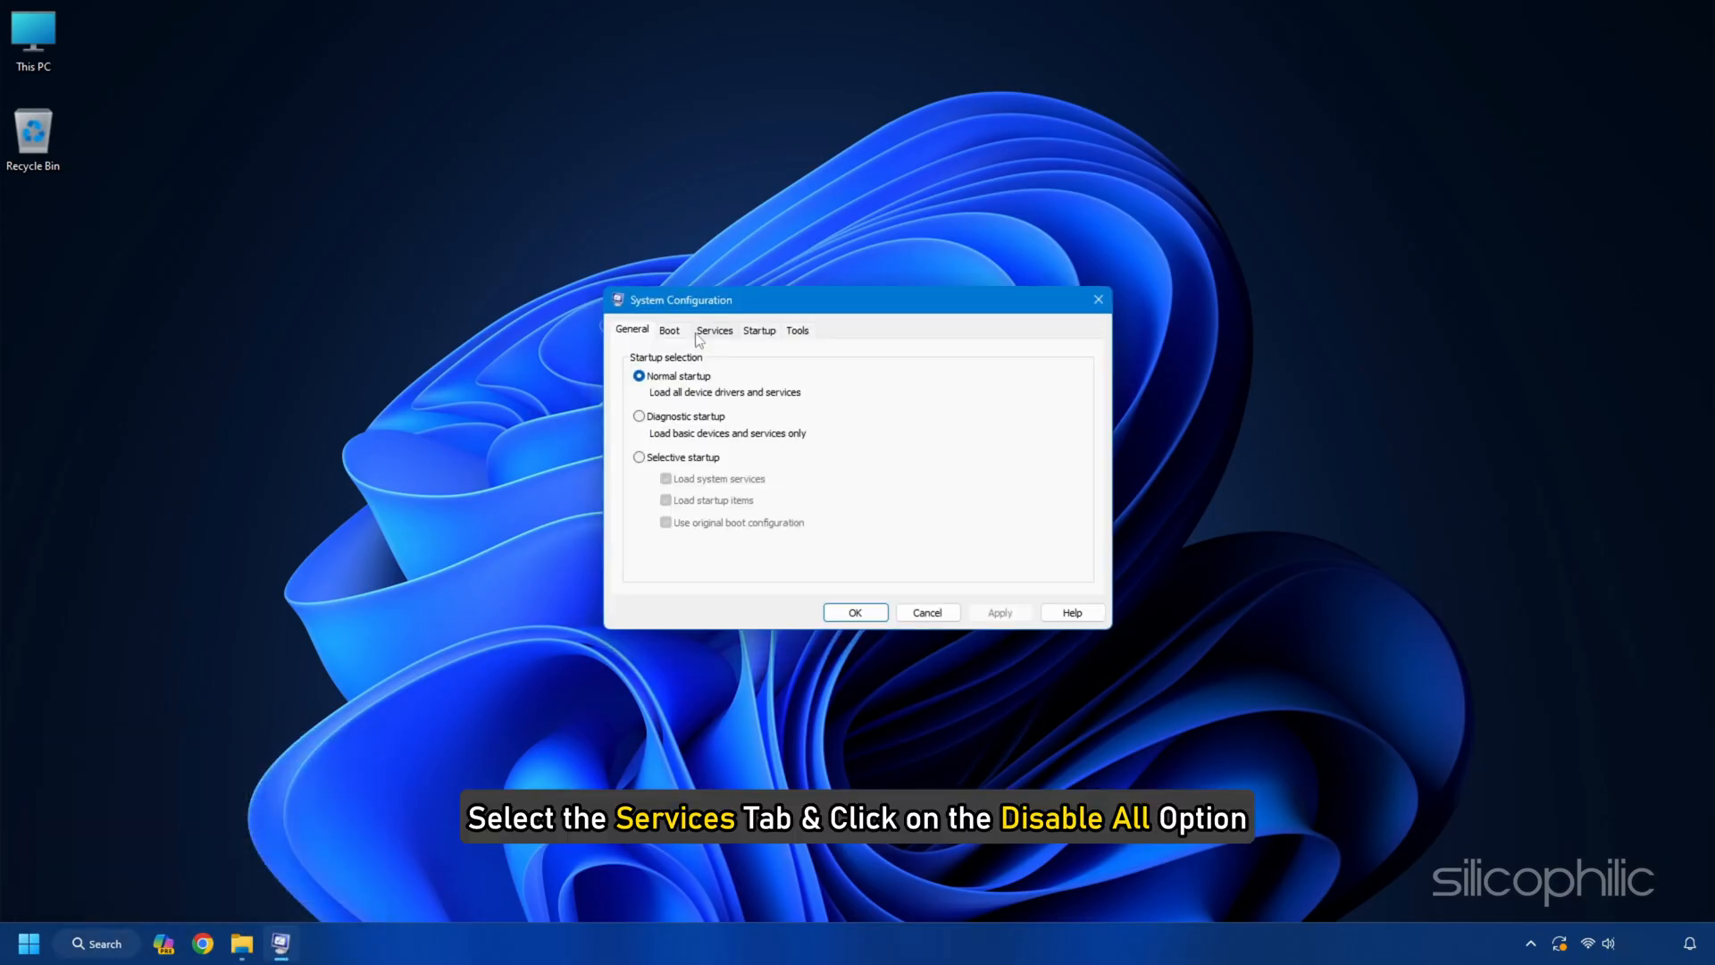
{"action": "left_click", "coordinate": [713, 330]}
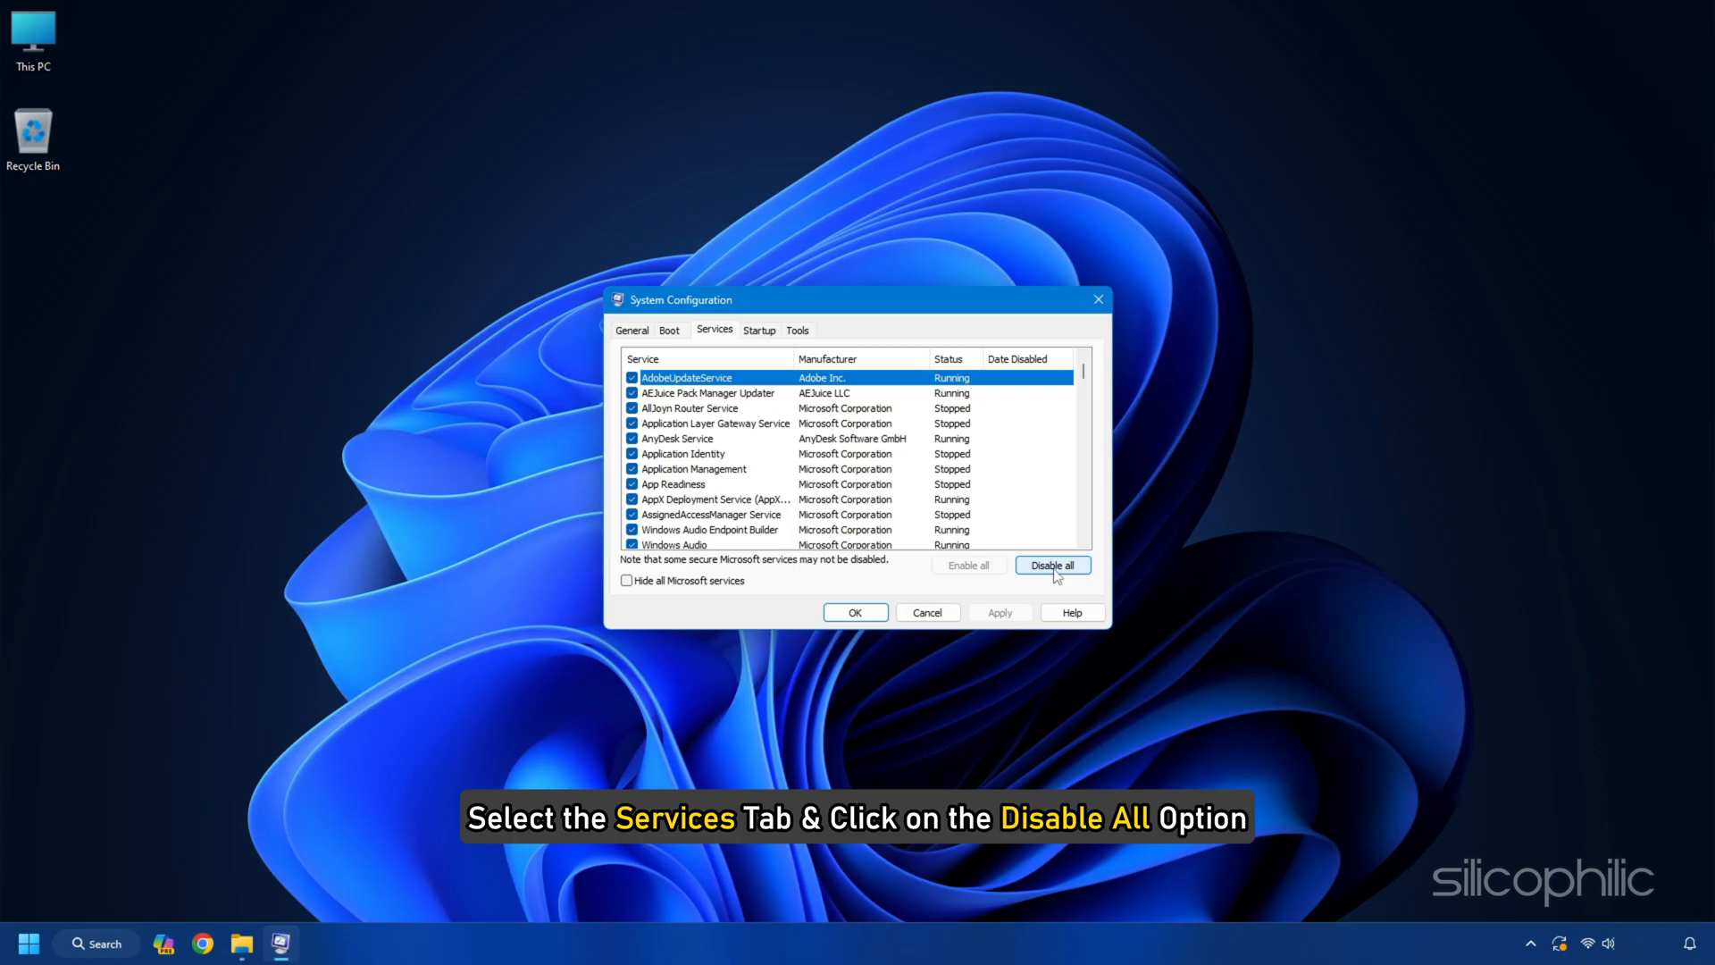
{"action": "left_click", "coordinate": [1052, 565]}
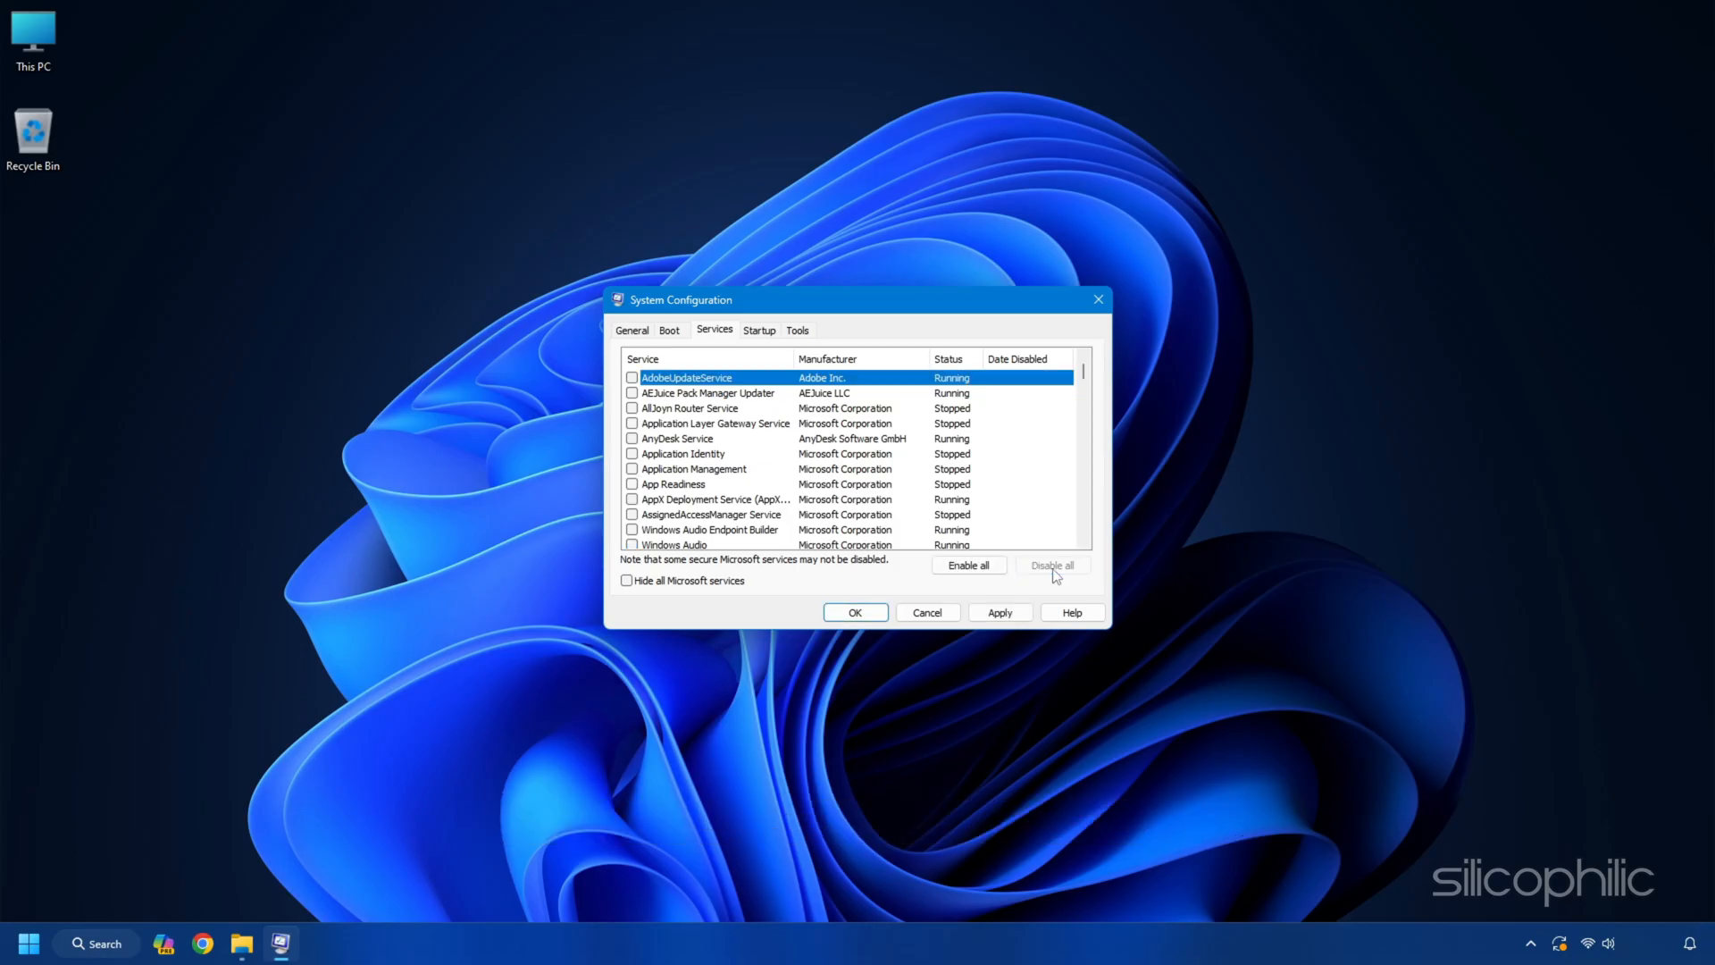
{"action": "mouse_move", "coordinate": [1043, 571]}
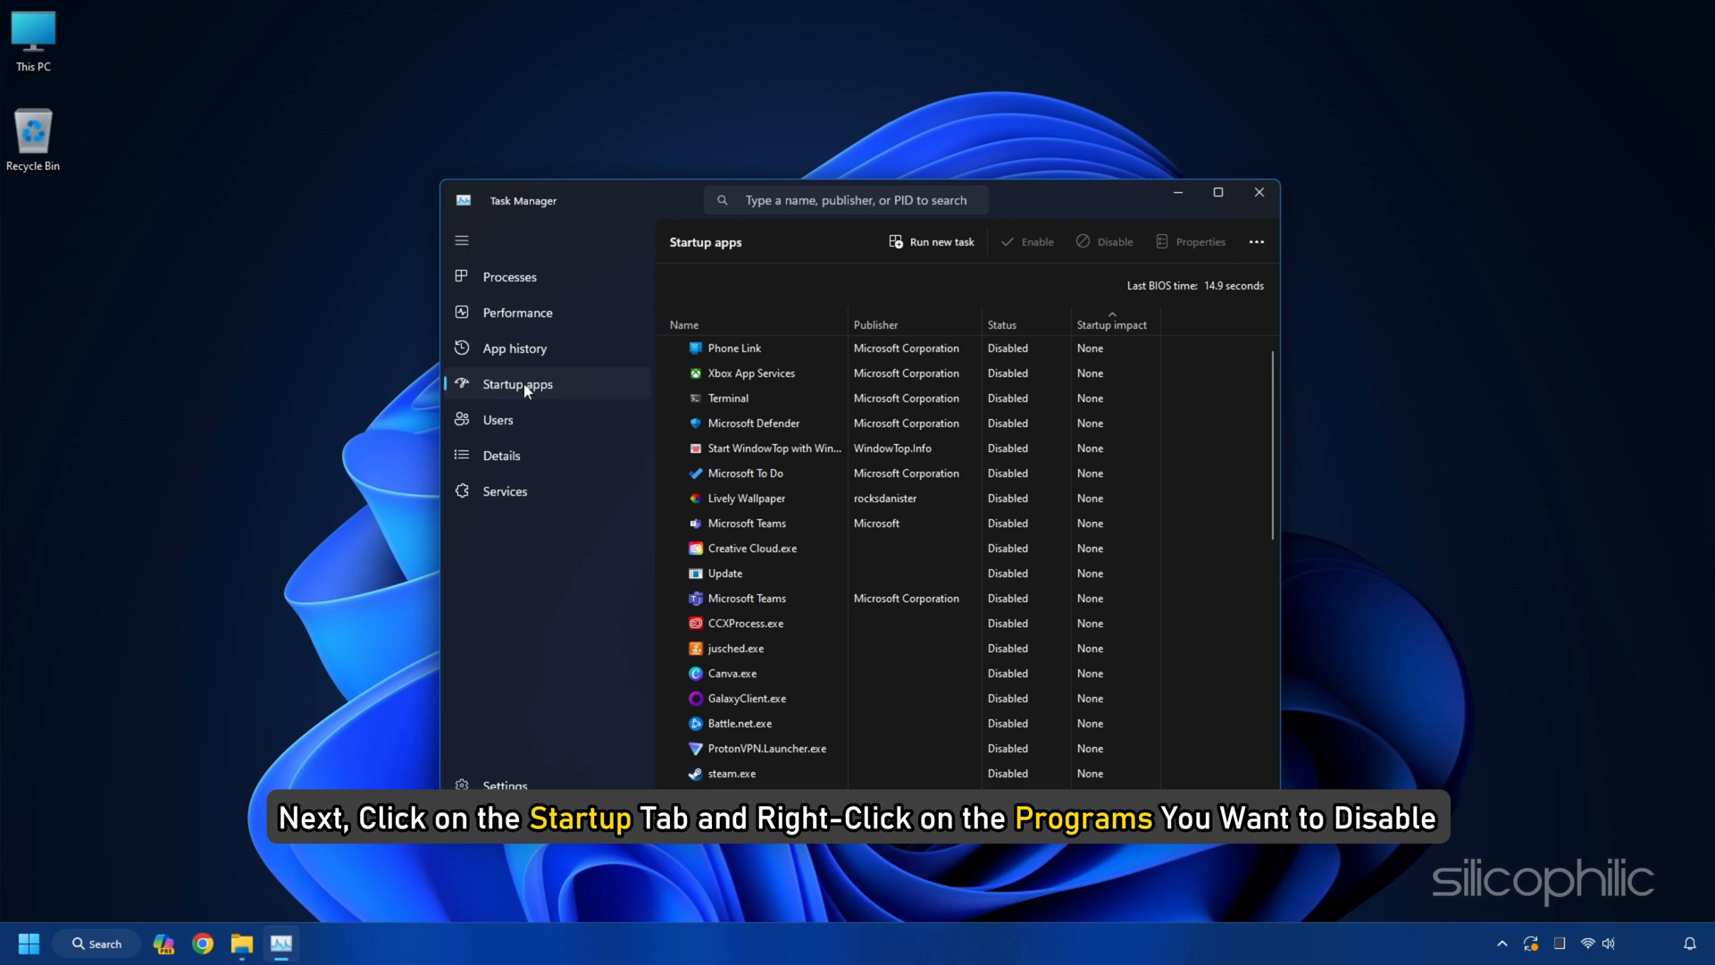
Disable Phone Link in Task Manager's Startup apps
{"action": "right_click", "coordinate": [733, 347]}
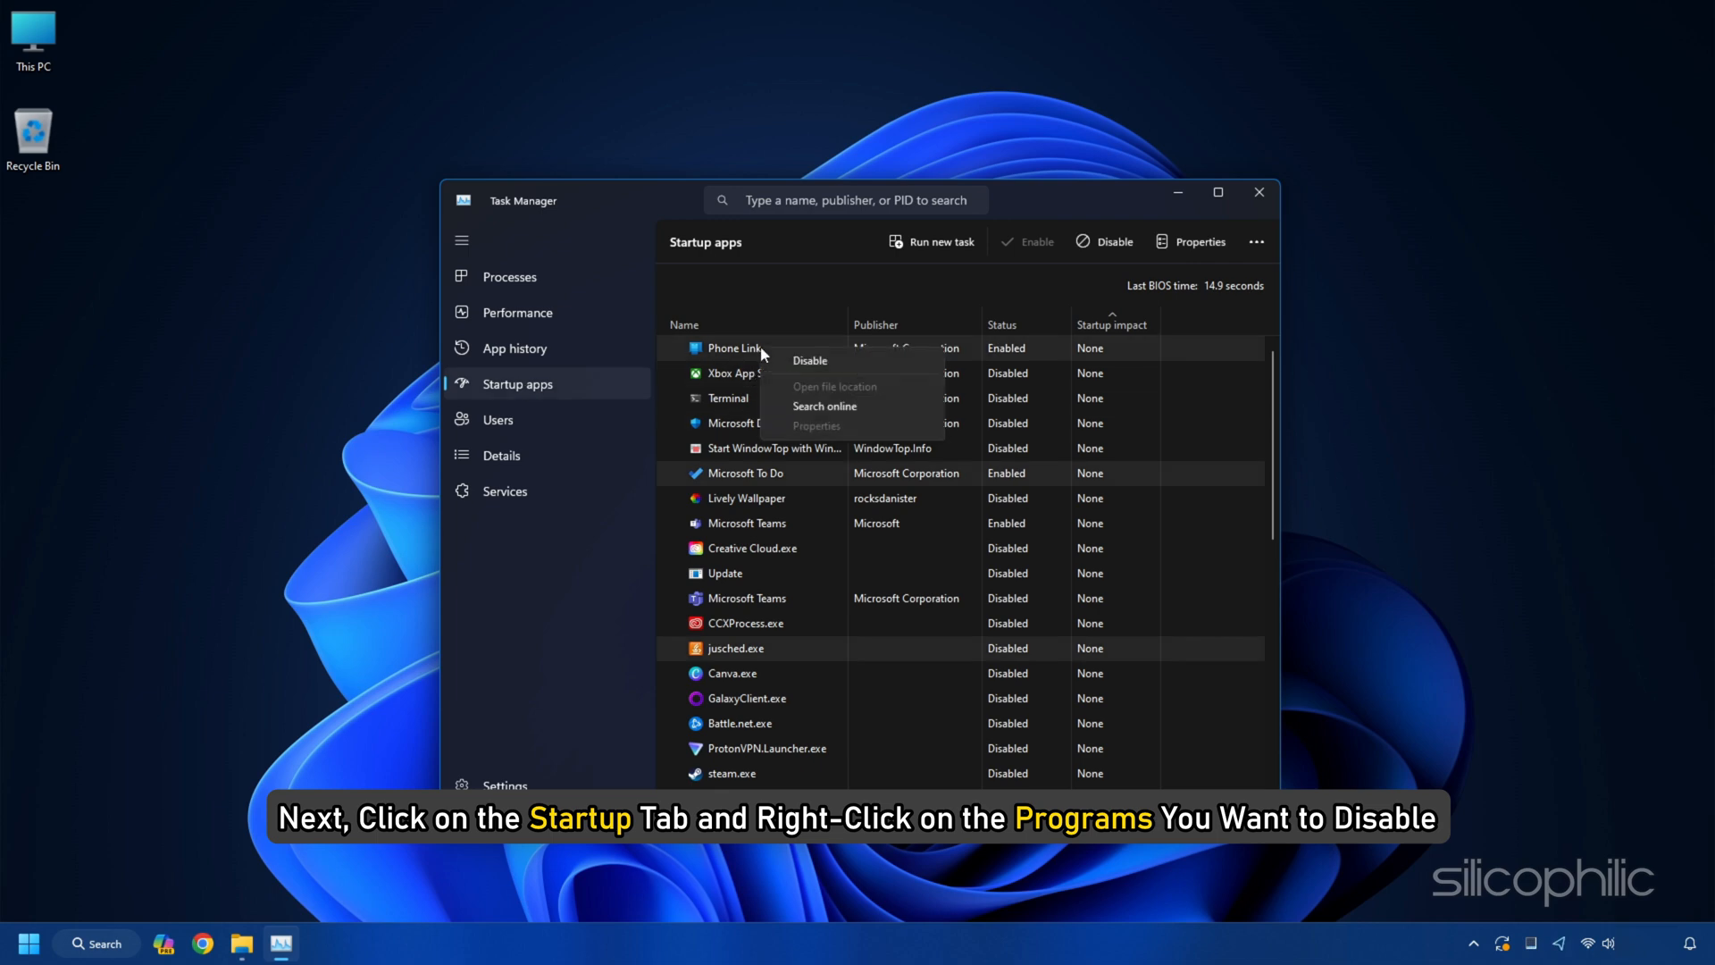
{"action": "left_click", "coordinate": [809, 360]}
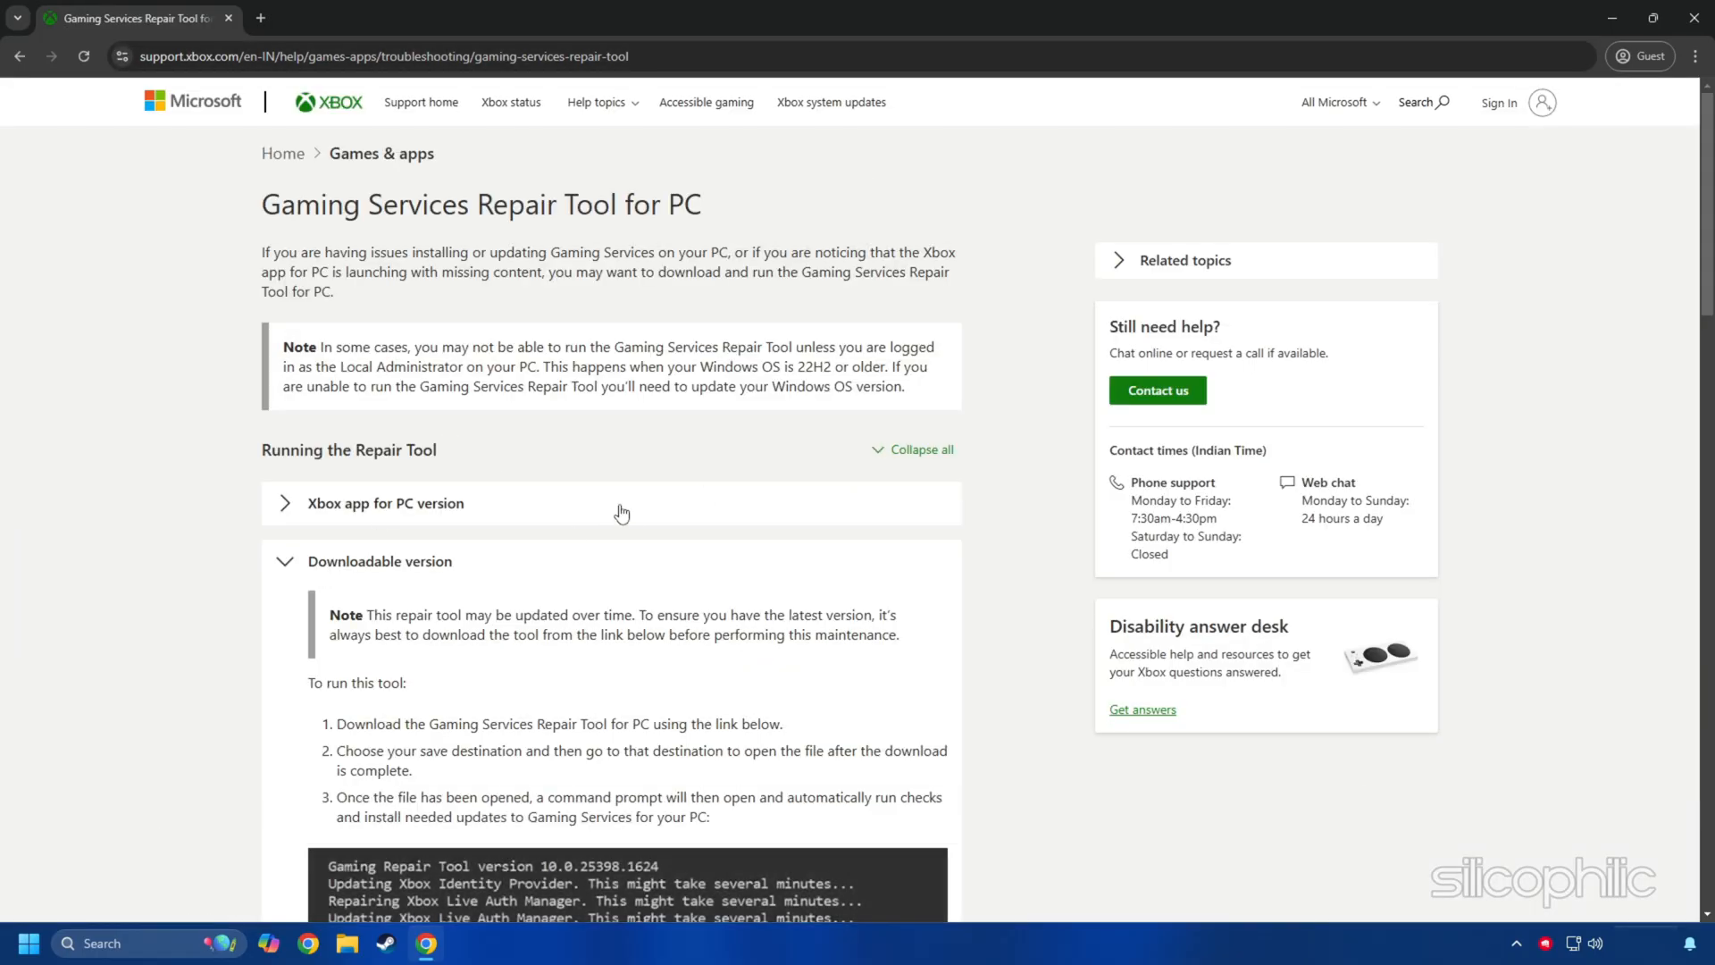
Scroll through the Gaming Services Repair Tool for PC support page steps
{"action": "scroll", "scroll_direction": "down", "scroll_amount": 3}
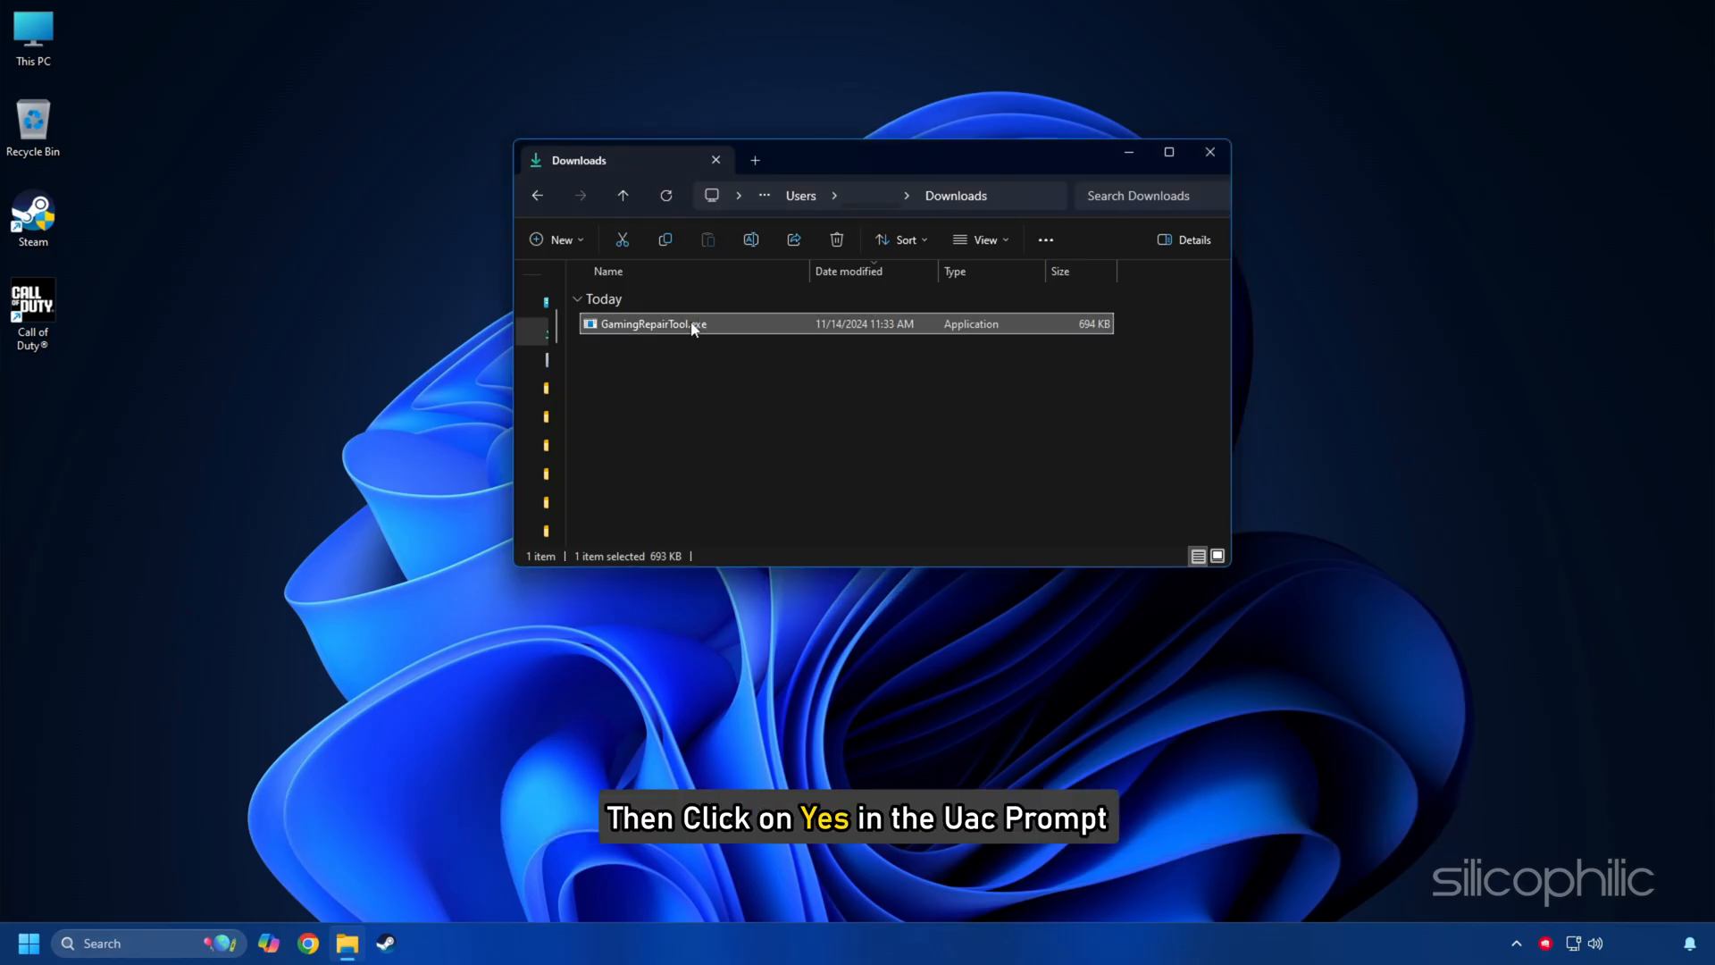
Run GamingRepairTool.exe from the Downloads folder
{"action": "double_click", "coordinate": [680, 324]}
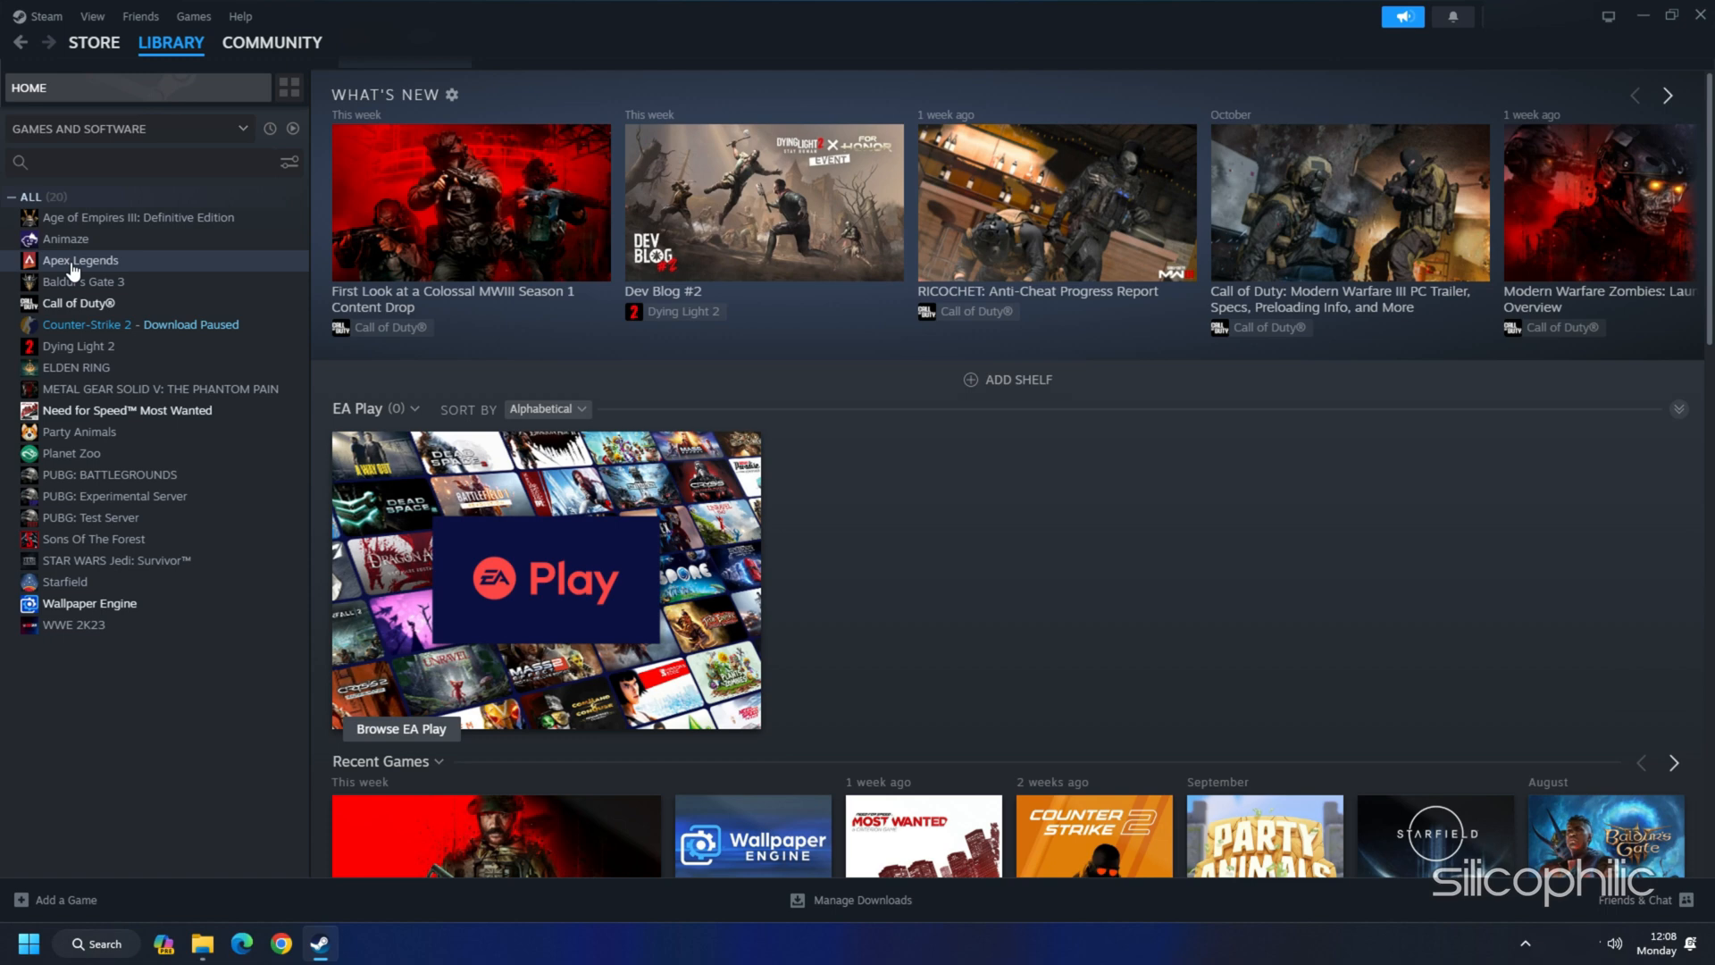
Verify integrity of Call of Duty's game files from Properties > Installed Files
{"action": "right_click", "coordinate": [76, 303]}
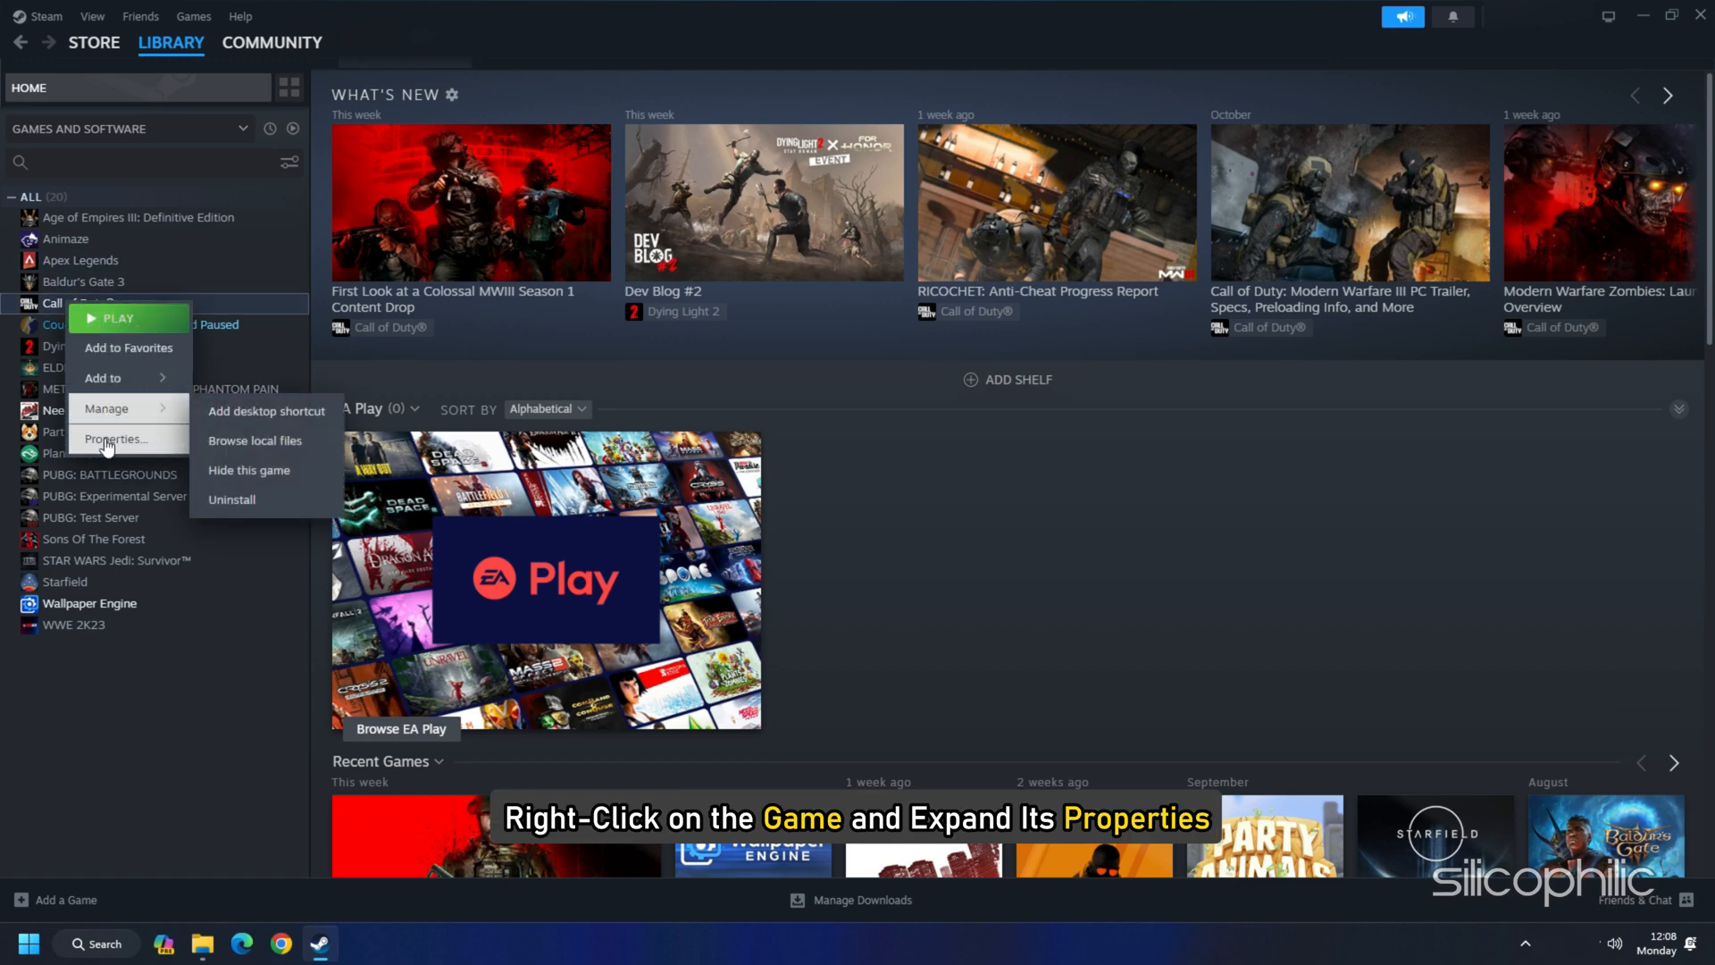
{"action": "left_click", "coordinate": [113, 438]}
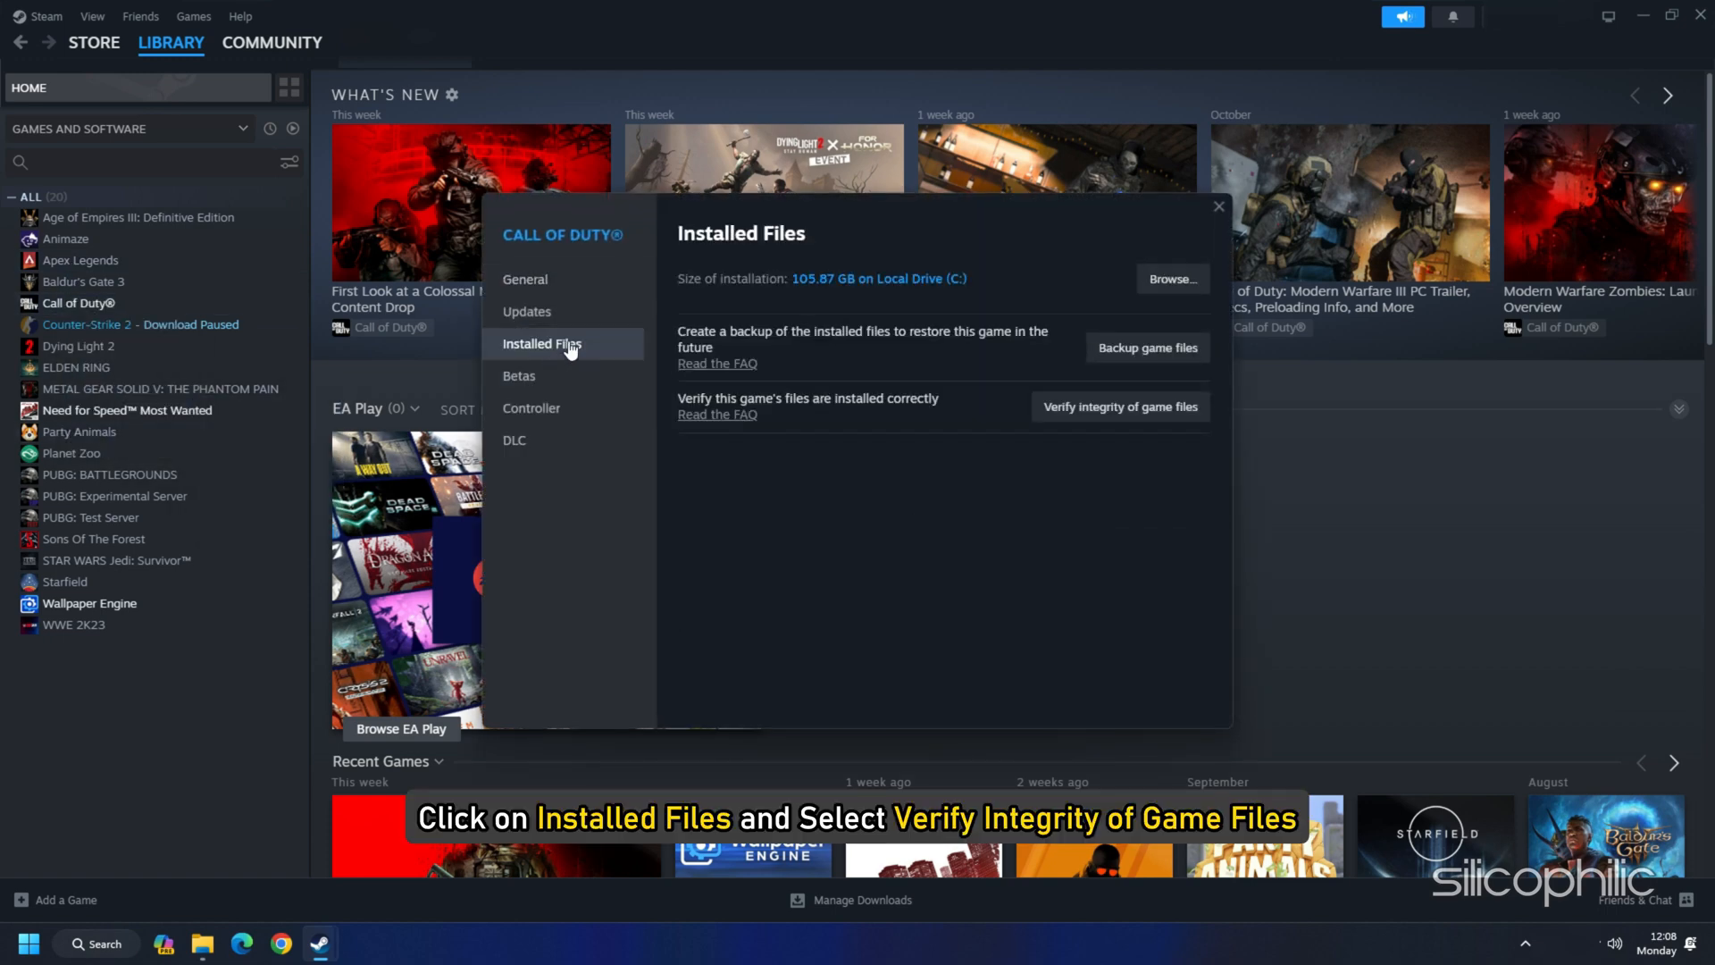
{"action": "left_click", "coordinate": [1119, 406]}
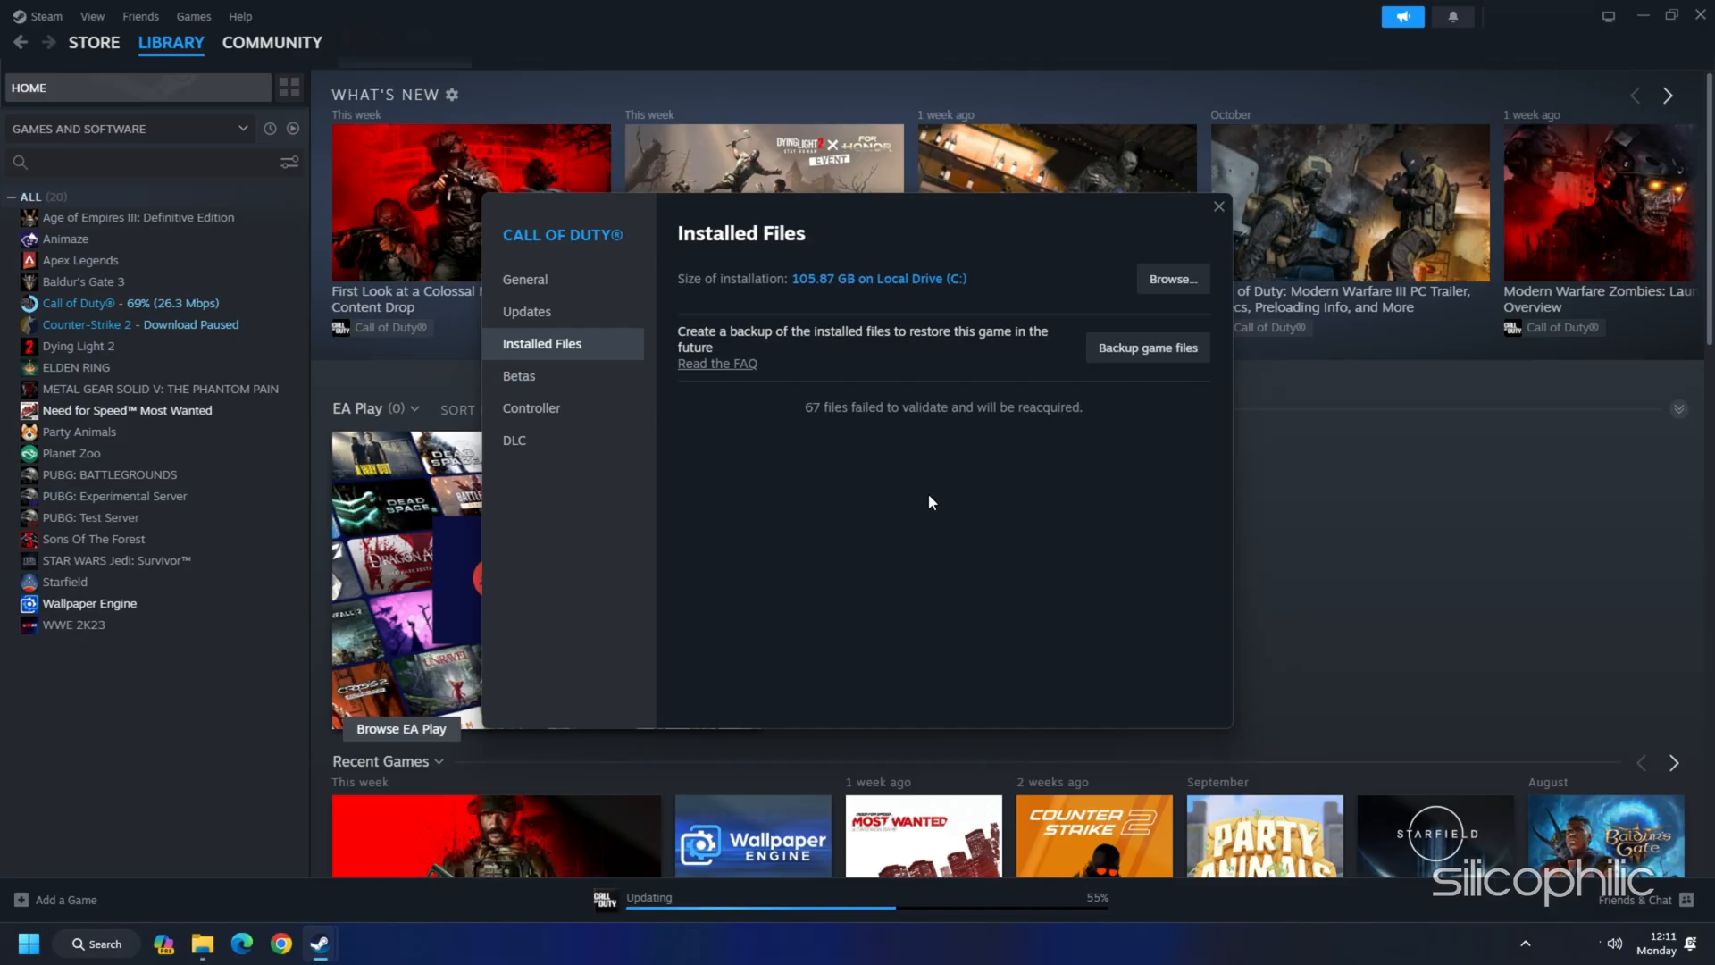
{"action": "right_click", "coordinate": [18, 942]}
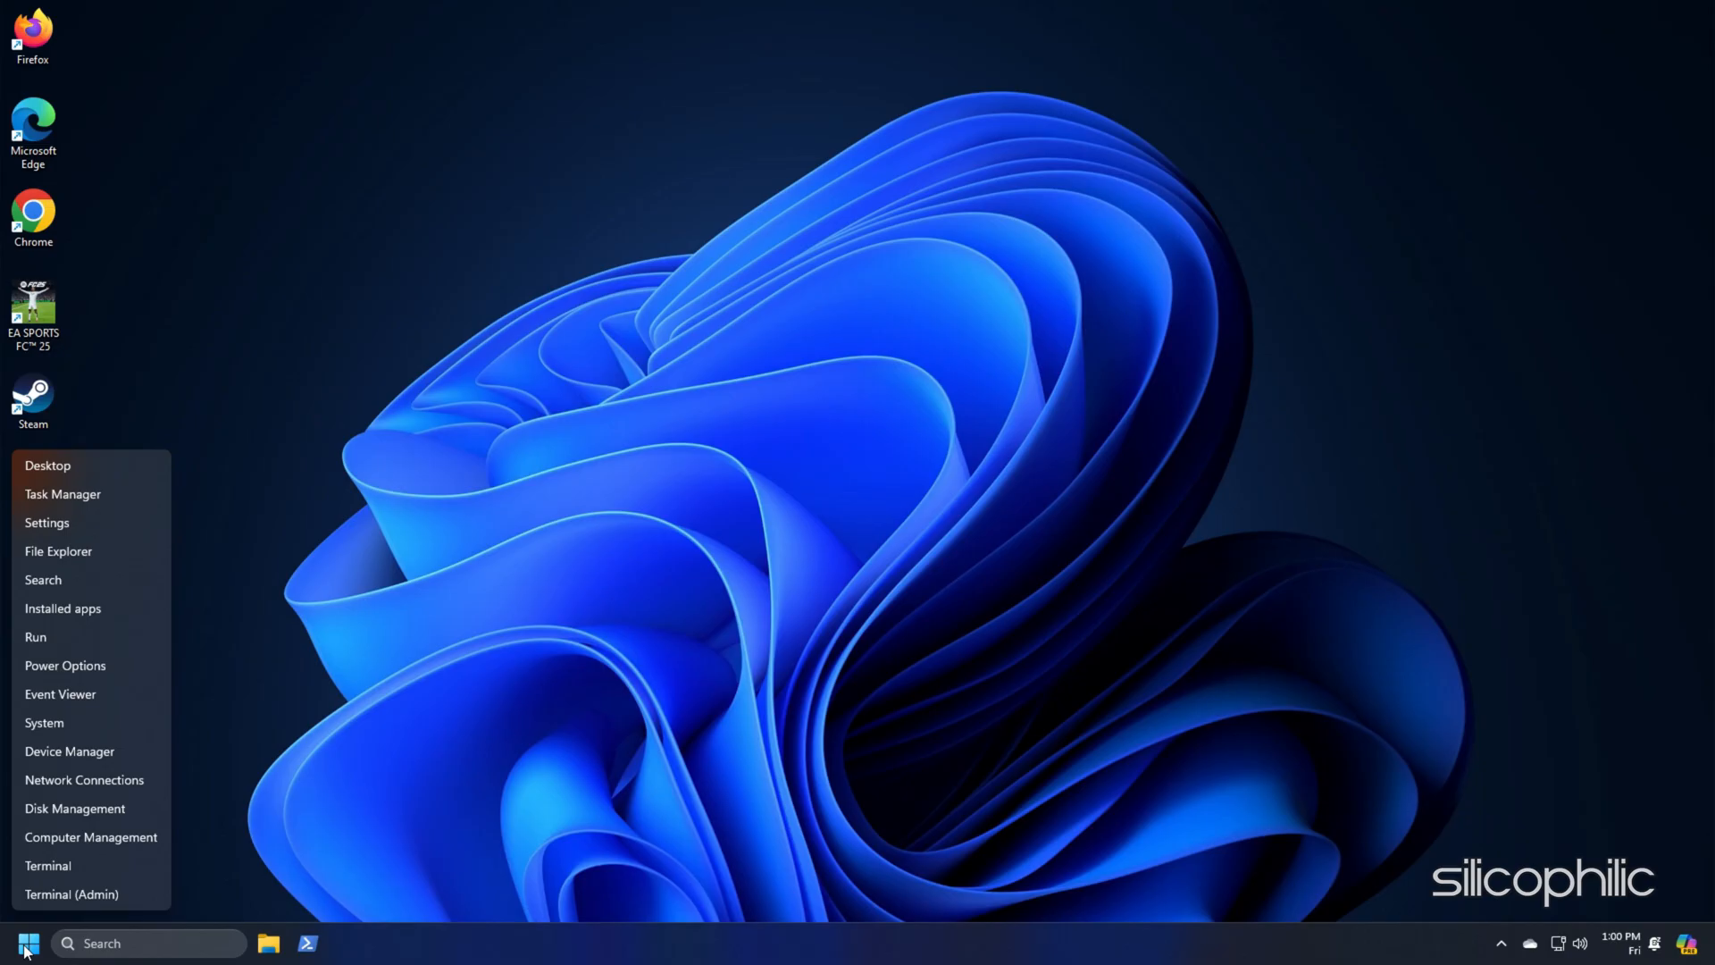
Update the NVIDIA GeForce RTX 3060 driver, searching automatically for drivers
{"action": "left_click", "coordinate": [68, 751]}
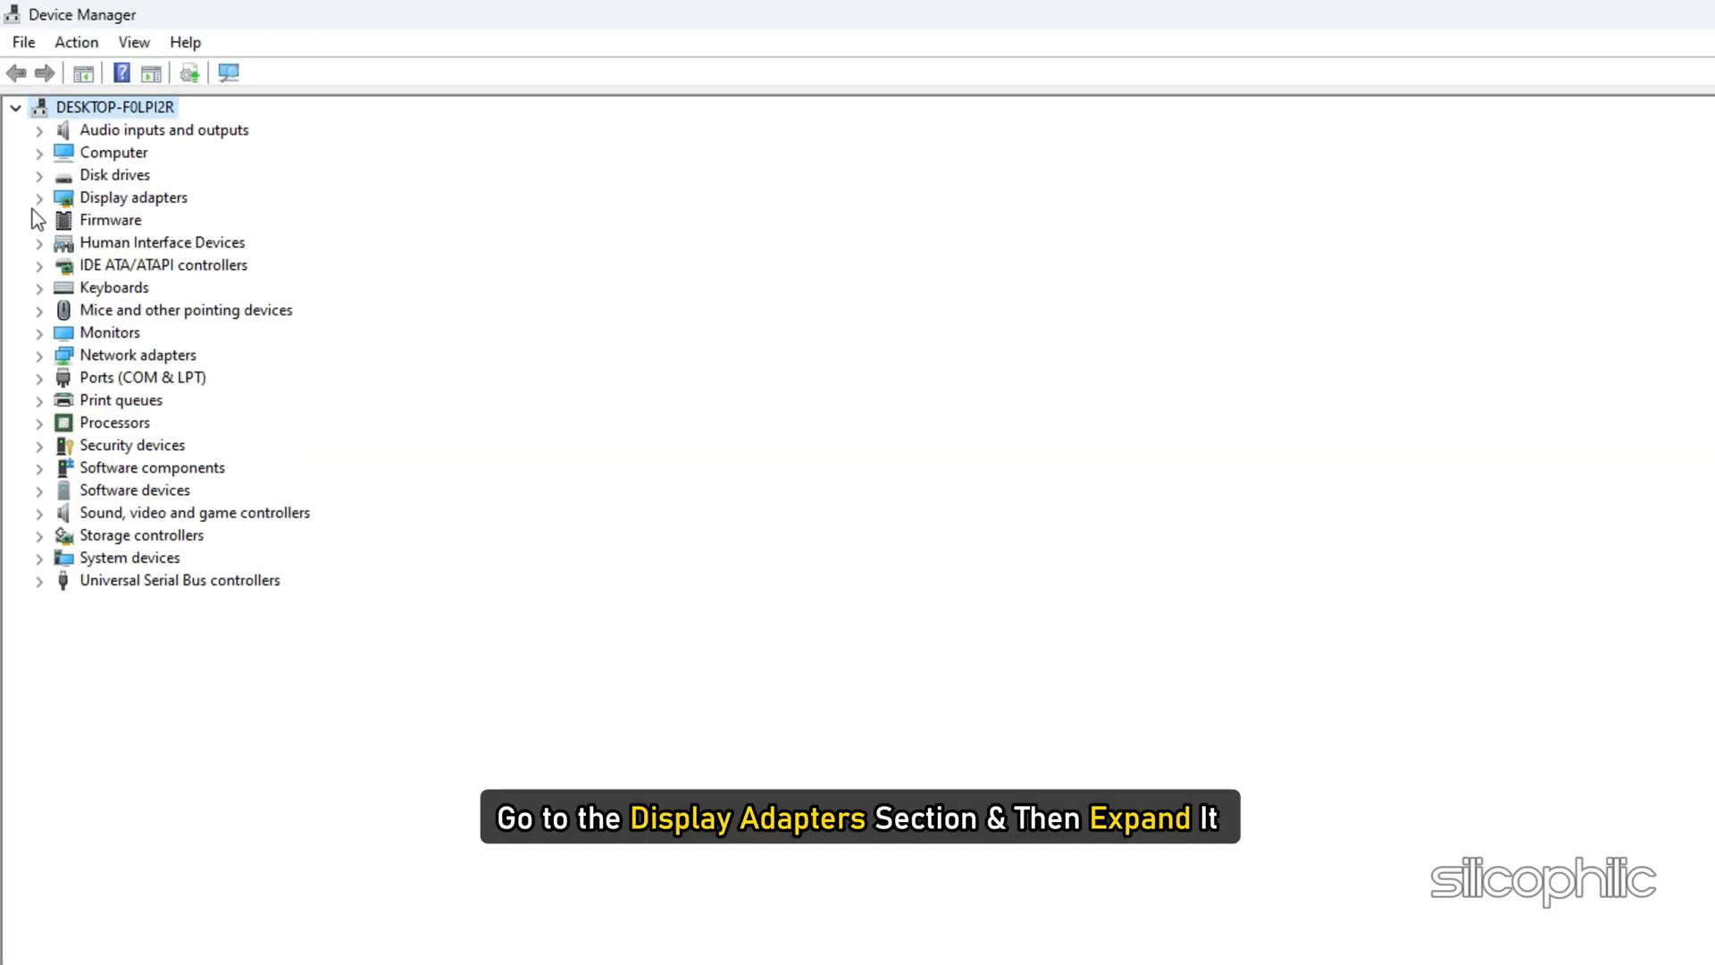
{"action": "left_click", "coordinate": [39, 197]}
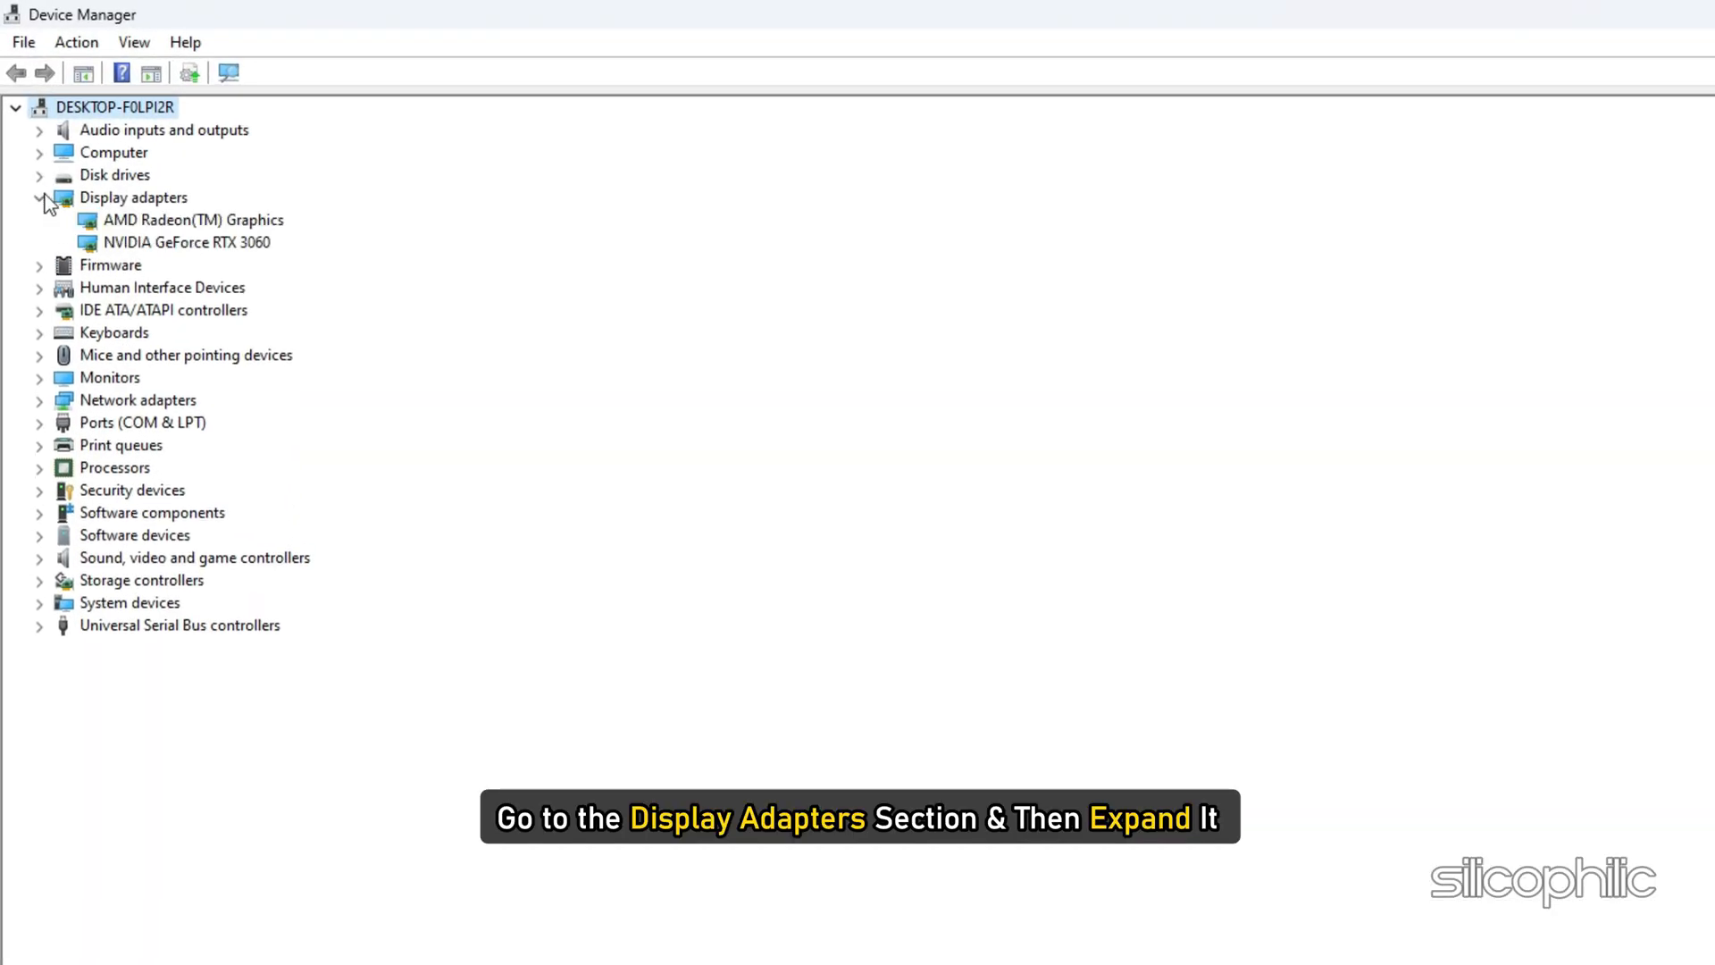
{"action": "right_click", "coordinate": [161, 242]}
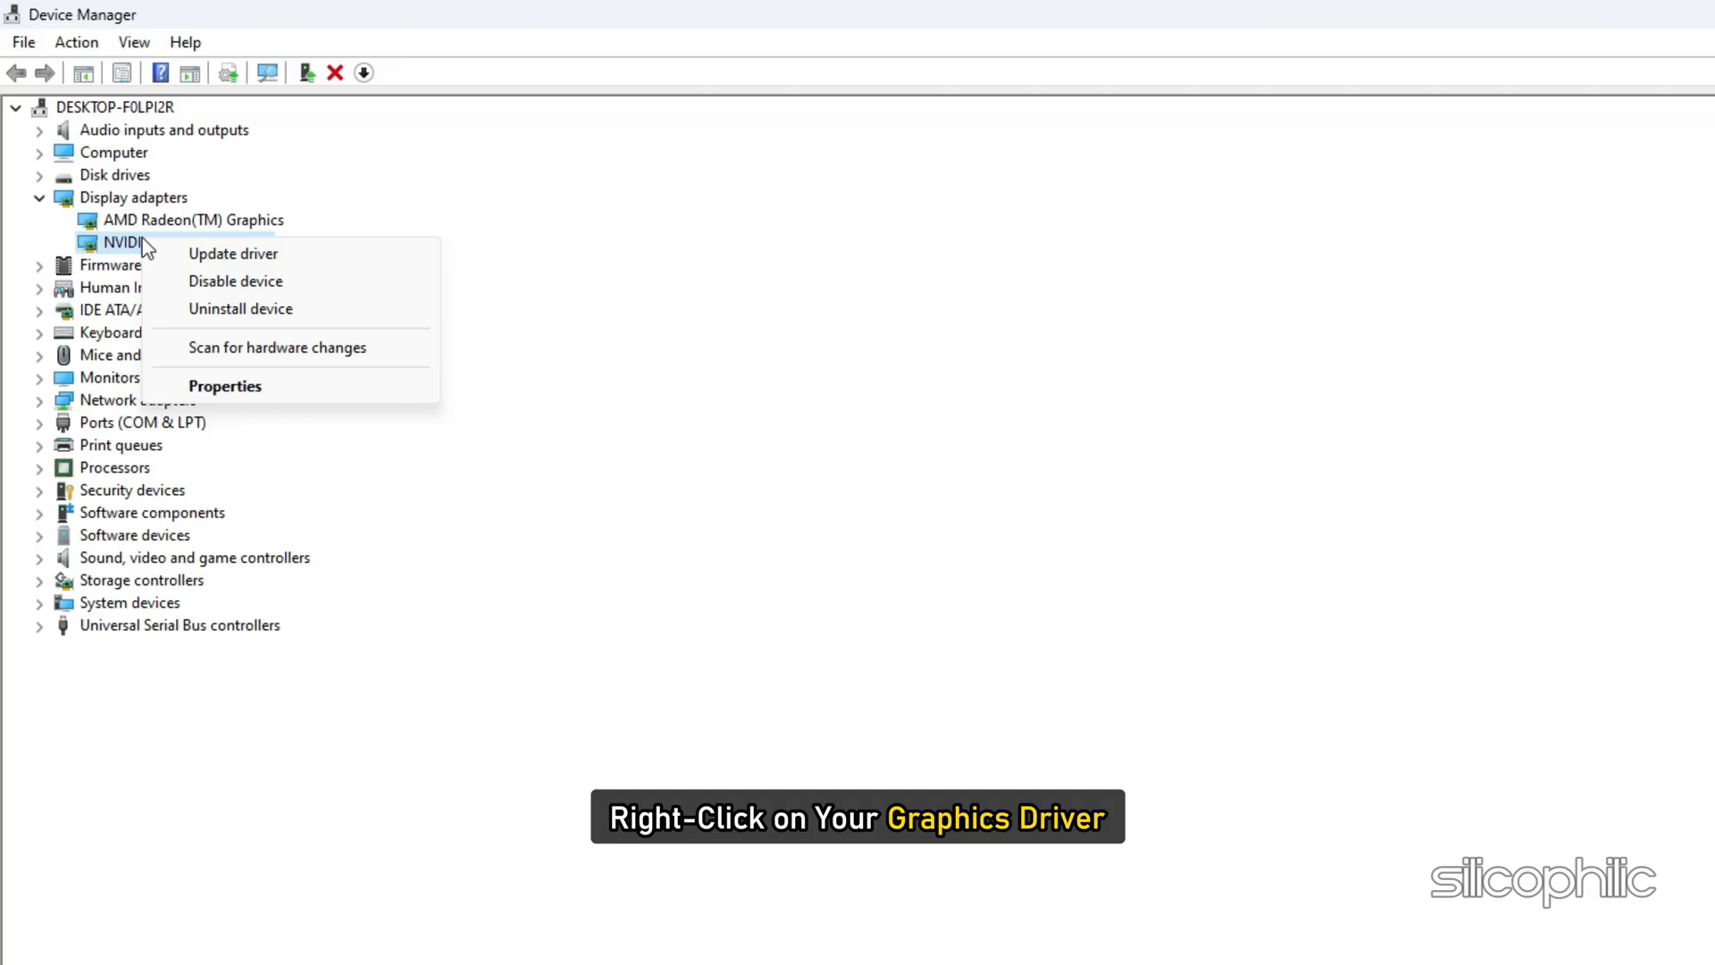
{"action": "left_click", "coordinate": [233, 253]}
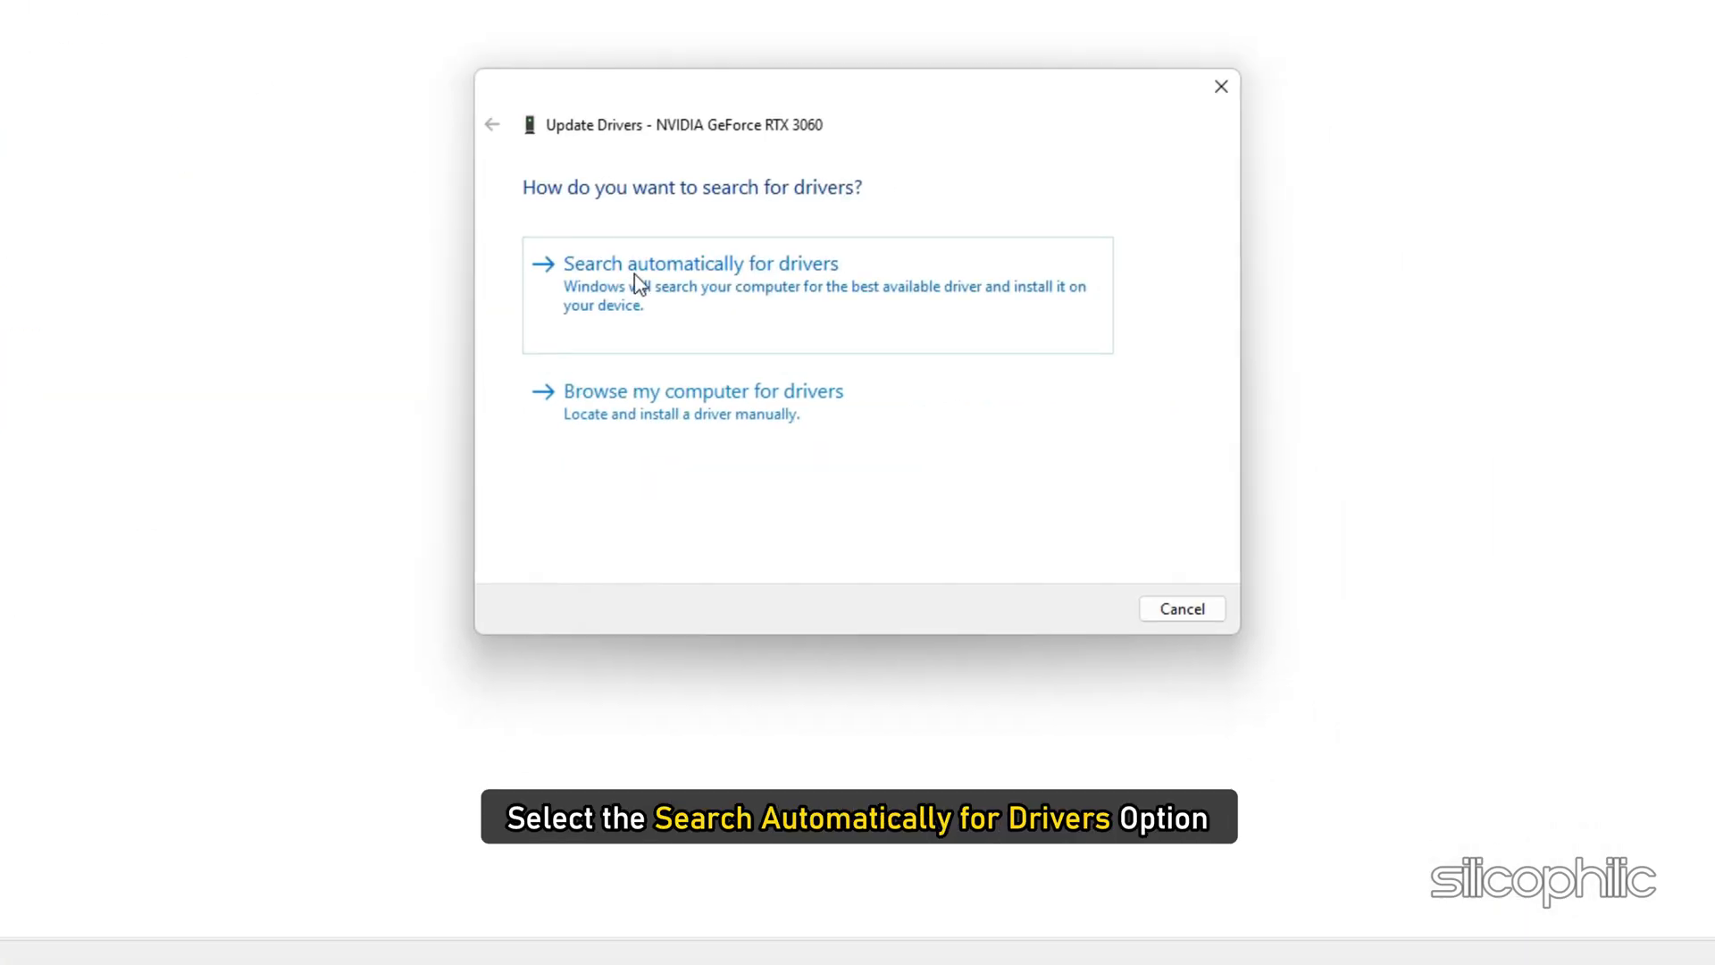
{"action": "left_click", "coordinate": [699, 263]}
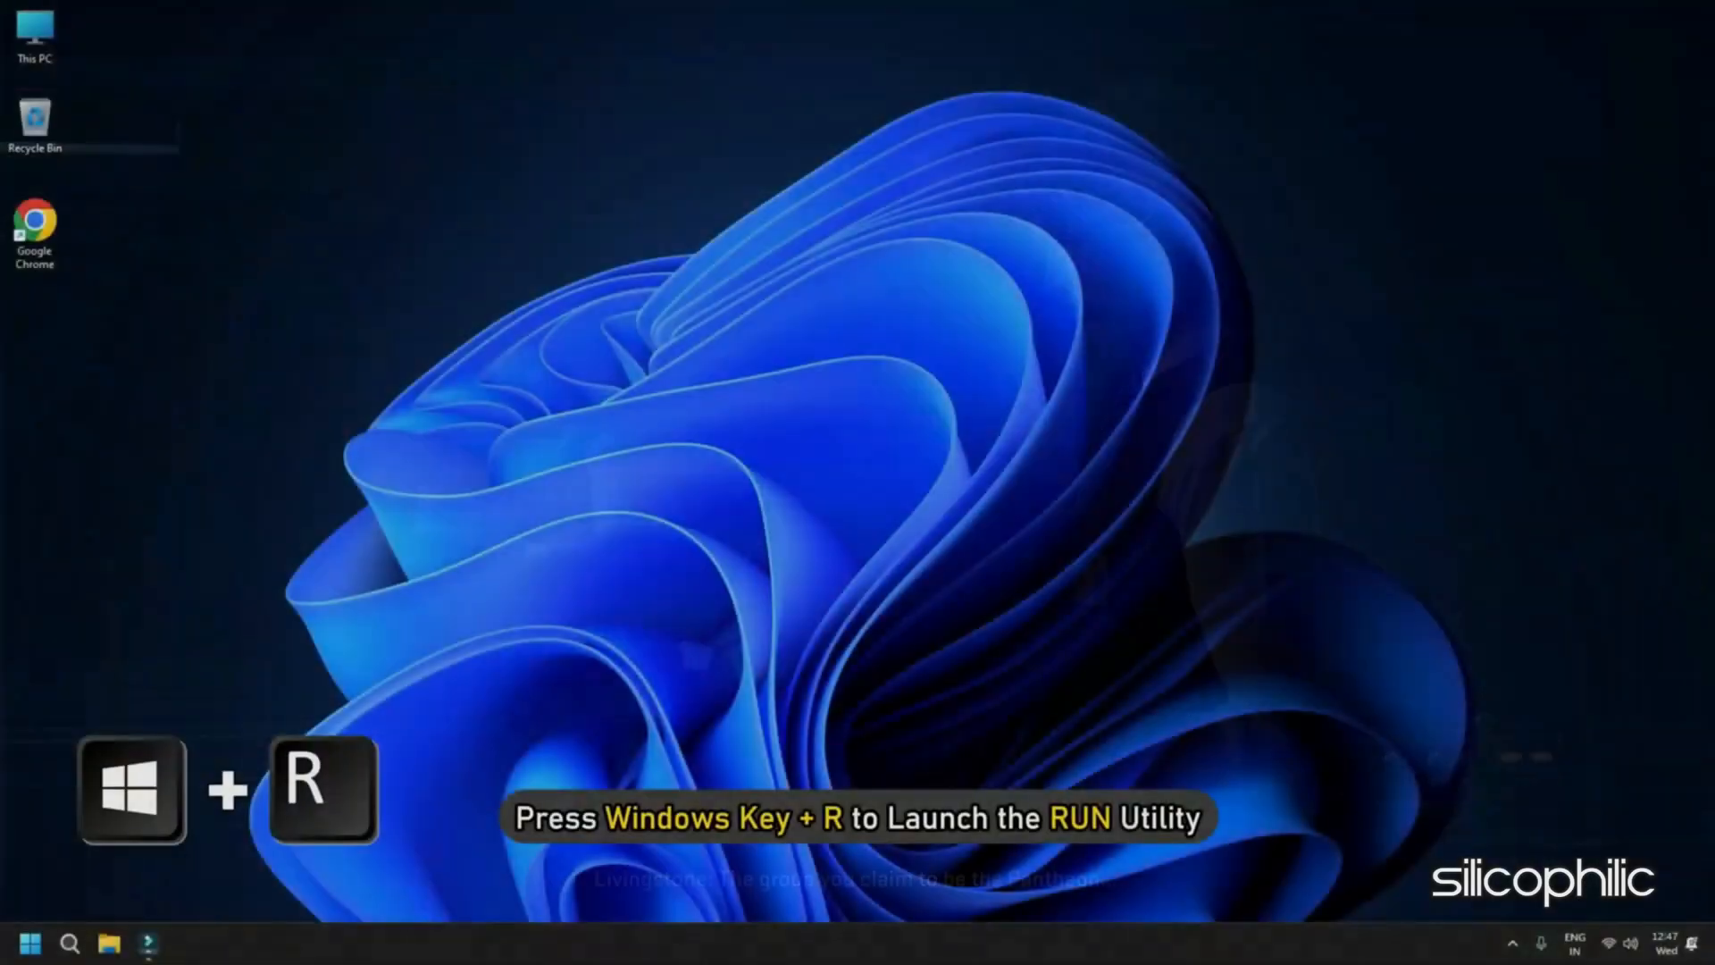
Open Device Manager with devmgmt.msc and expand Display adapters
{"action": "key", "text": "Win+R"}
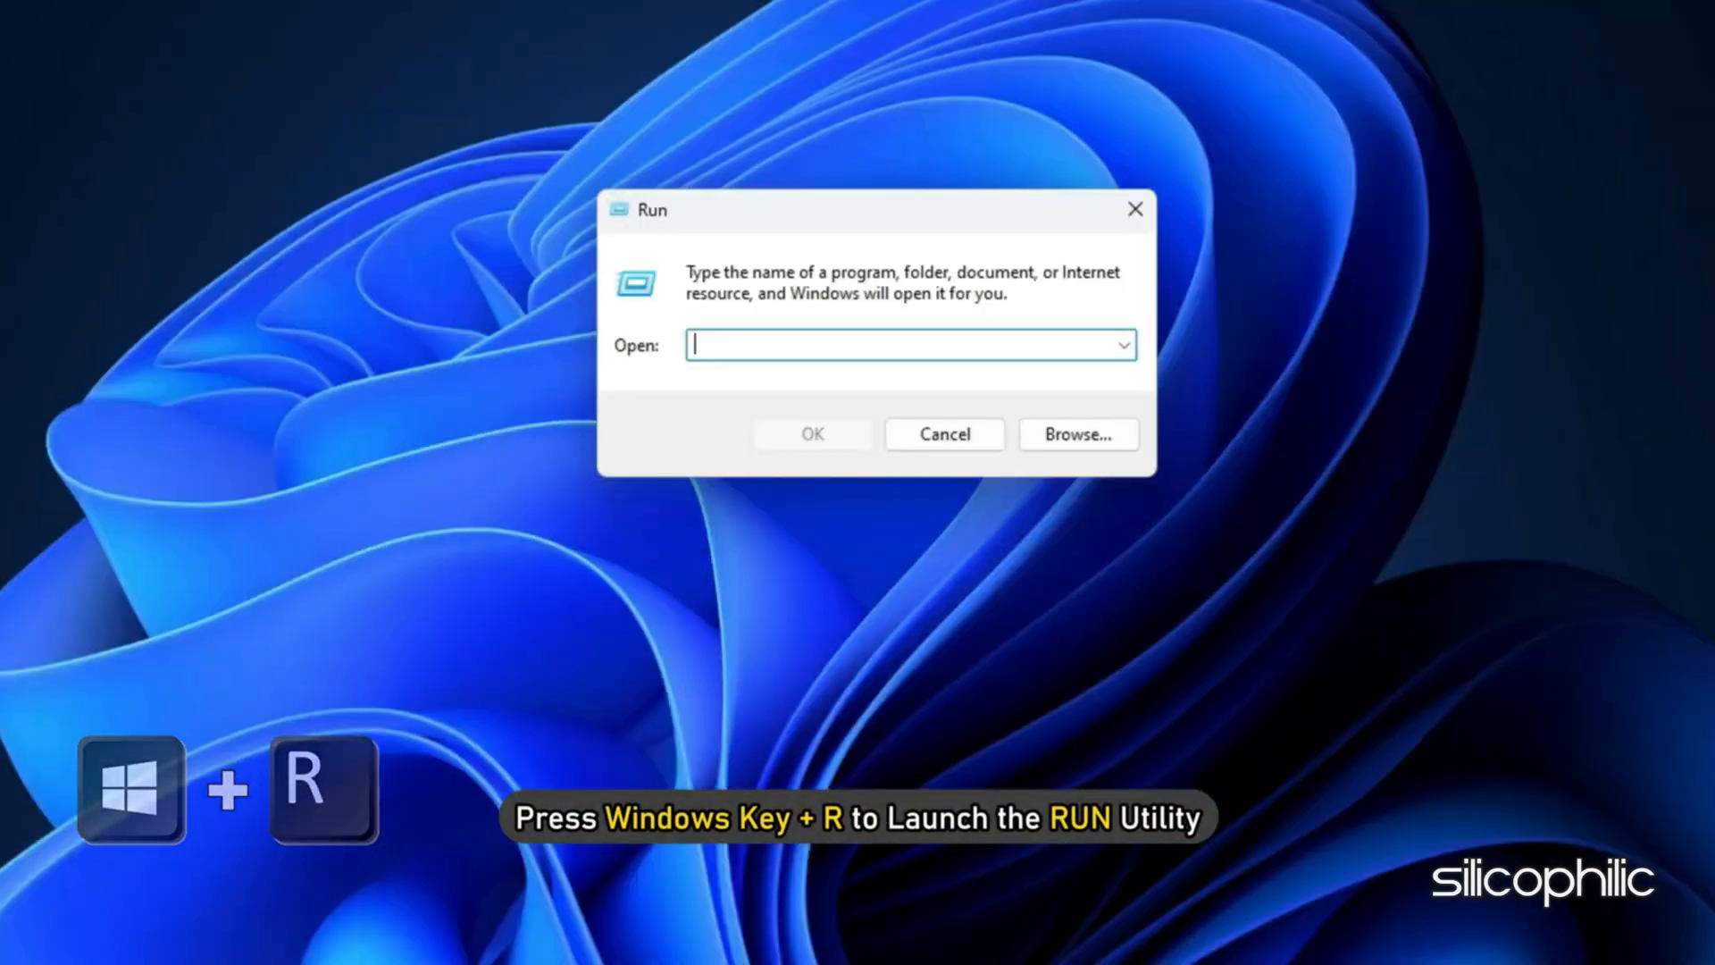
{"action": "type", "text": "devmgmt.msc"}
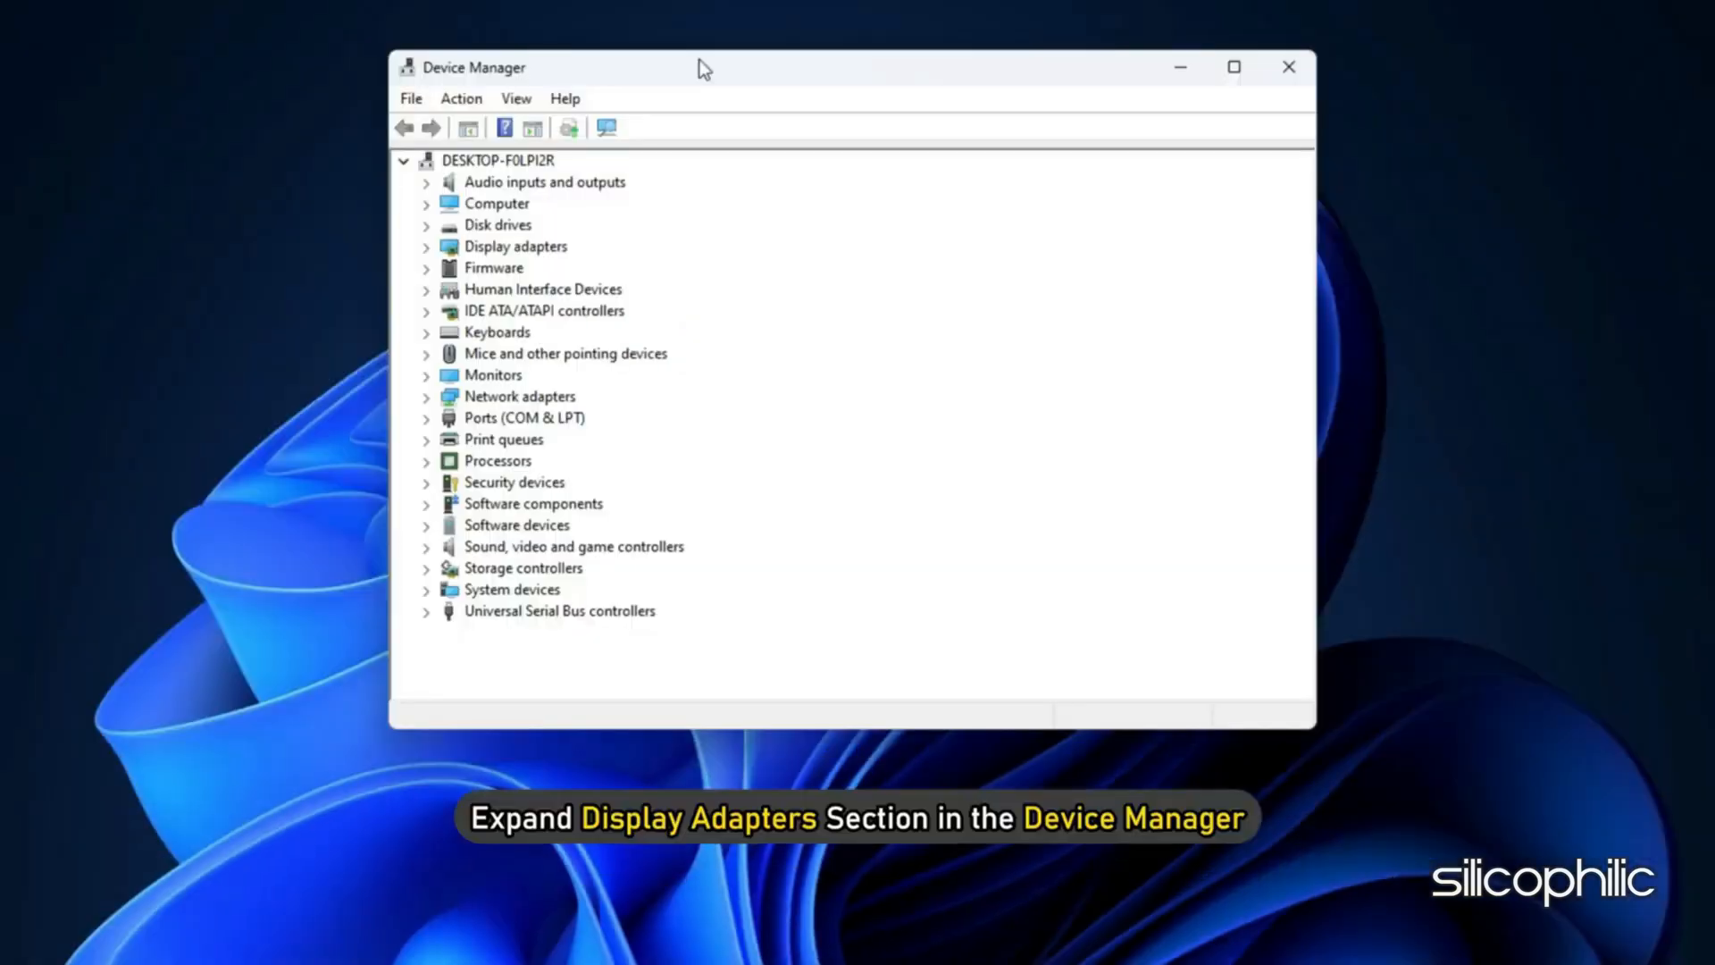
{"action": "left_click", "coordinate": [426, 247]}
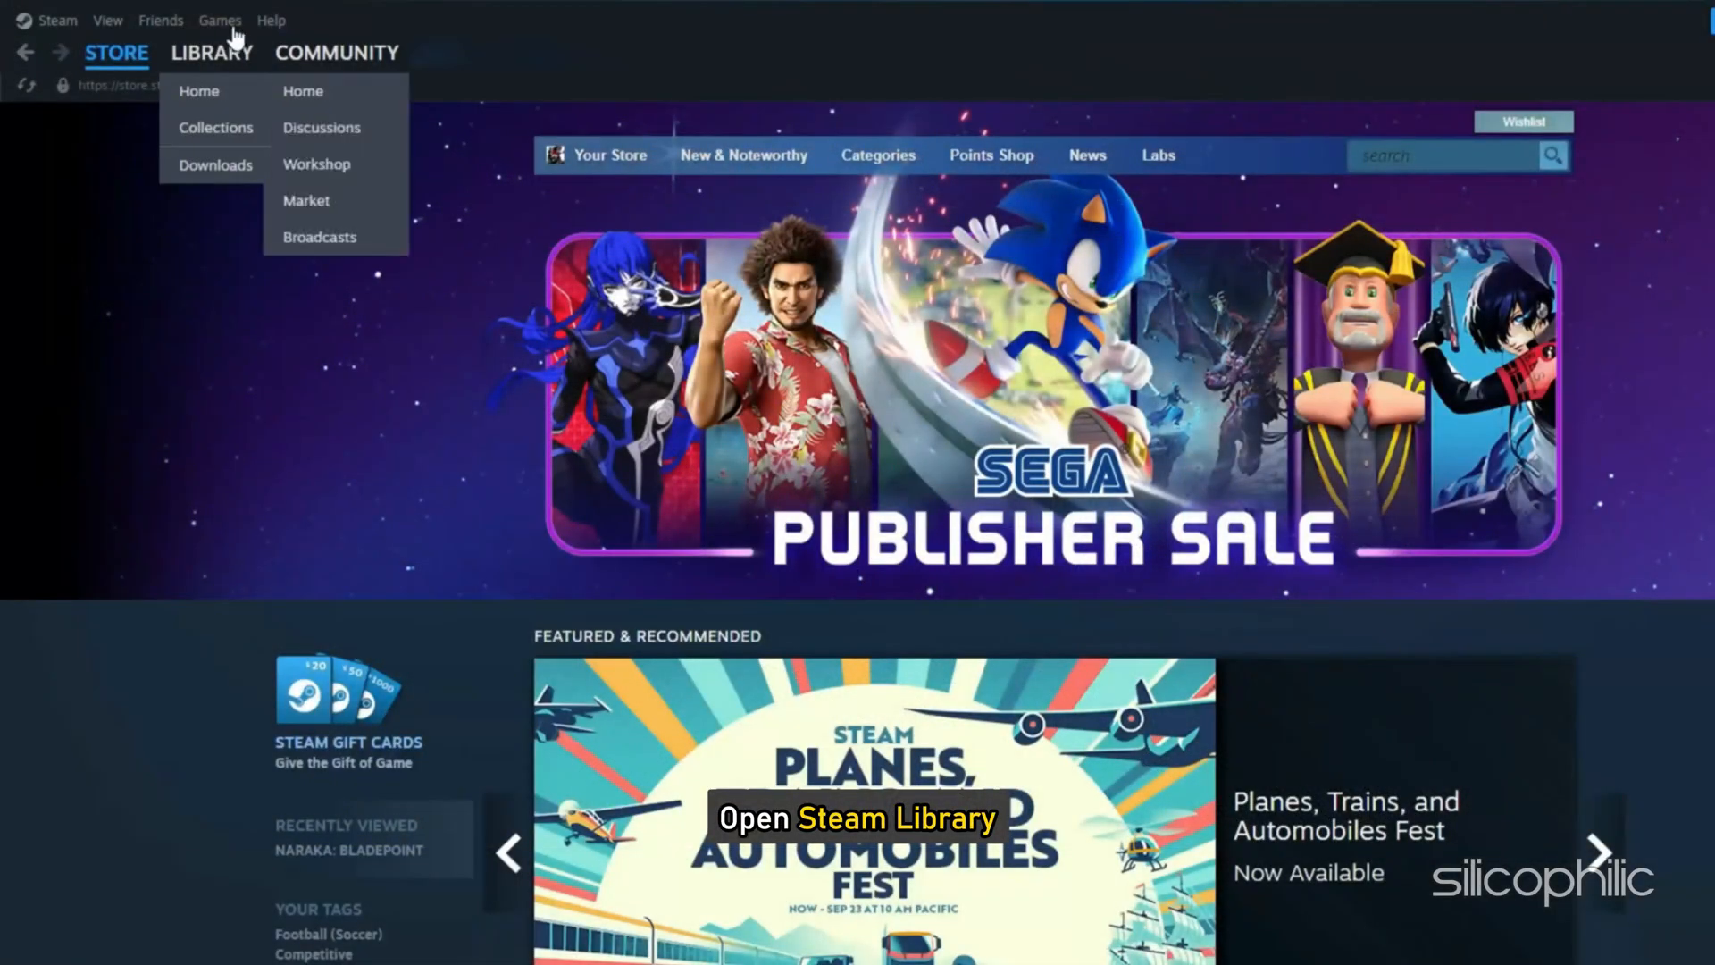
Show the General tab of EA SPORTS FC 25's properties from the Steam library
{"action": "left_click", "coordinate": [199, 90]}
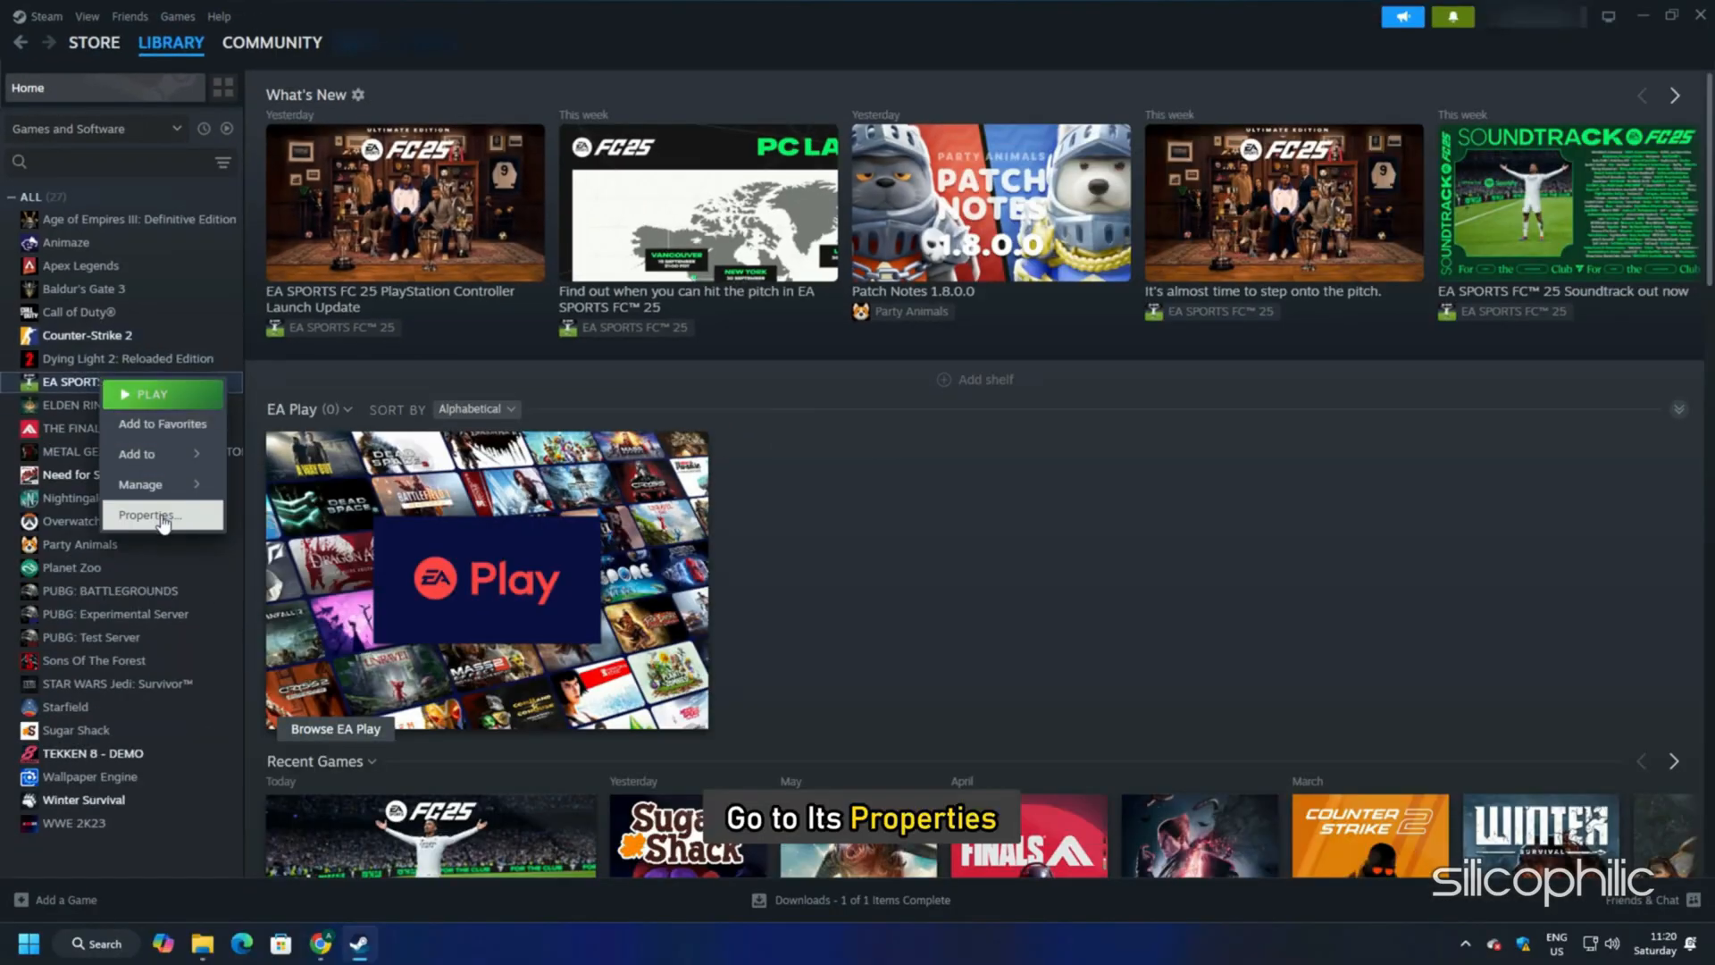
{"action": "left_click", "coordinate": [148, 515]}
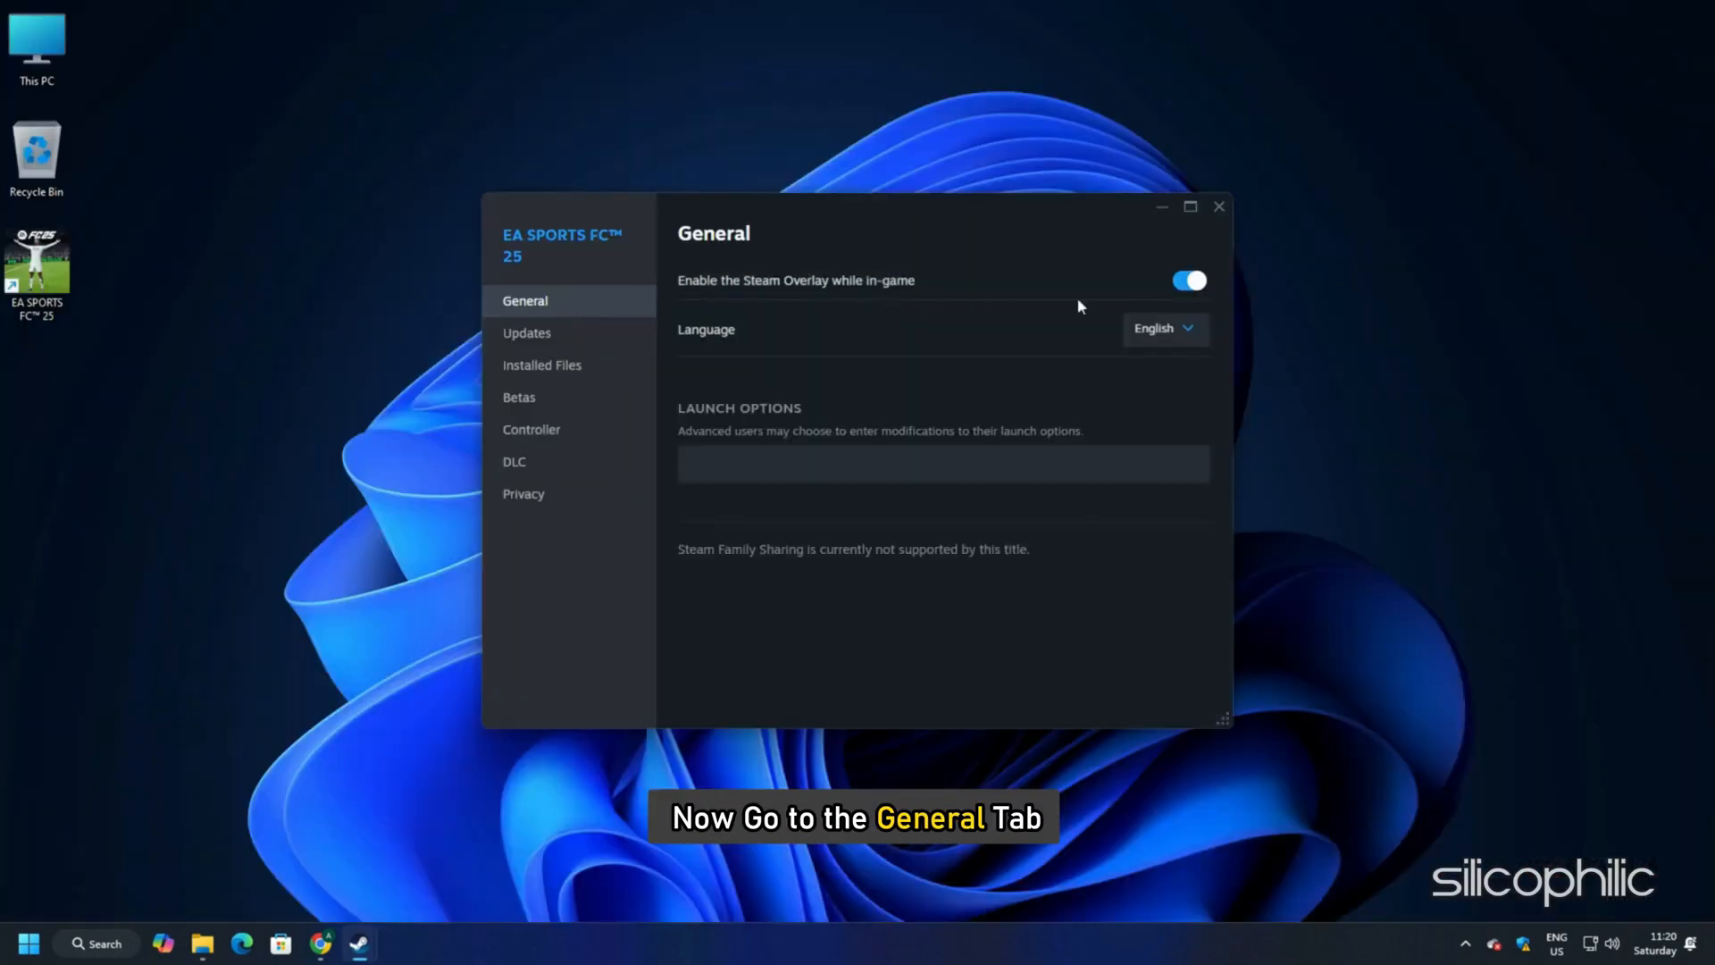
{"action": "left_click", "coordinate": [1188, 280]}
{"action": "type", "text": "wi"}
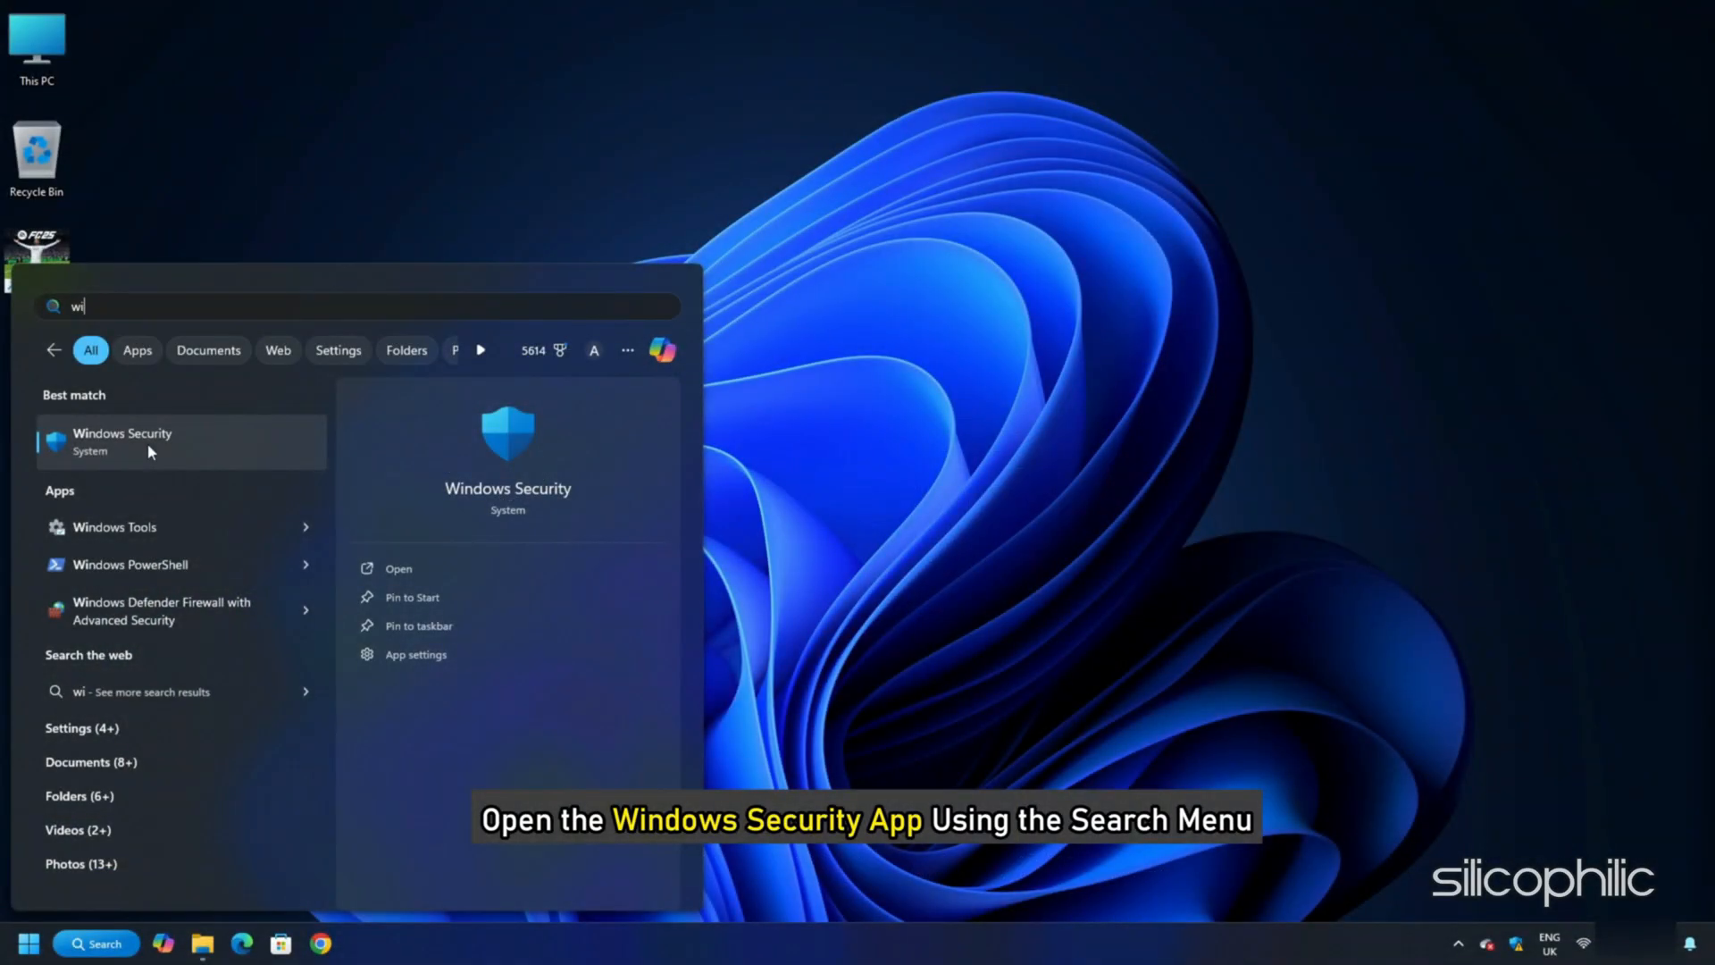
Open Windows Security's firewall section and its list of allowed apps
{"action": "left_click", "coordinate": [122, 442]}
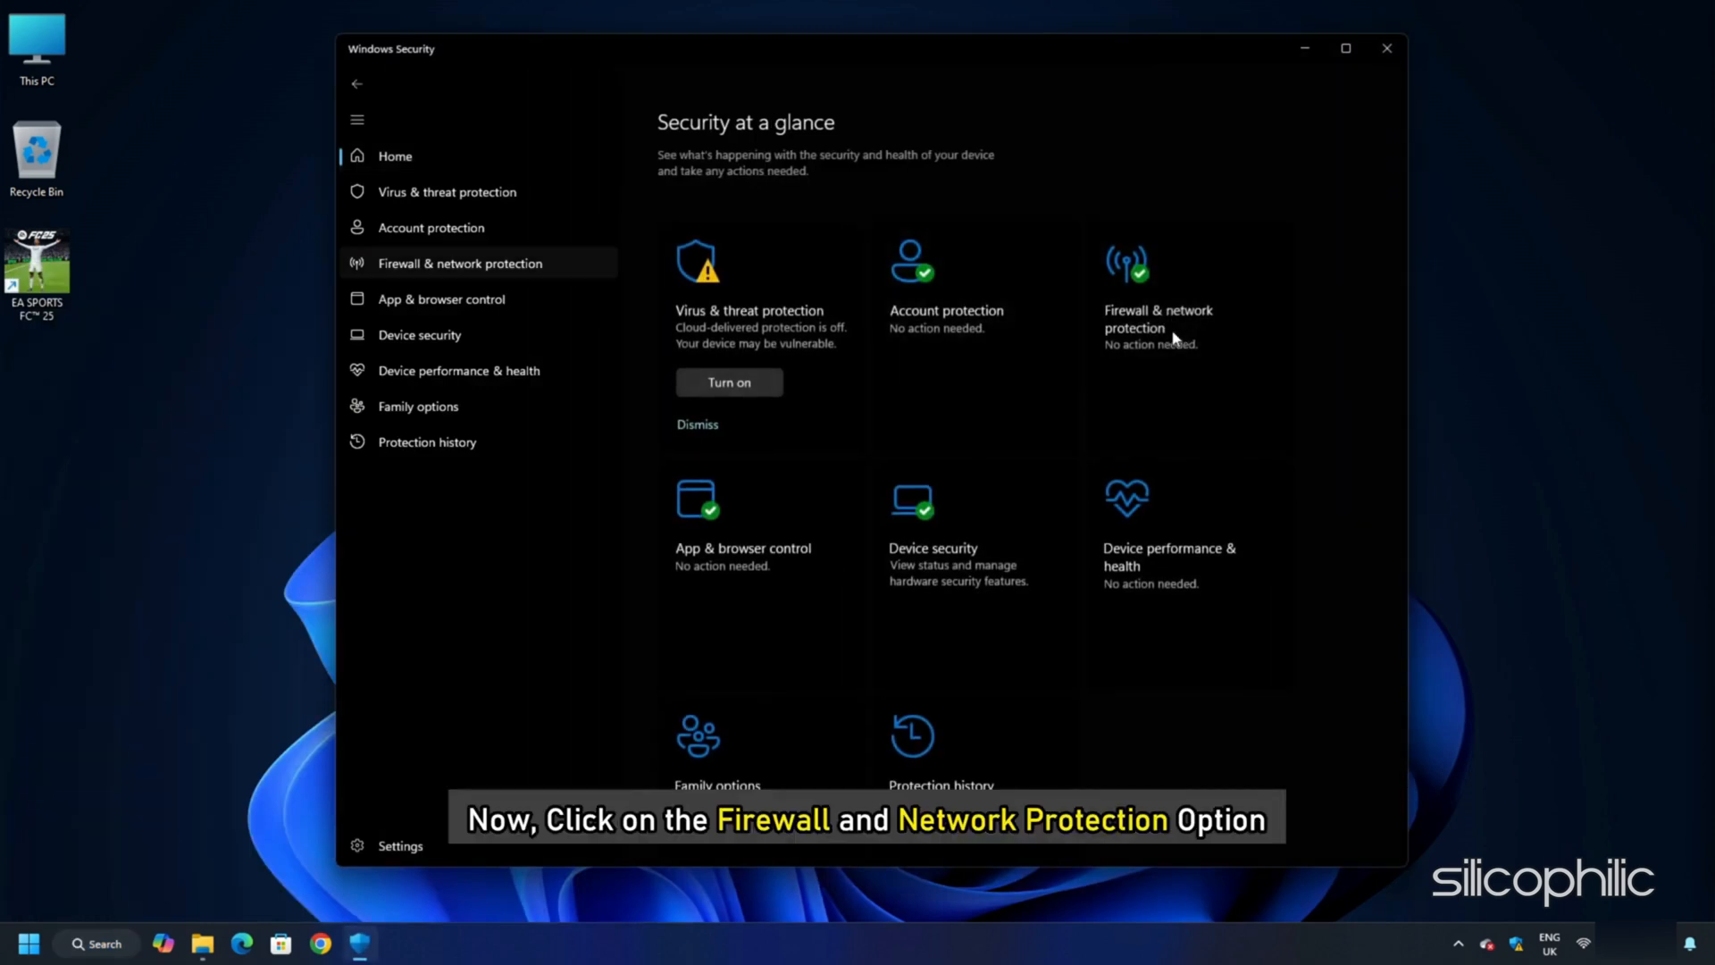
{"action": "left_click", "coordinate": [459, 262]}
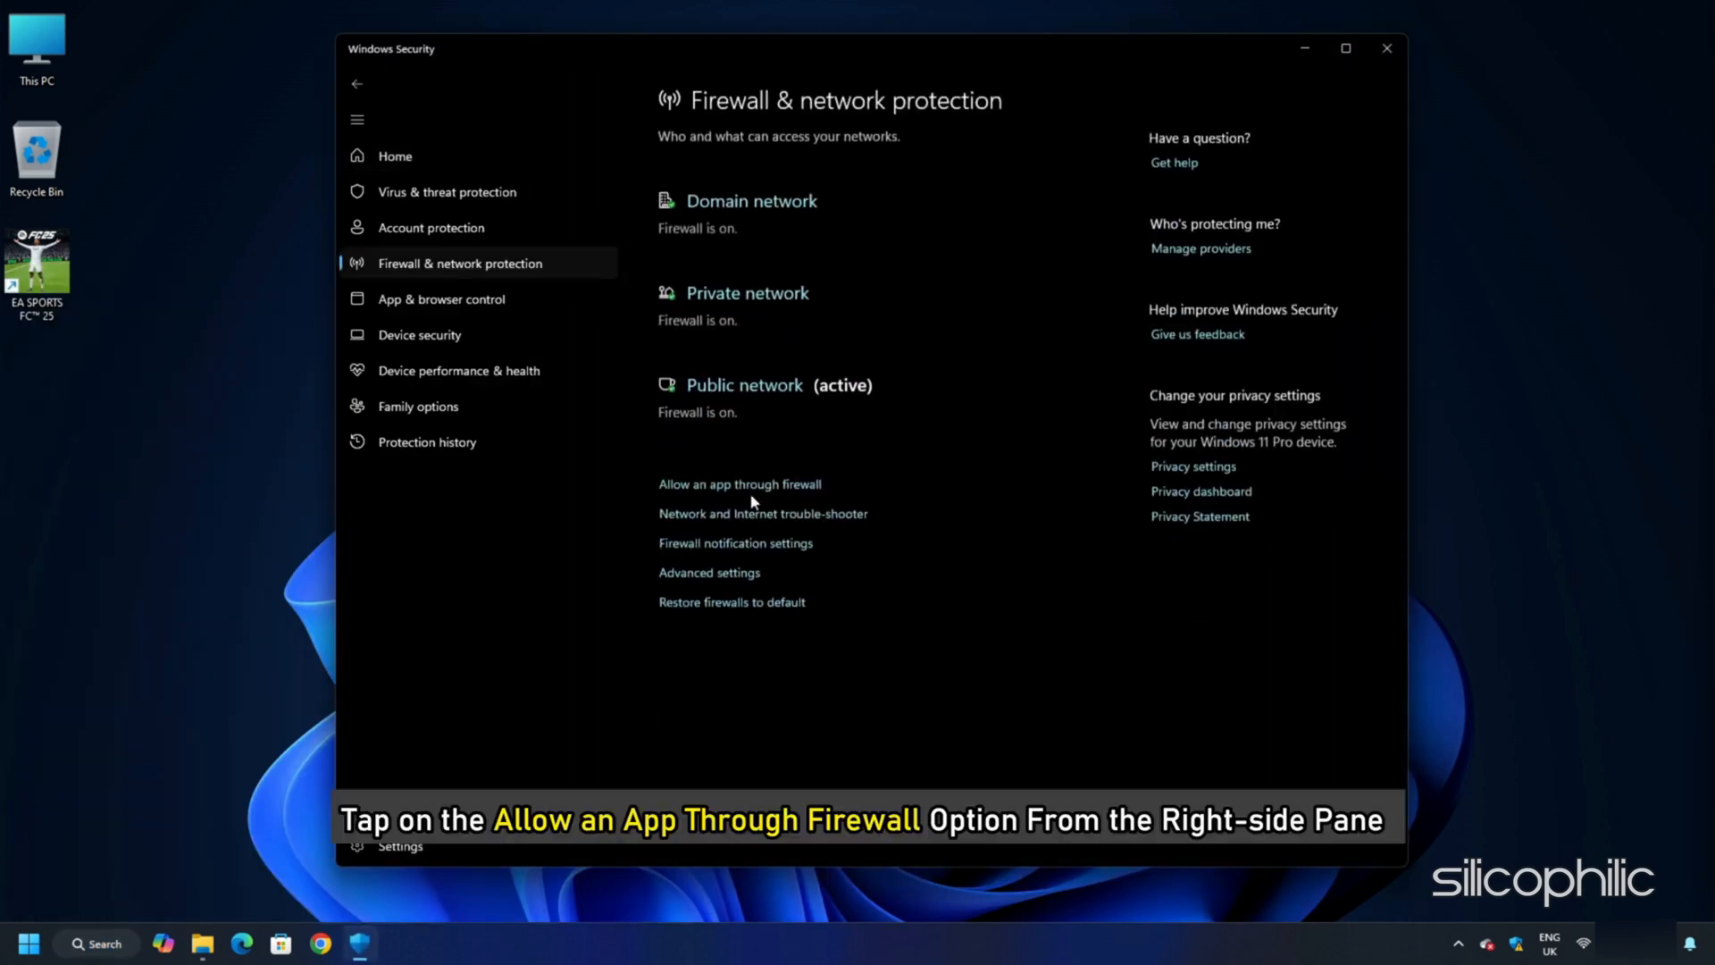
{"action": "left_click", "coordinate": [738, 484]}
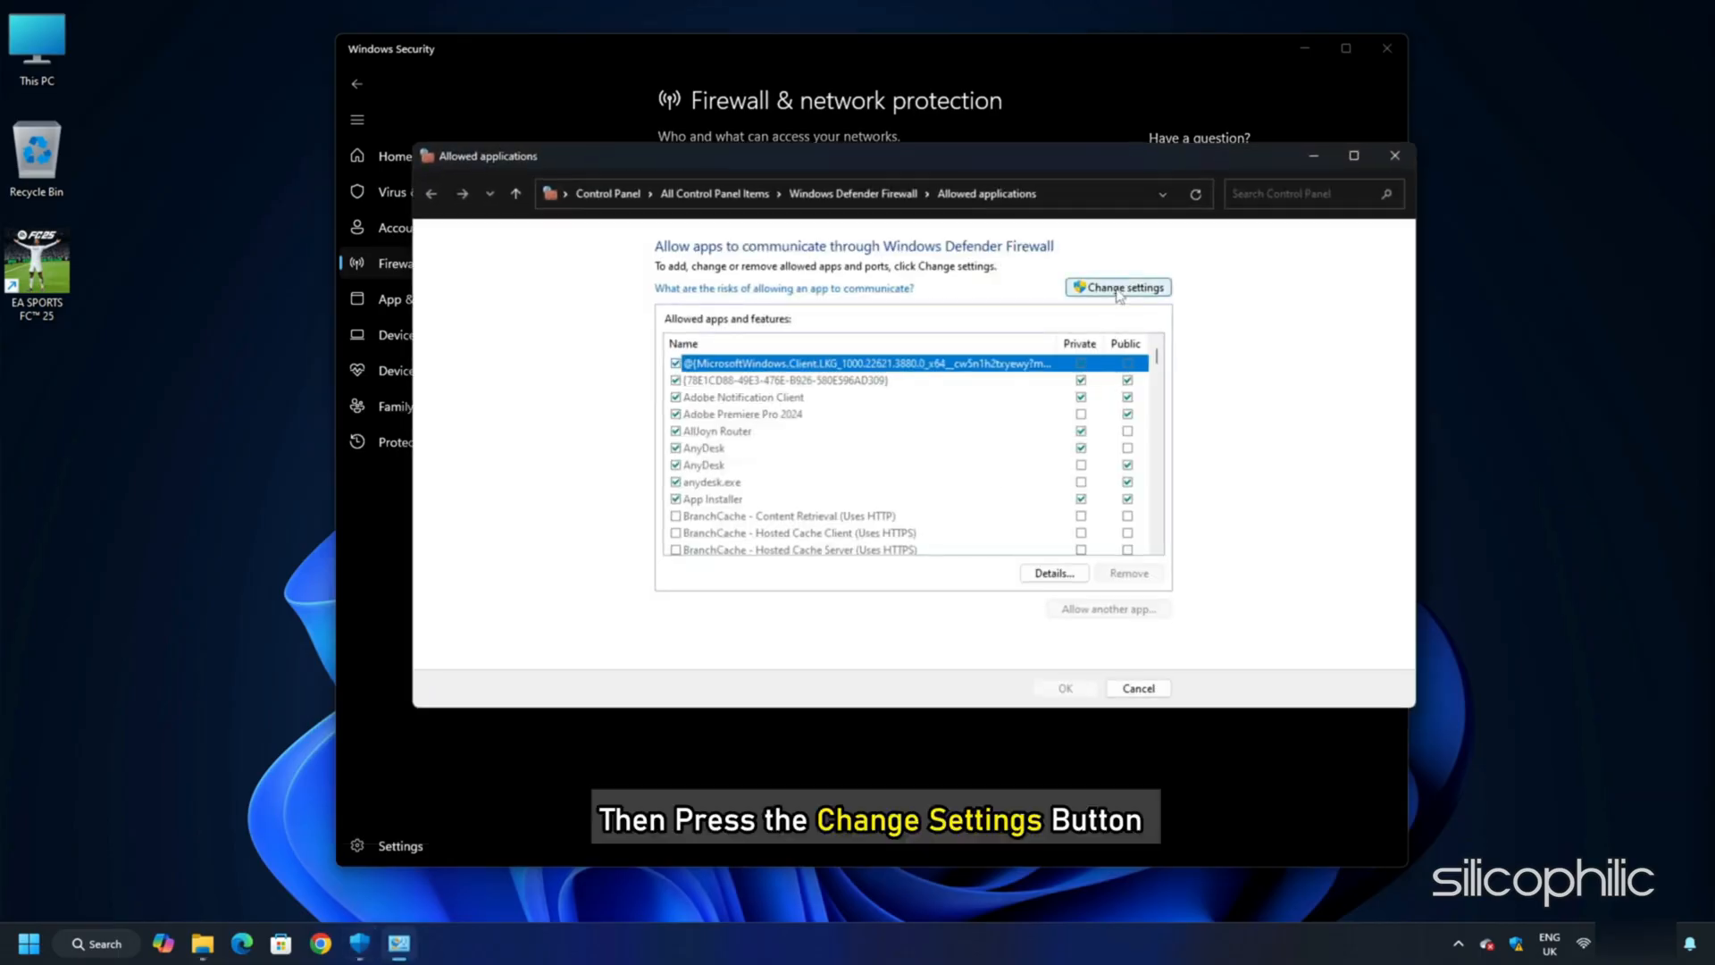
Add FC25.exe to the firewall's allowed apps for private and public networks
{"action": "left_click", "coordinate": [1118, 286]}
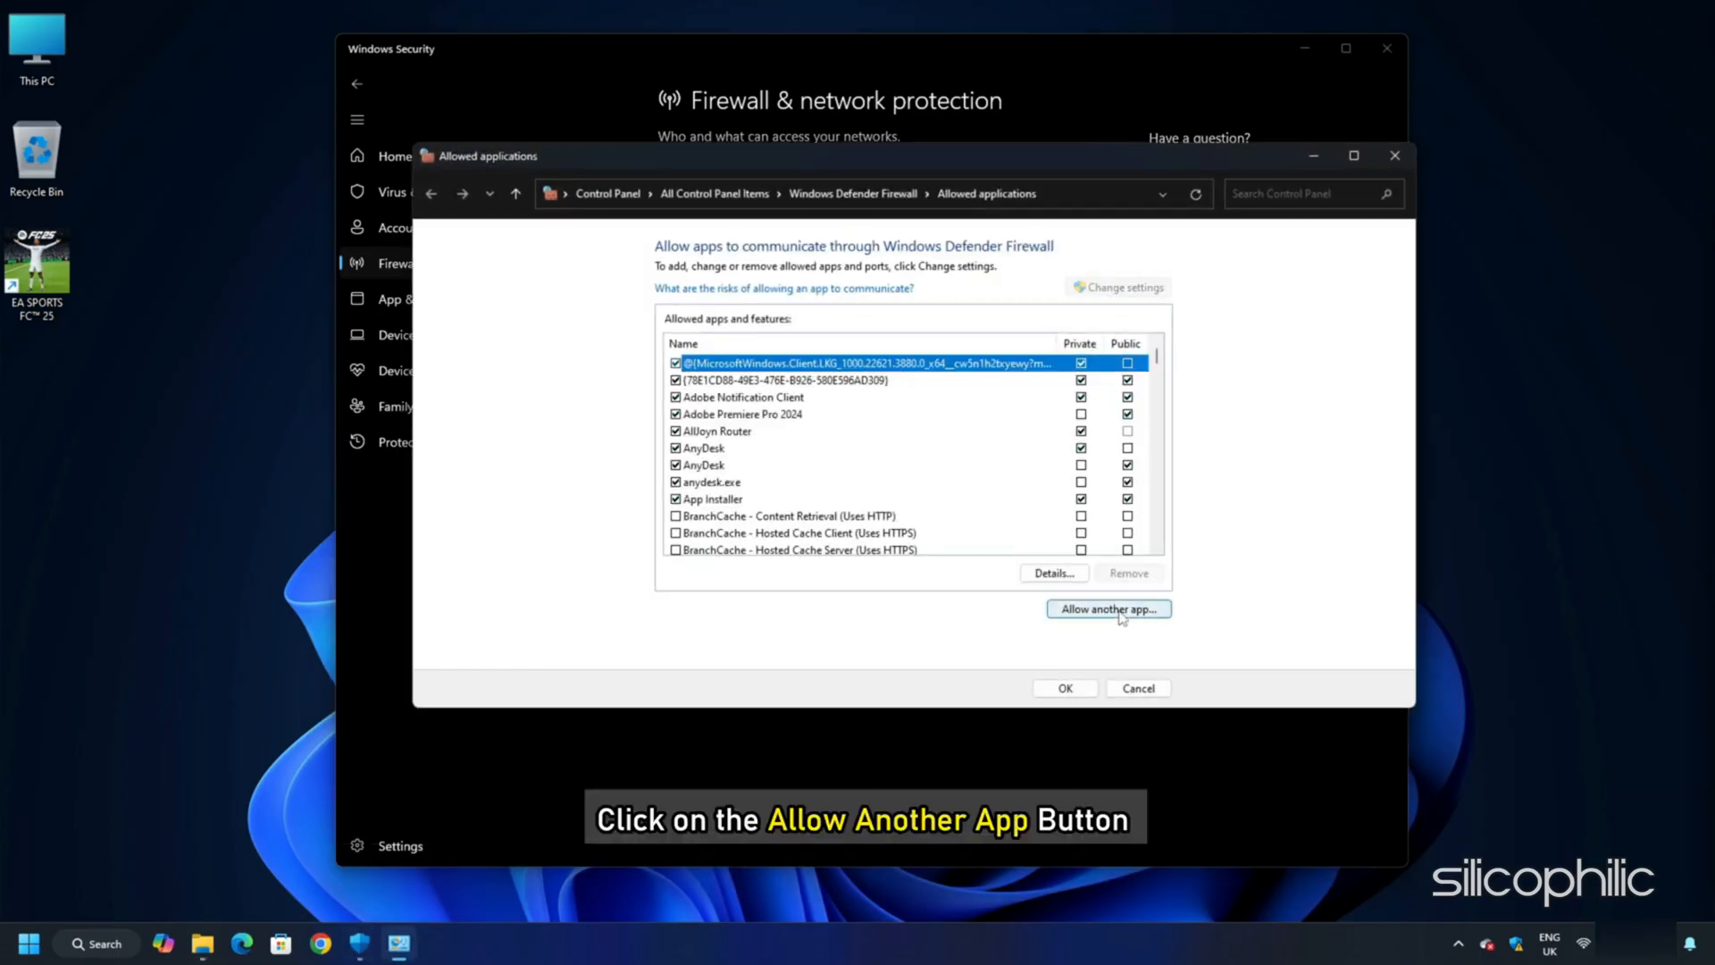
{"action": "left_click", "coordinate": [1110, 608]}
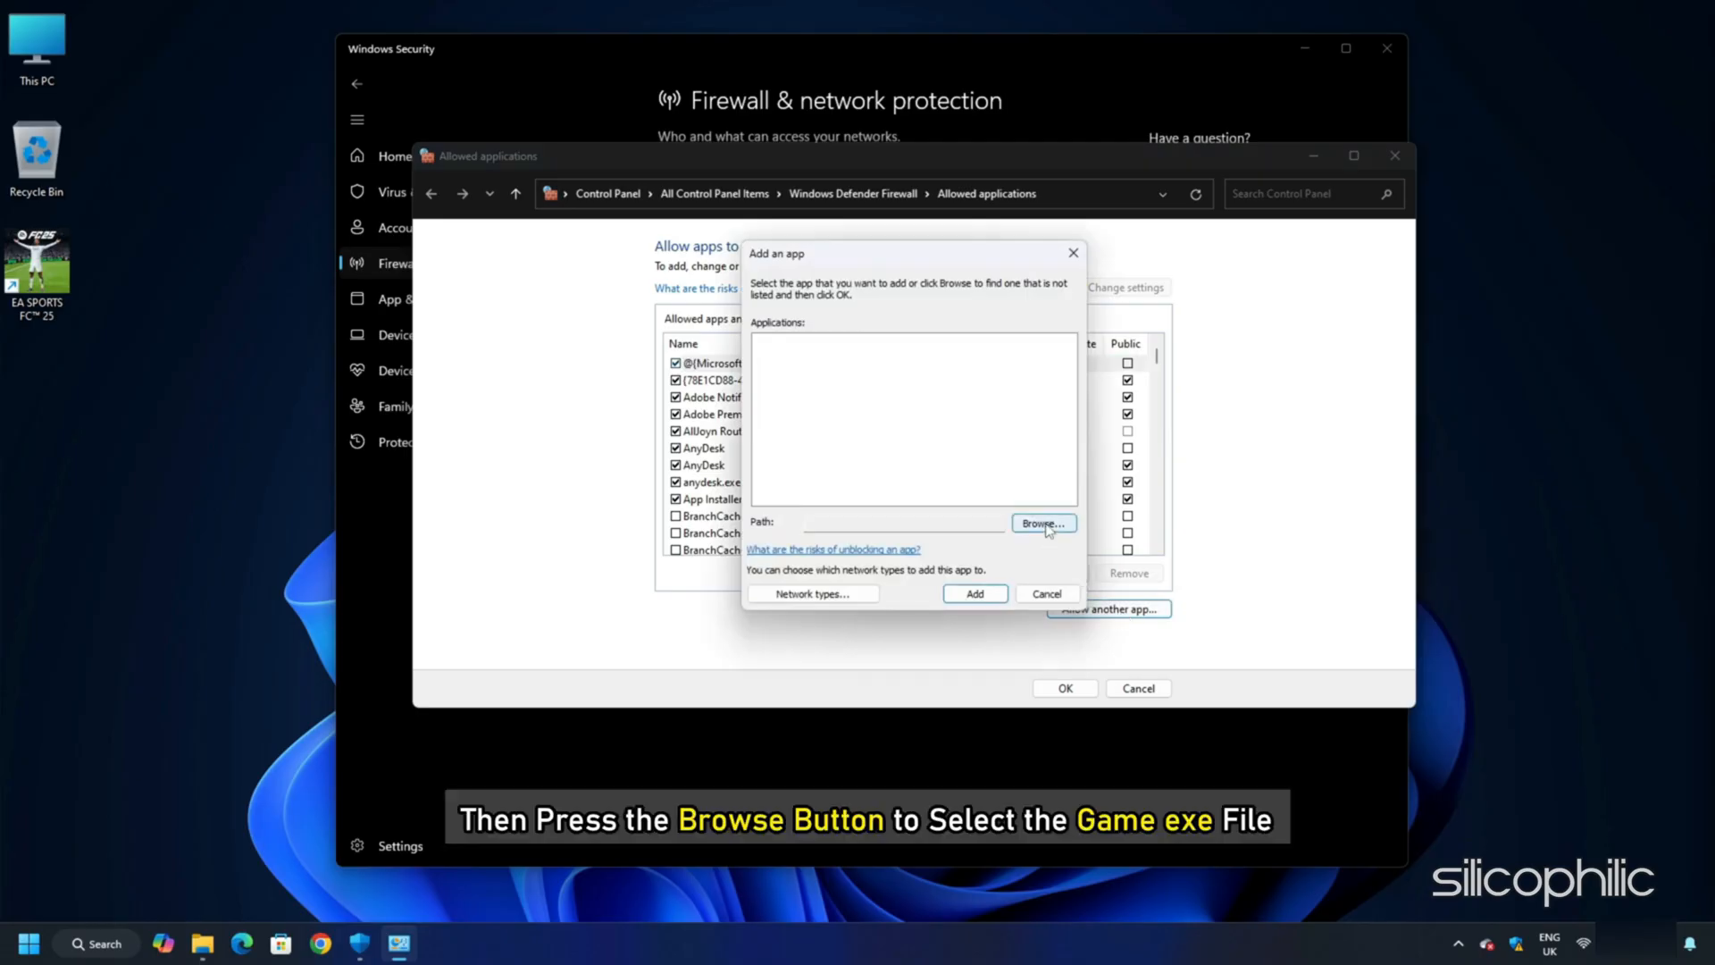
{"action": "left_click", "coordinate": [1043, 523]}
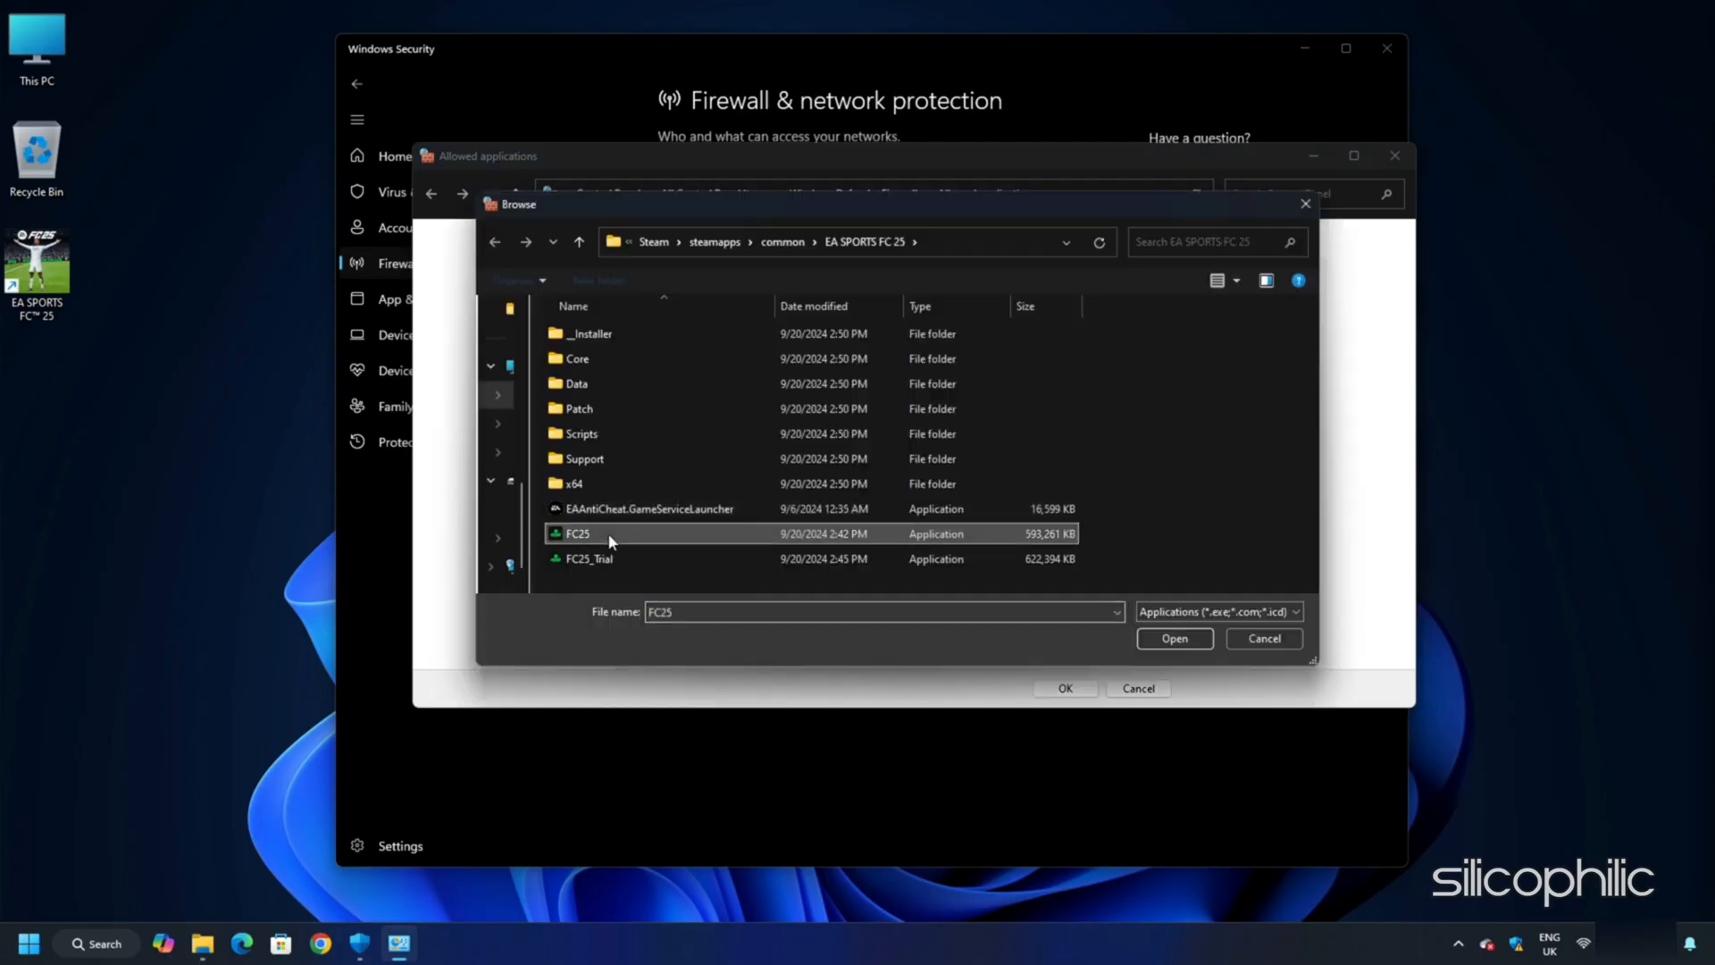
{"action": "left_click", "coordinate": [1175, 638]}
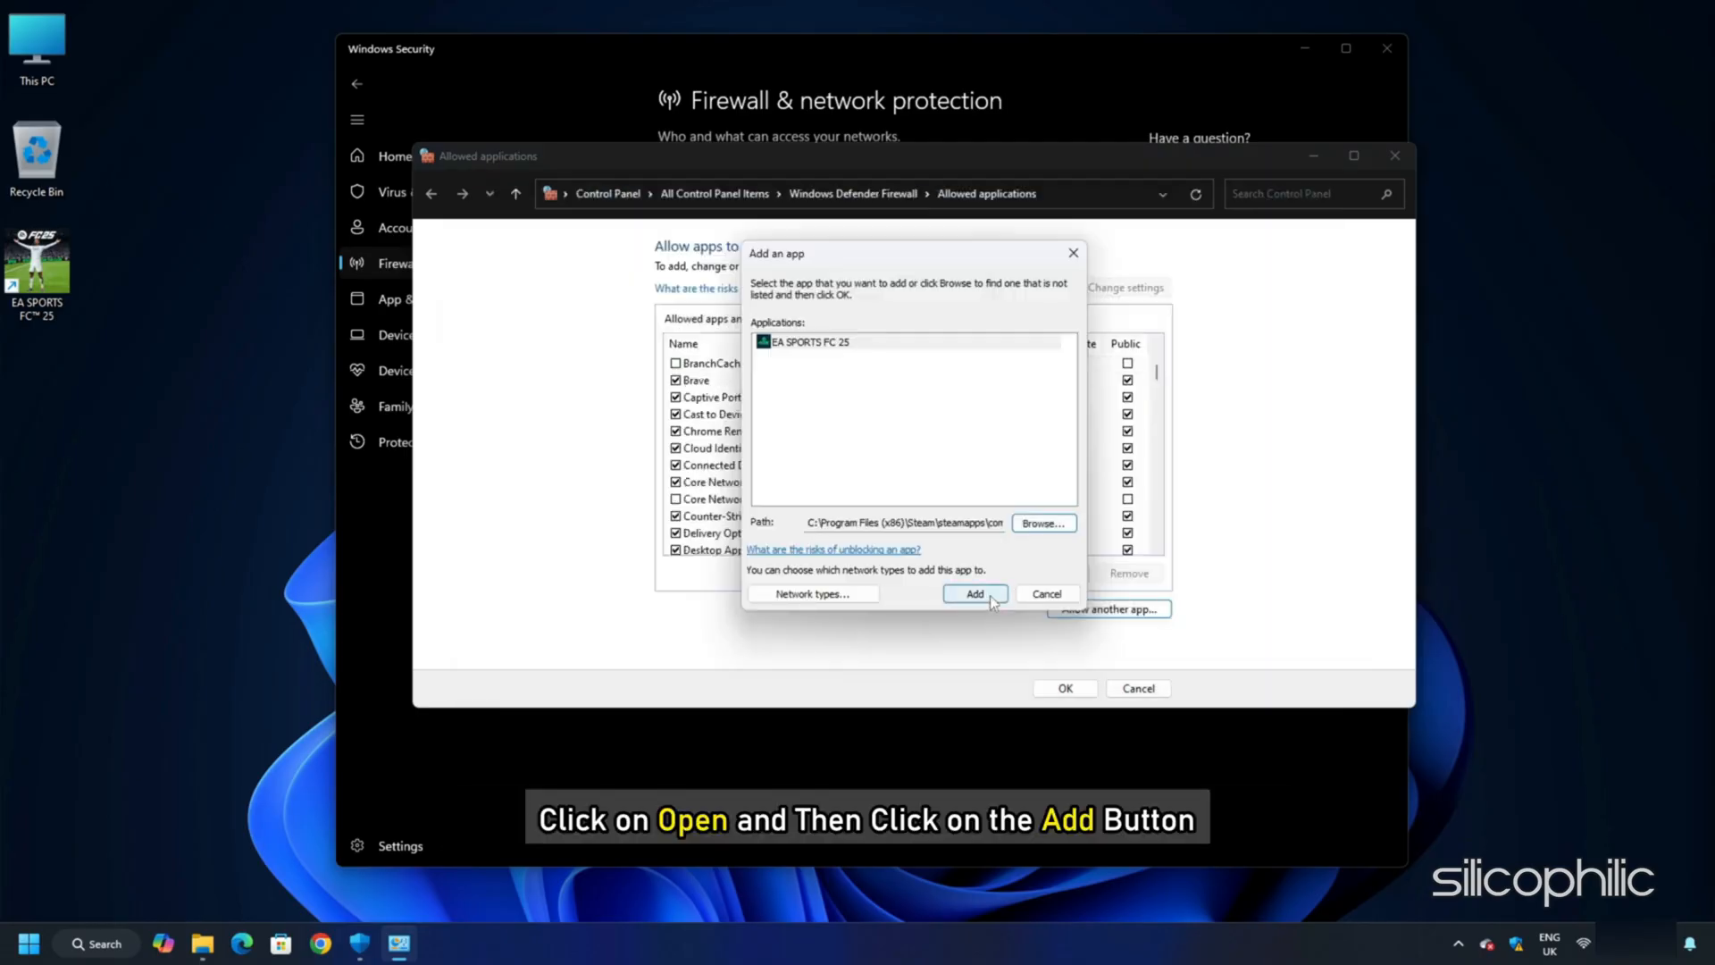
{"action": "left_click", "coordinate": [975, 593]}
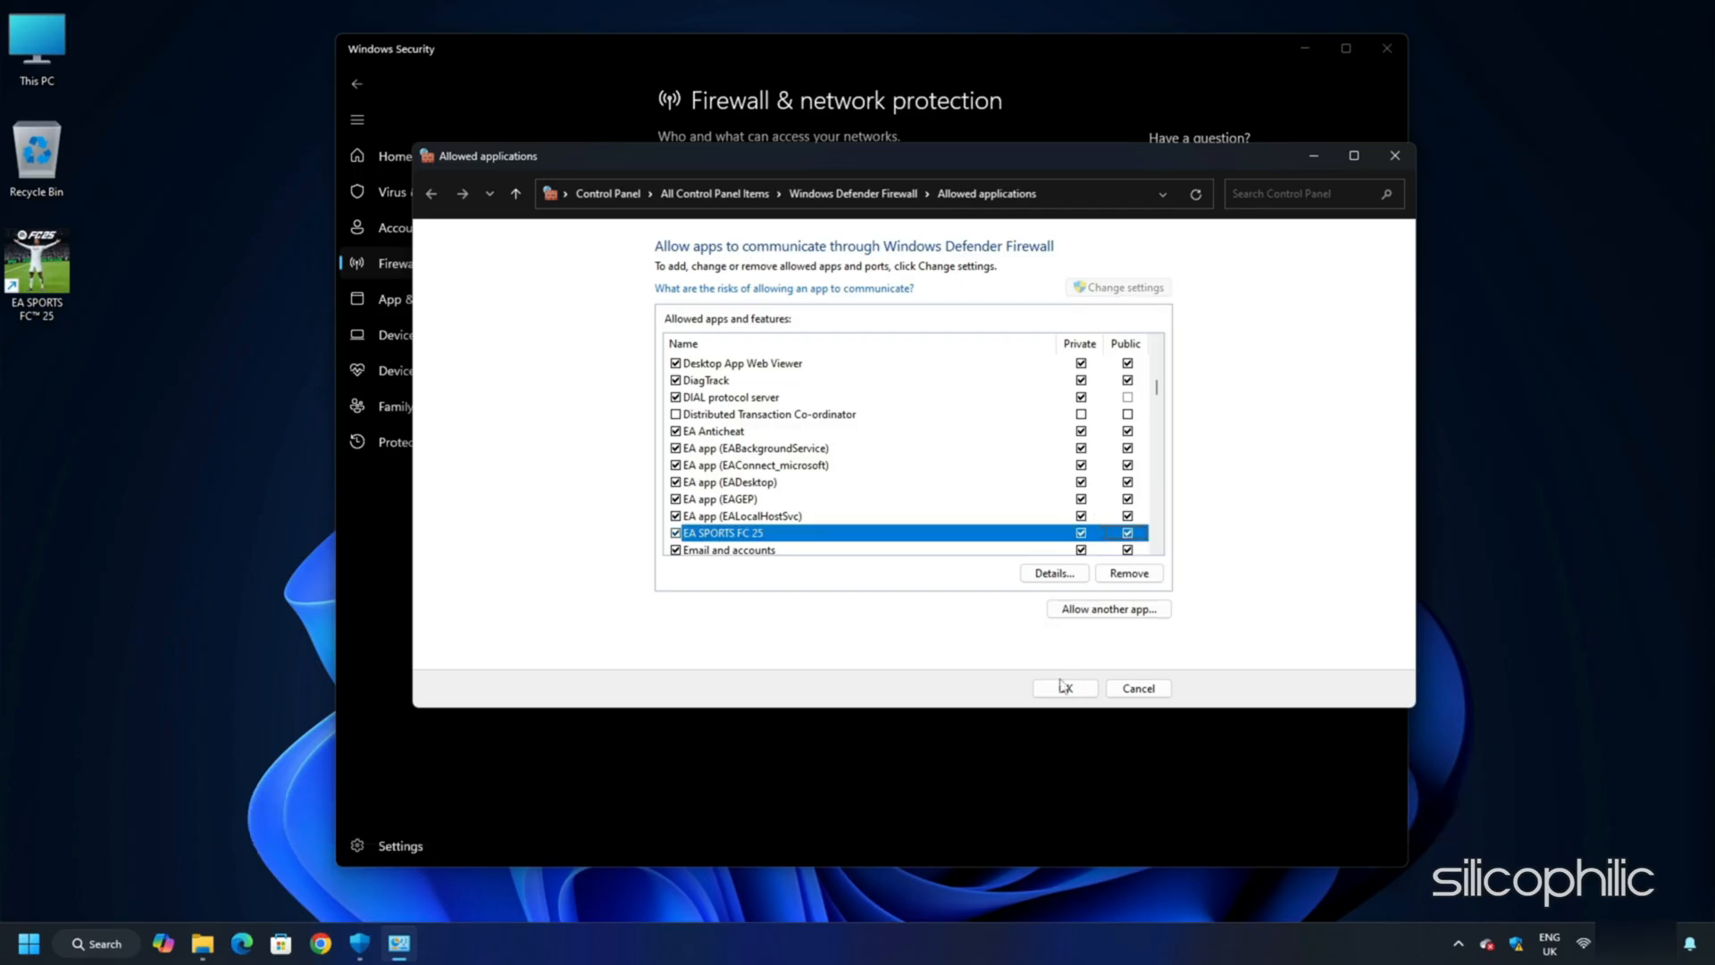
{"action": "left_click", "coordinate": [1064, 688]}
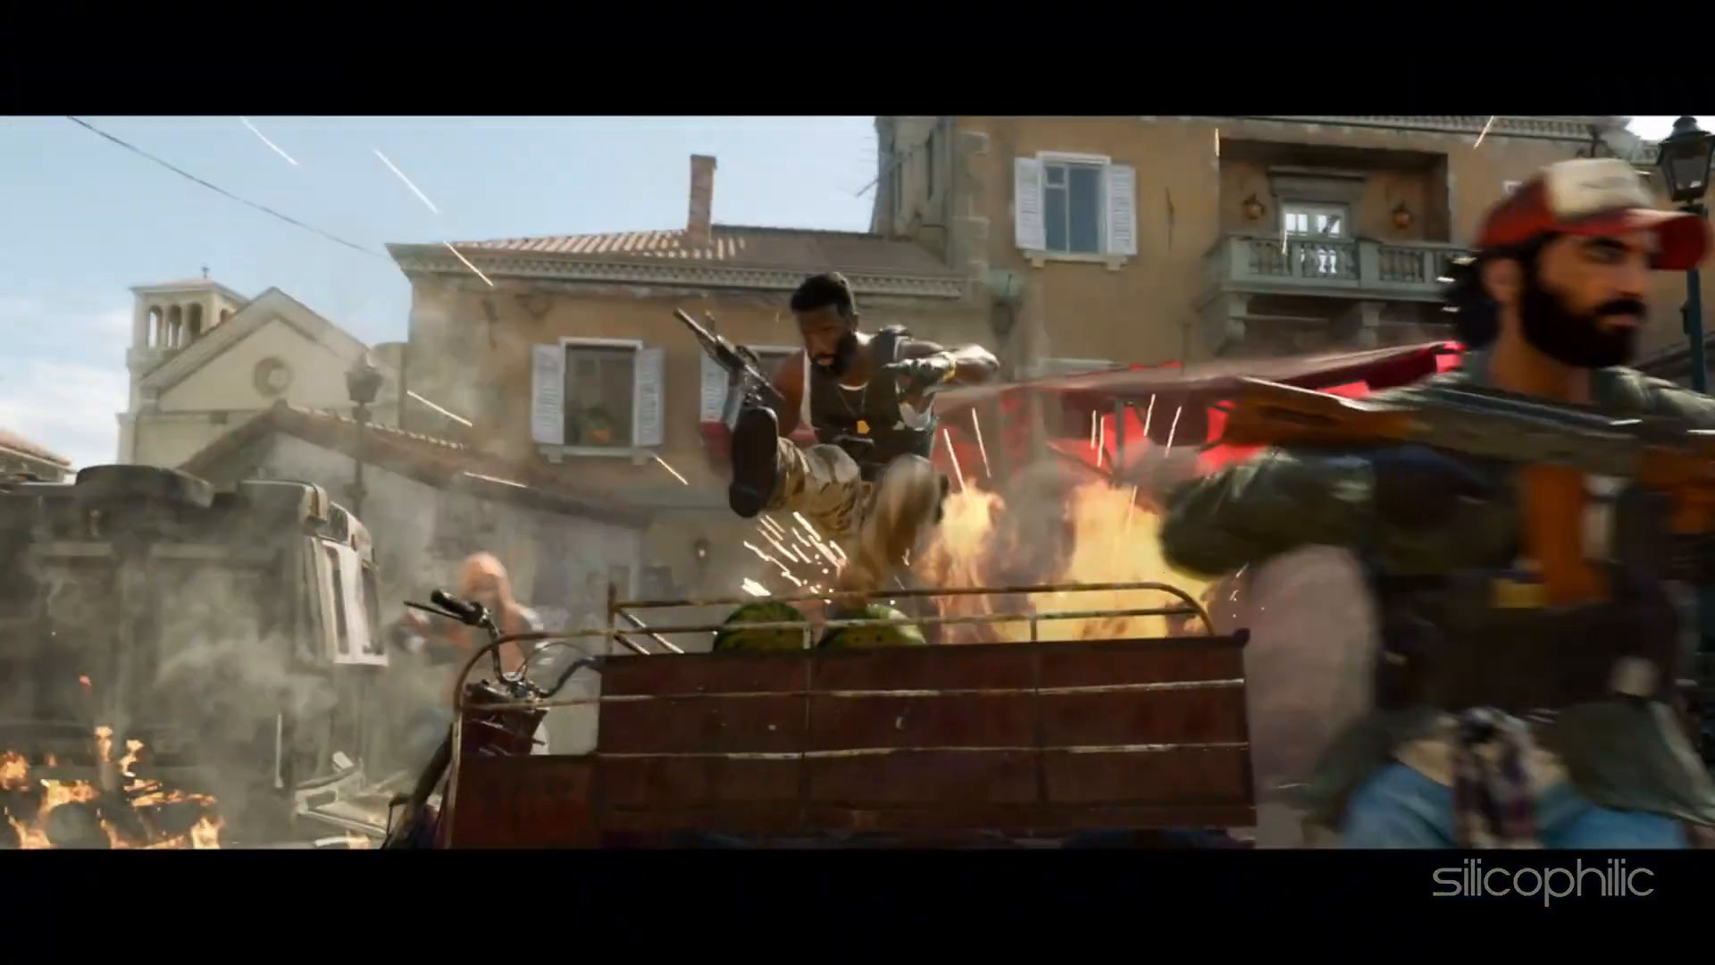
Open the Start button's Win+X quick-access menu
{"action": "right_click", "coordinate": [27, 943]}
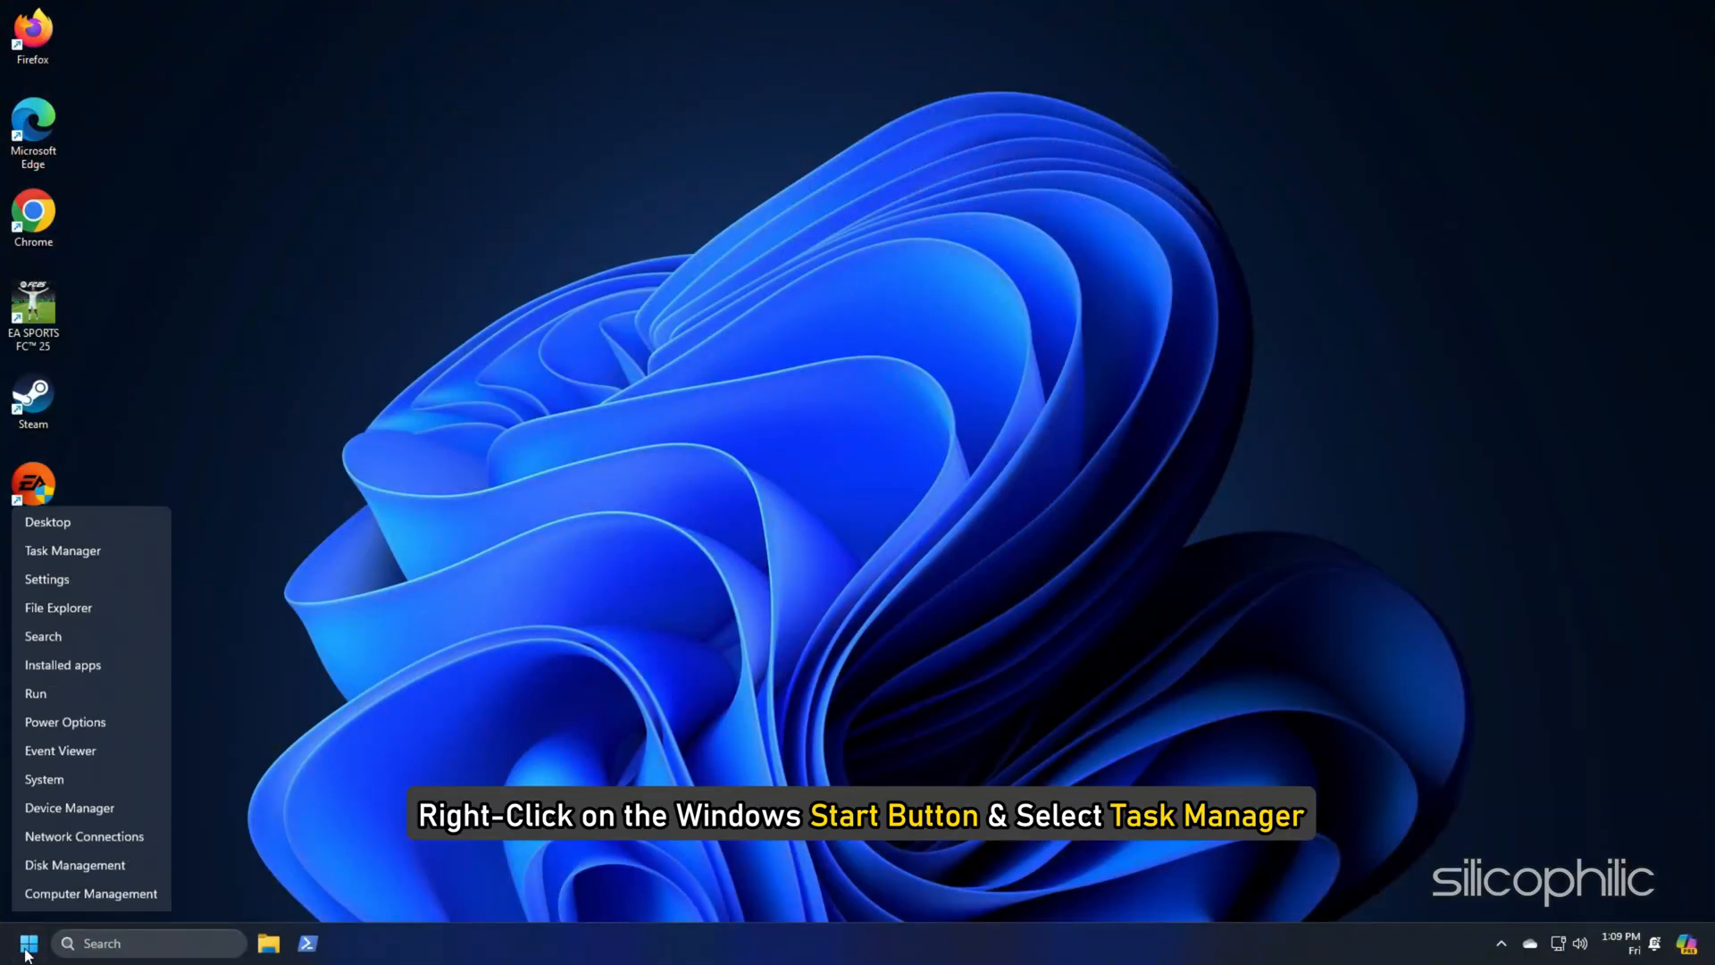
Check running processes like Steam and EA in Task Manager, then close it
{"action": "left_click", "coordinate": [63, 550]}
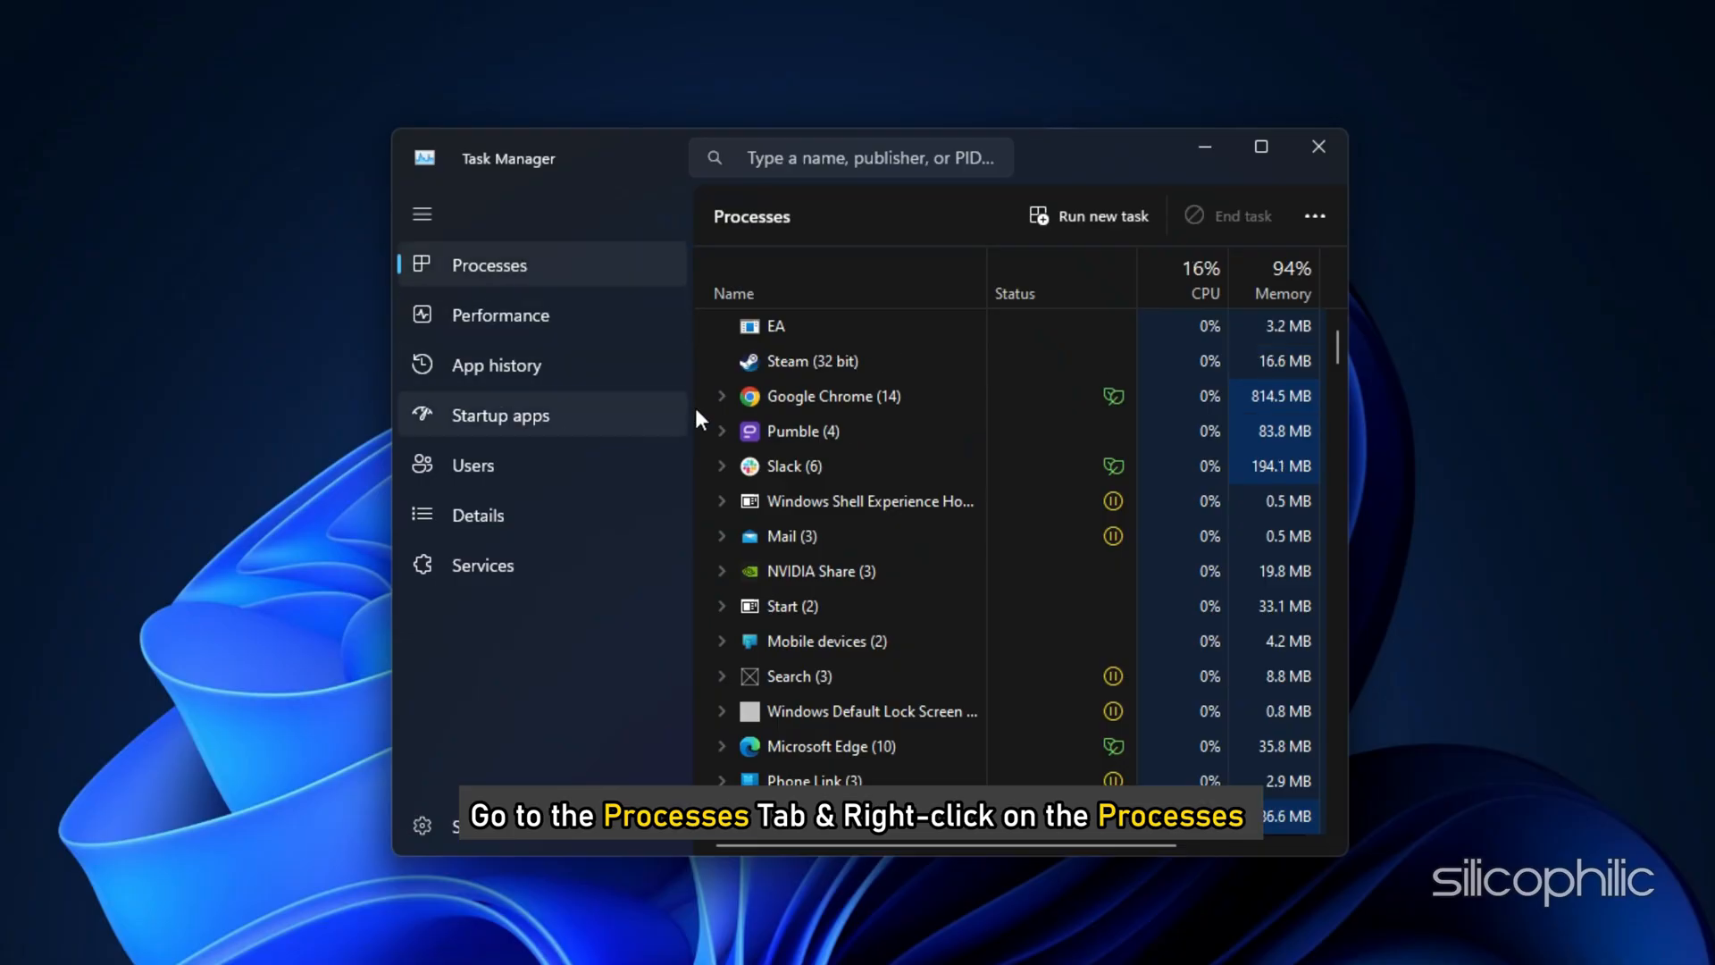
{"action": "right_click", "coordinate": [793, 432]}
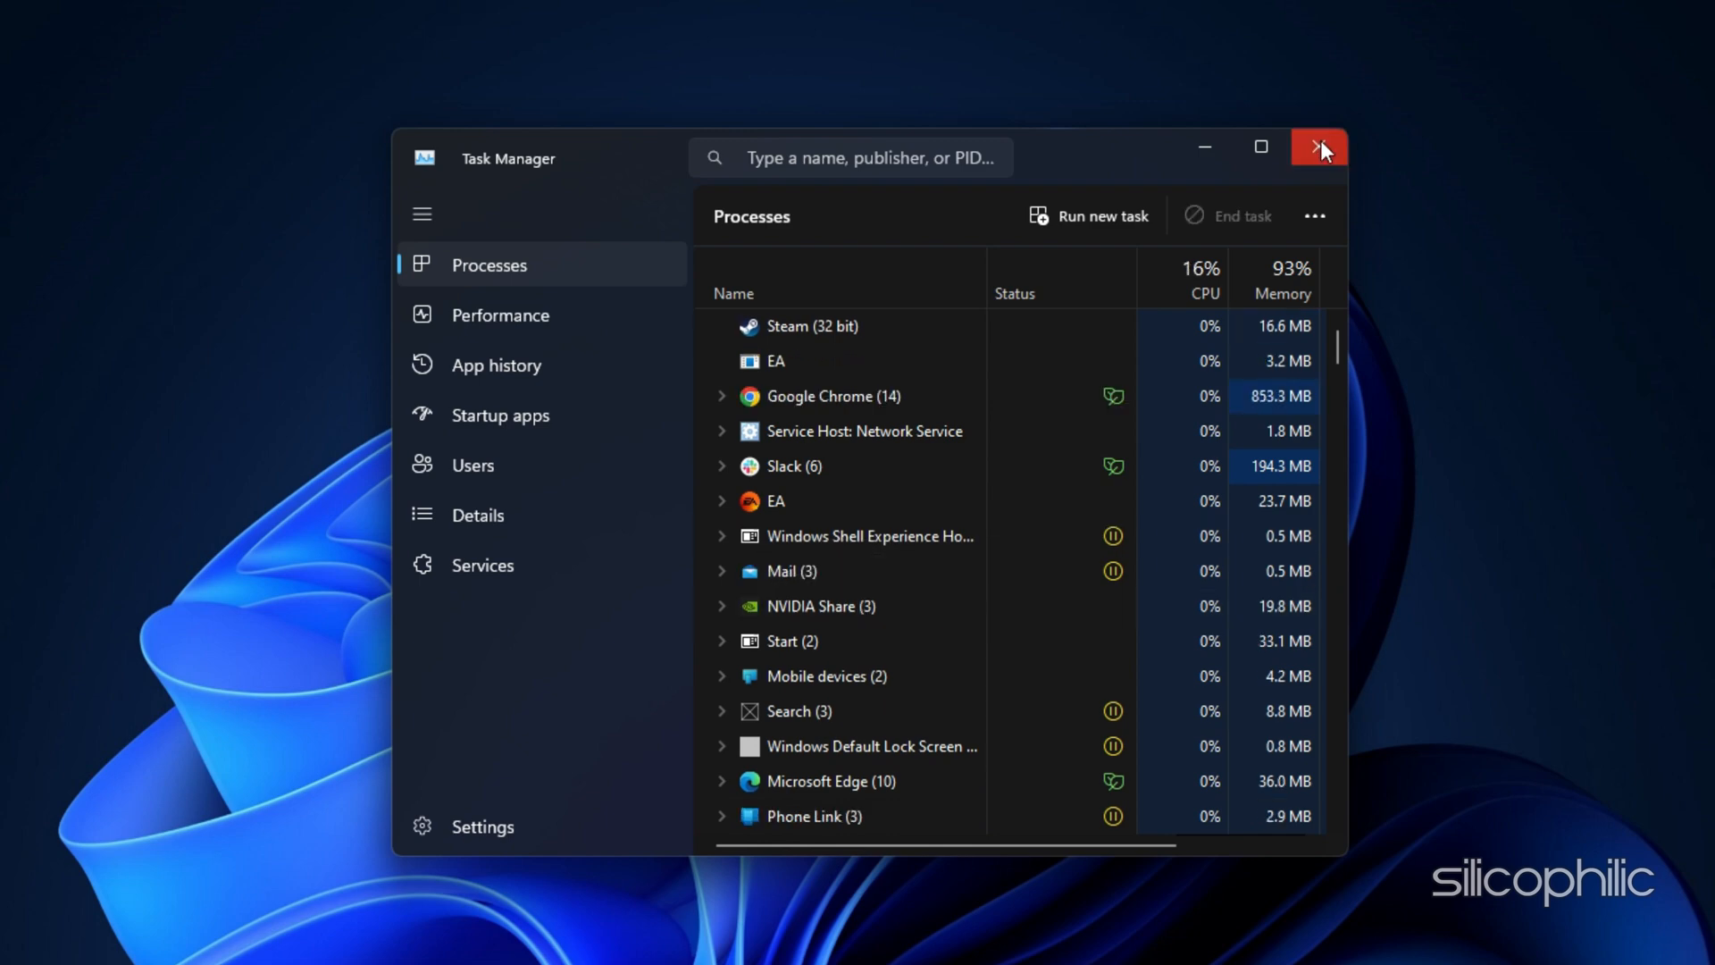
{"action": "left_click", "coordinate": [1319, 147]}
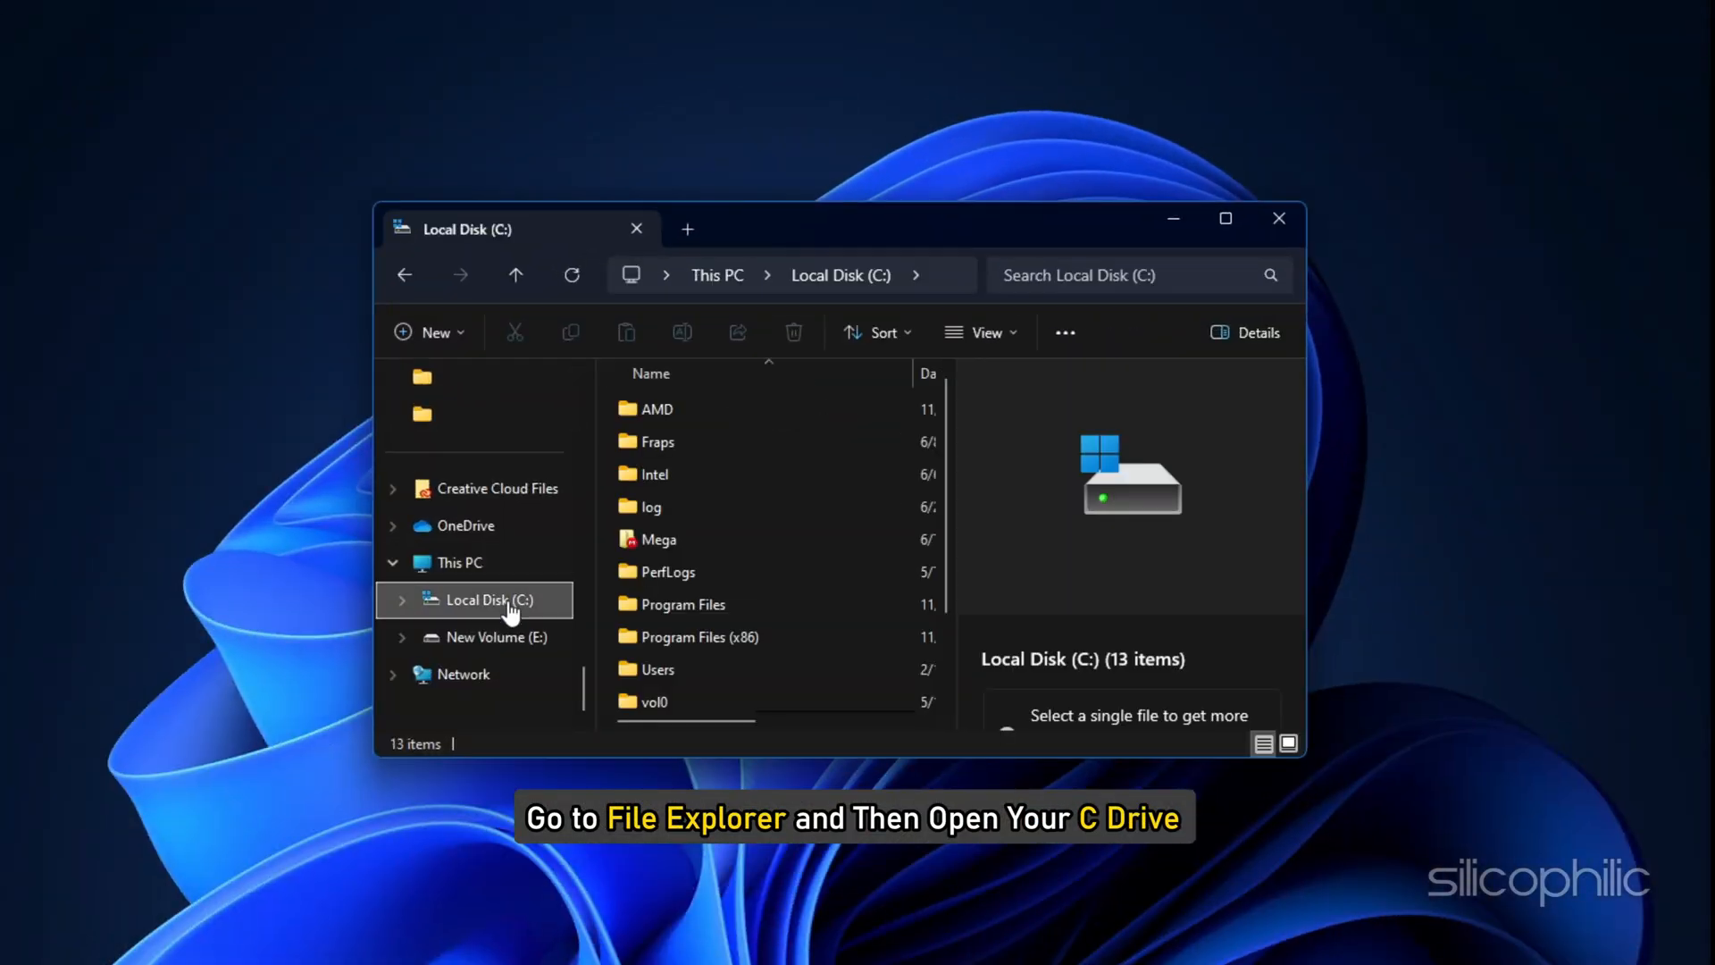
Open the Users folder on C: and turn on showing hidden items
{"action": "double_click", "coordinate": [657, 669]}
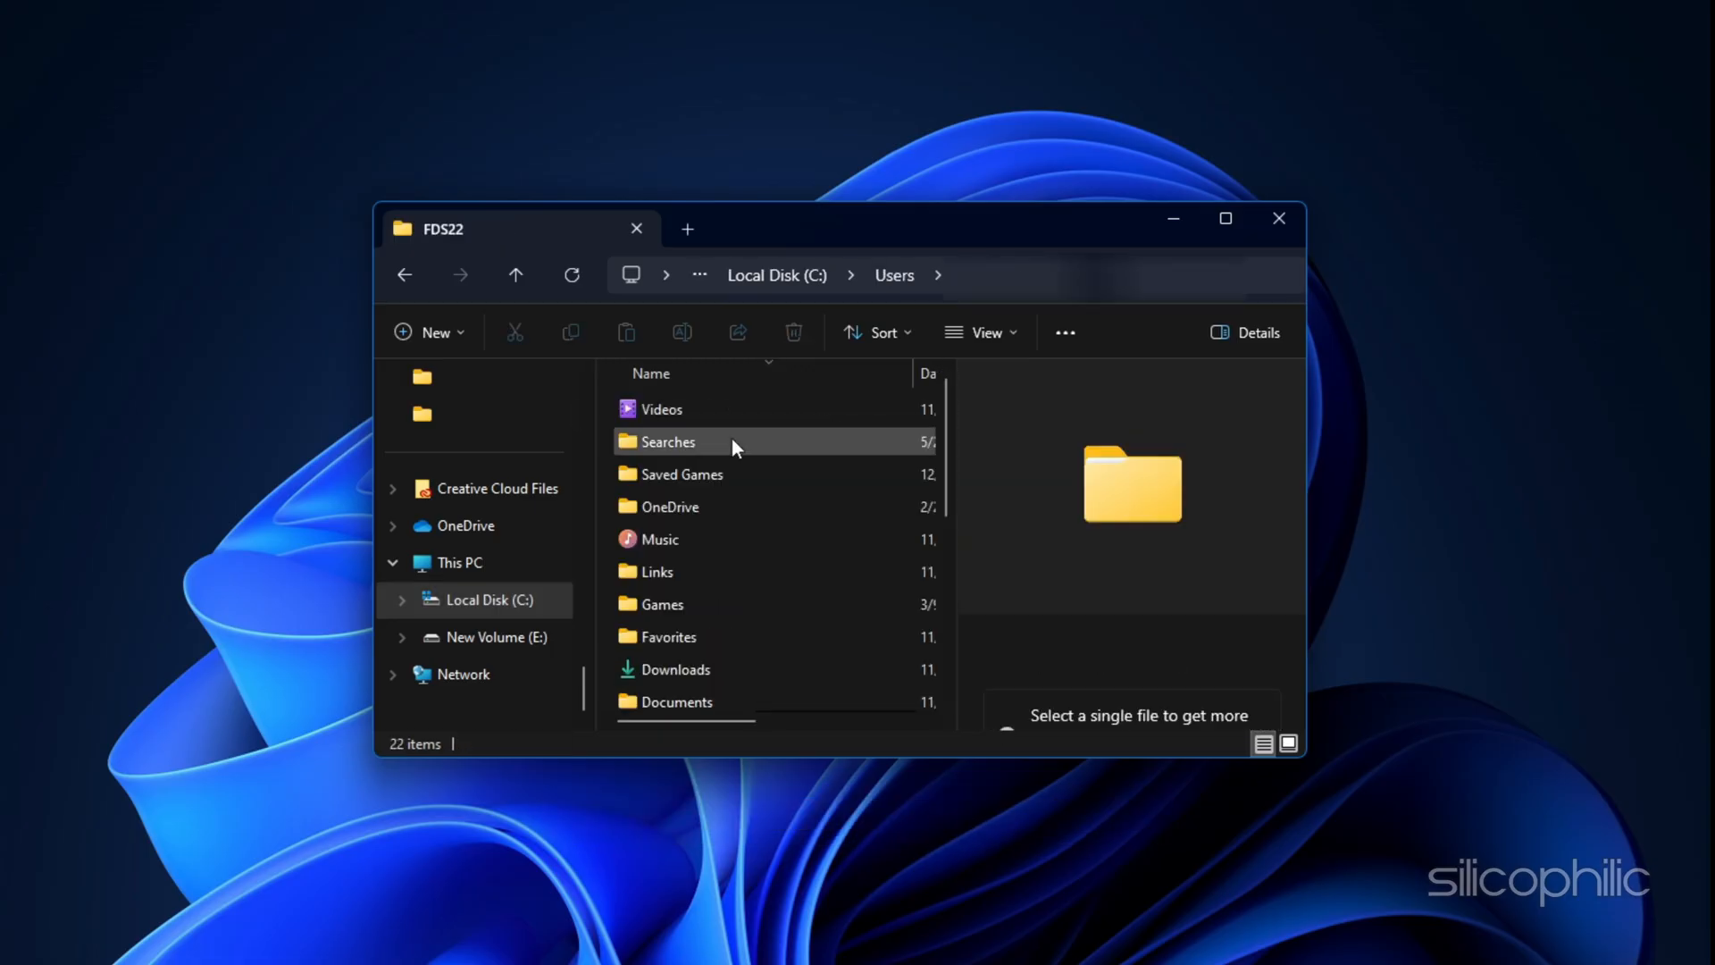
{"action": "left_click", "coordinate": [981, 332]}
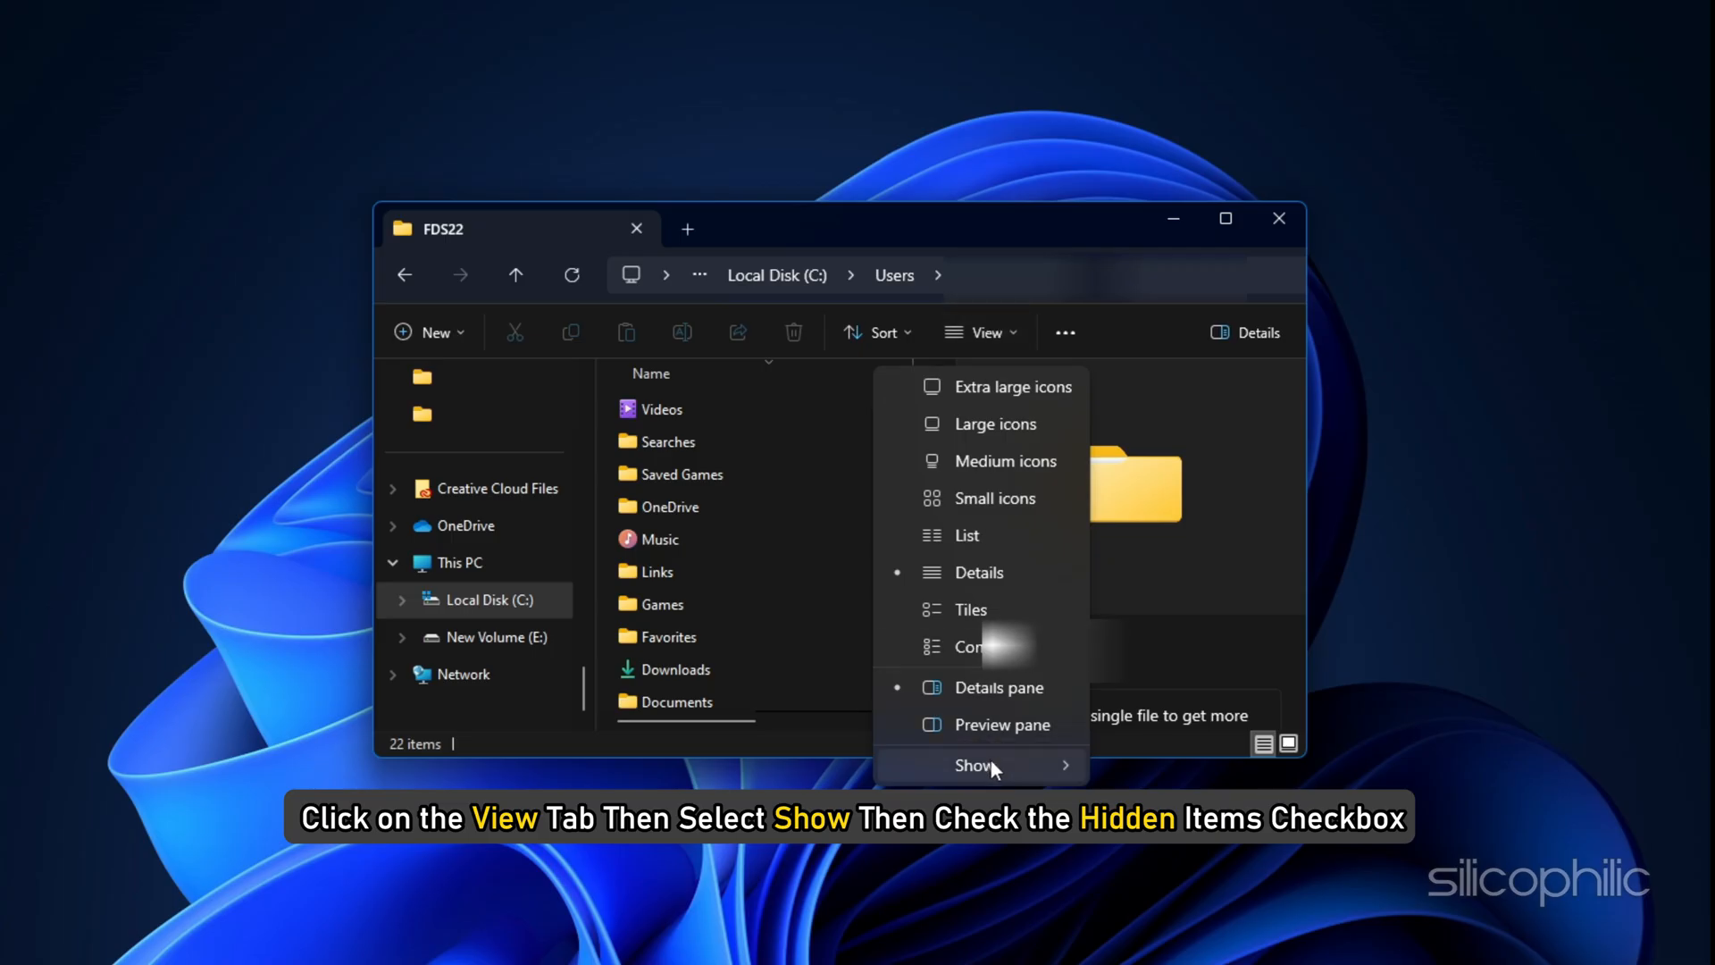
{"action": "left_click", "coordinate": [973, 765]}
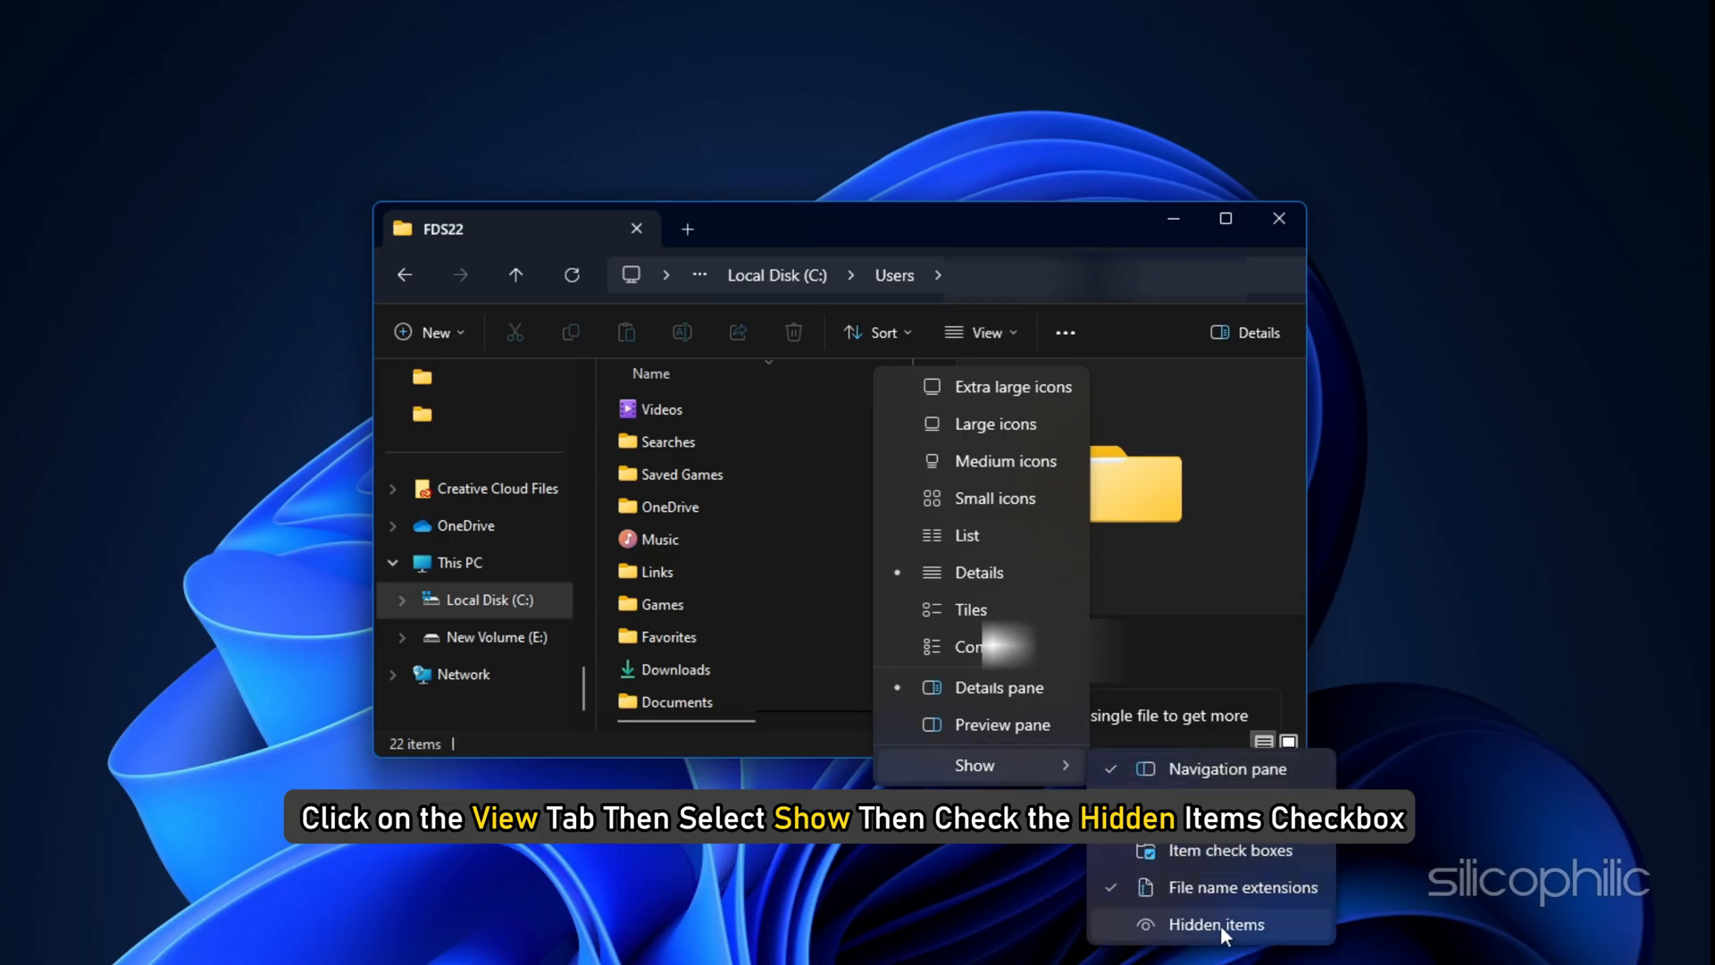
{"action": "left_click", "coordinate": [1214, 923]}
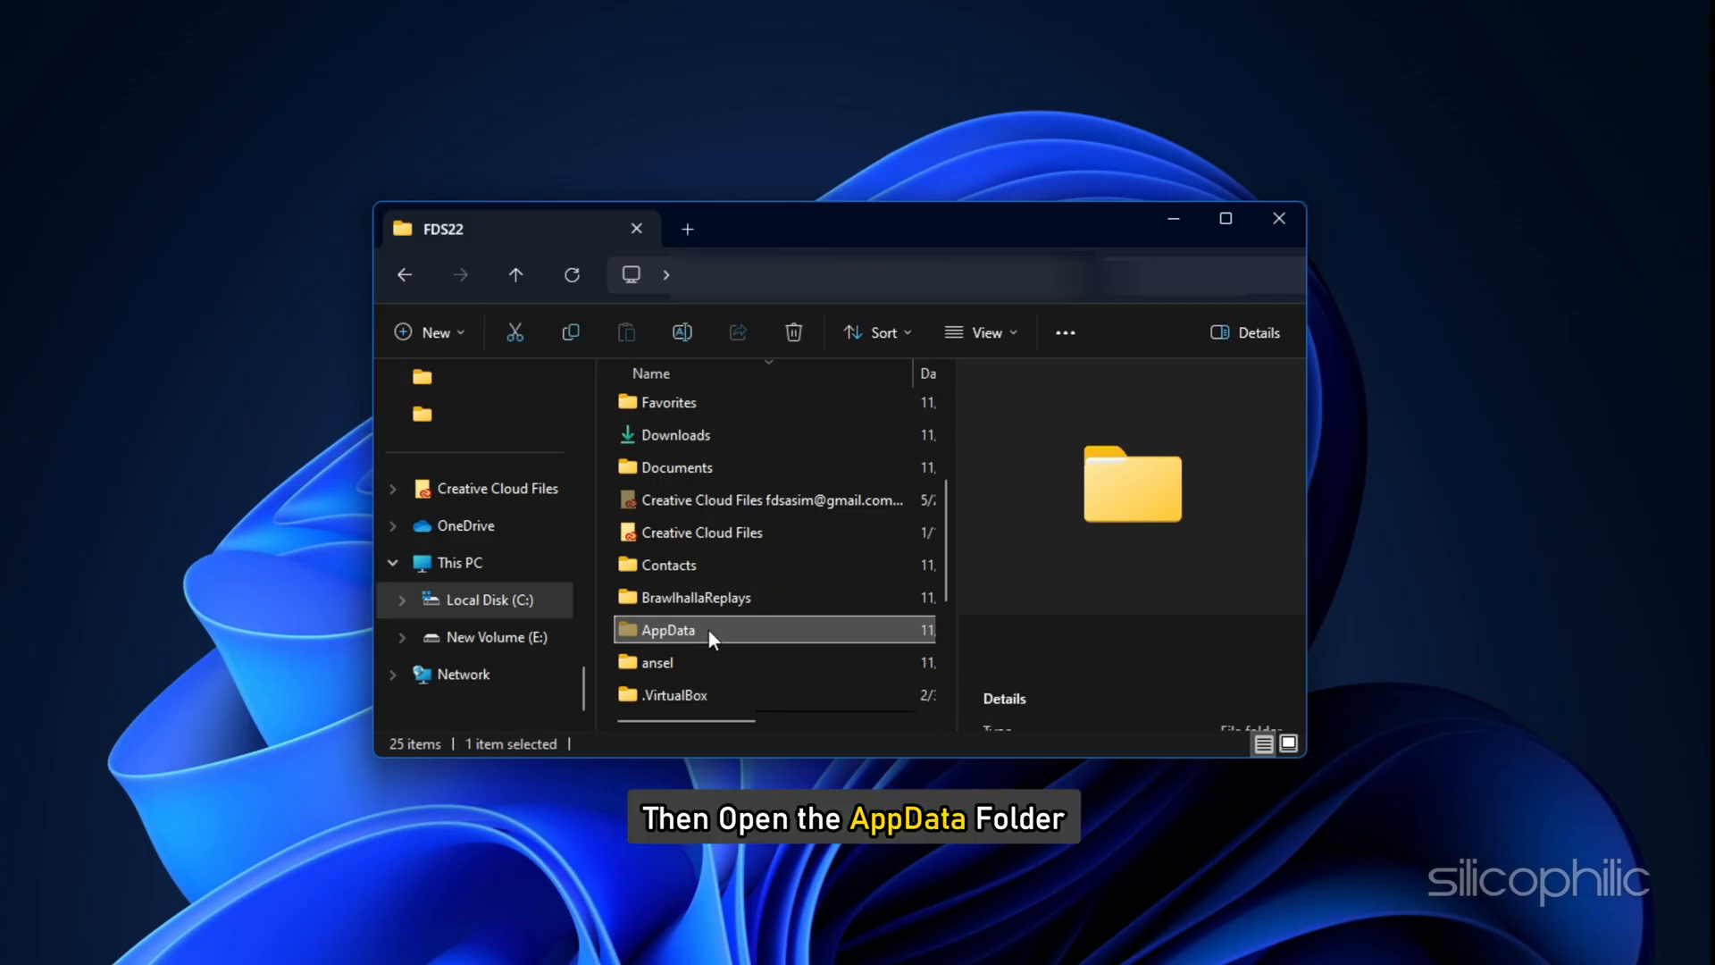
From AppData, open the Microsoft.StorePurchaseApp package folder and select LocalCache
{"action": "double_click", "coordinate": [667, 629]}
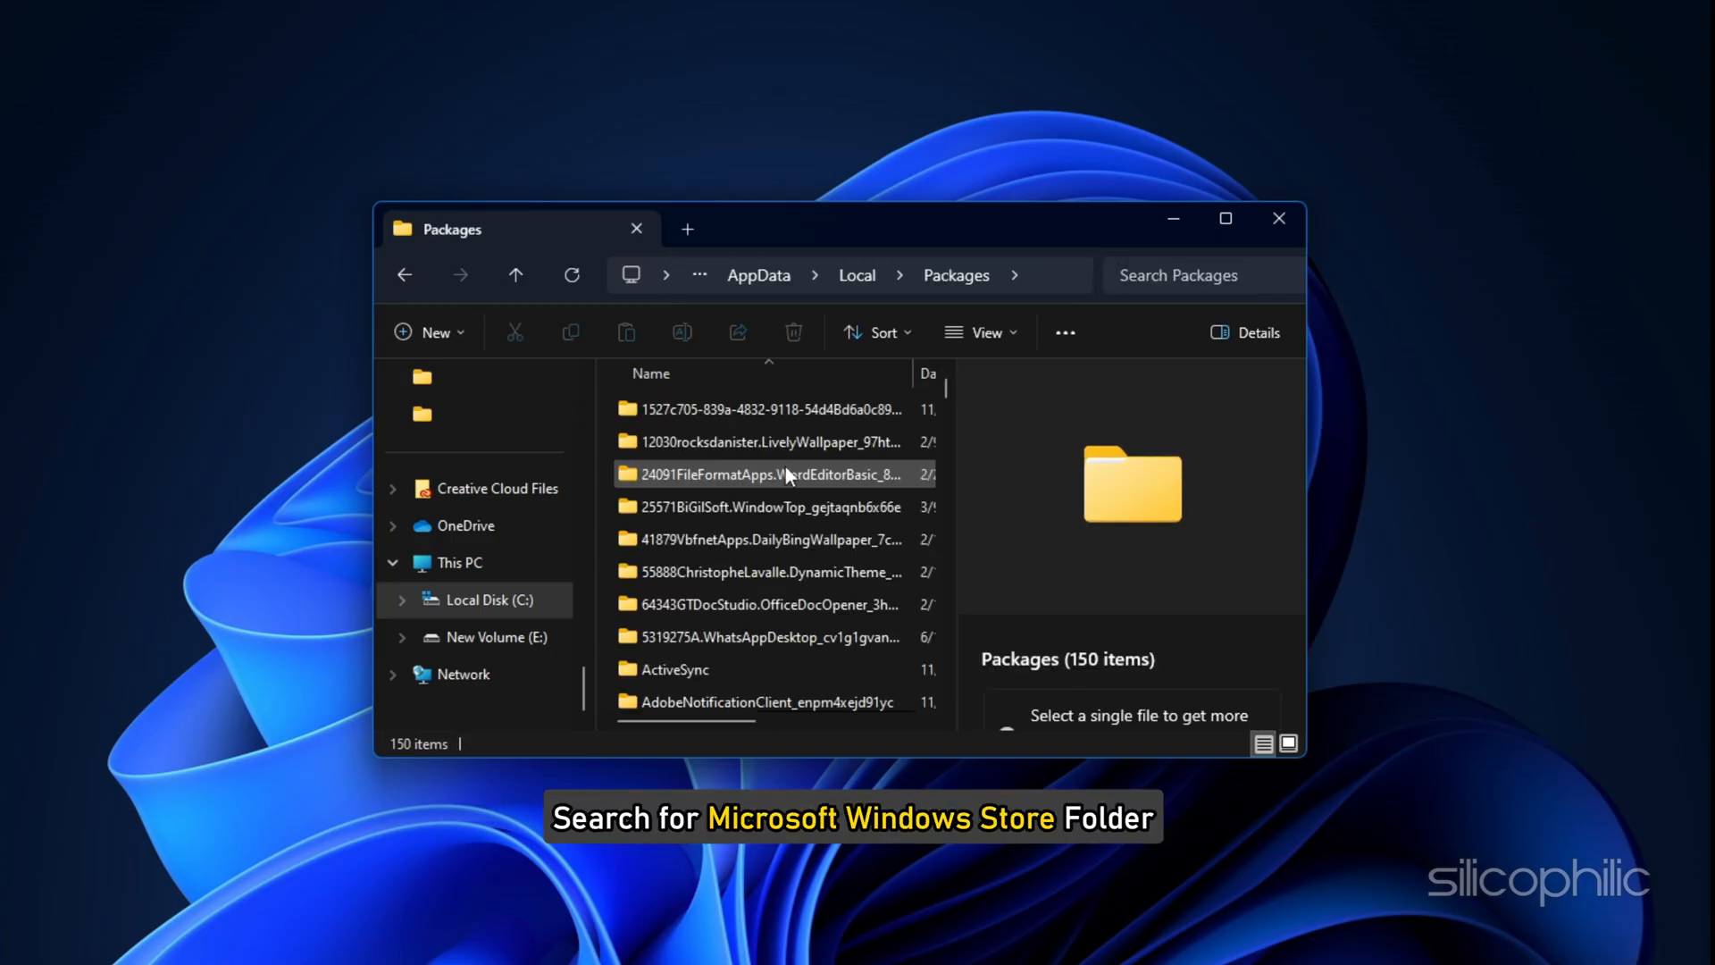
{"action": "type", "text": "Microsoft Windows Store f"}
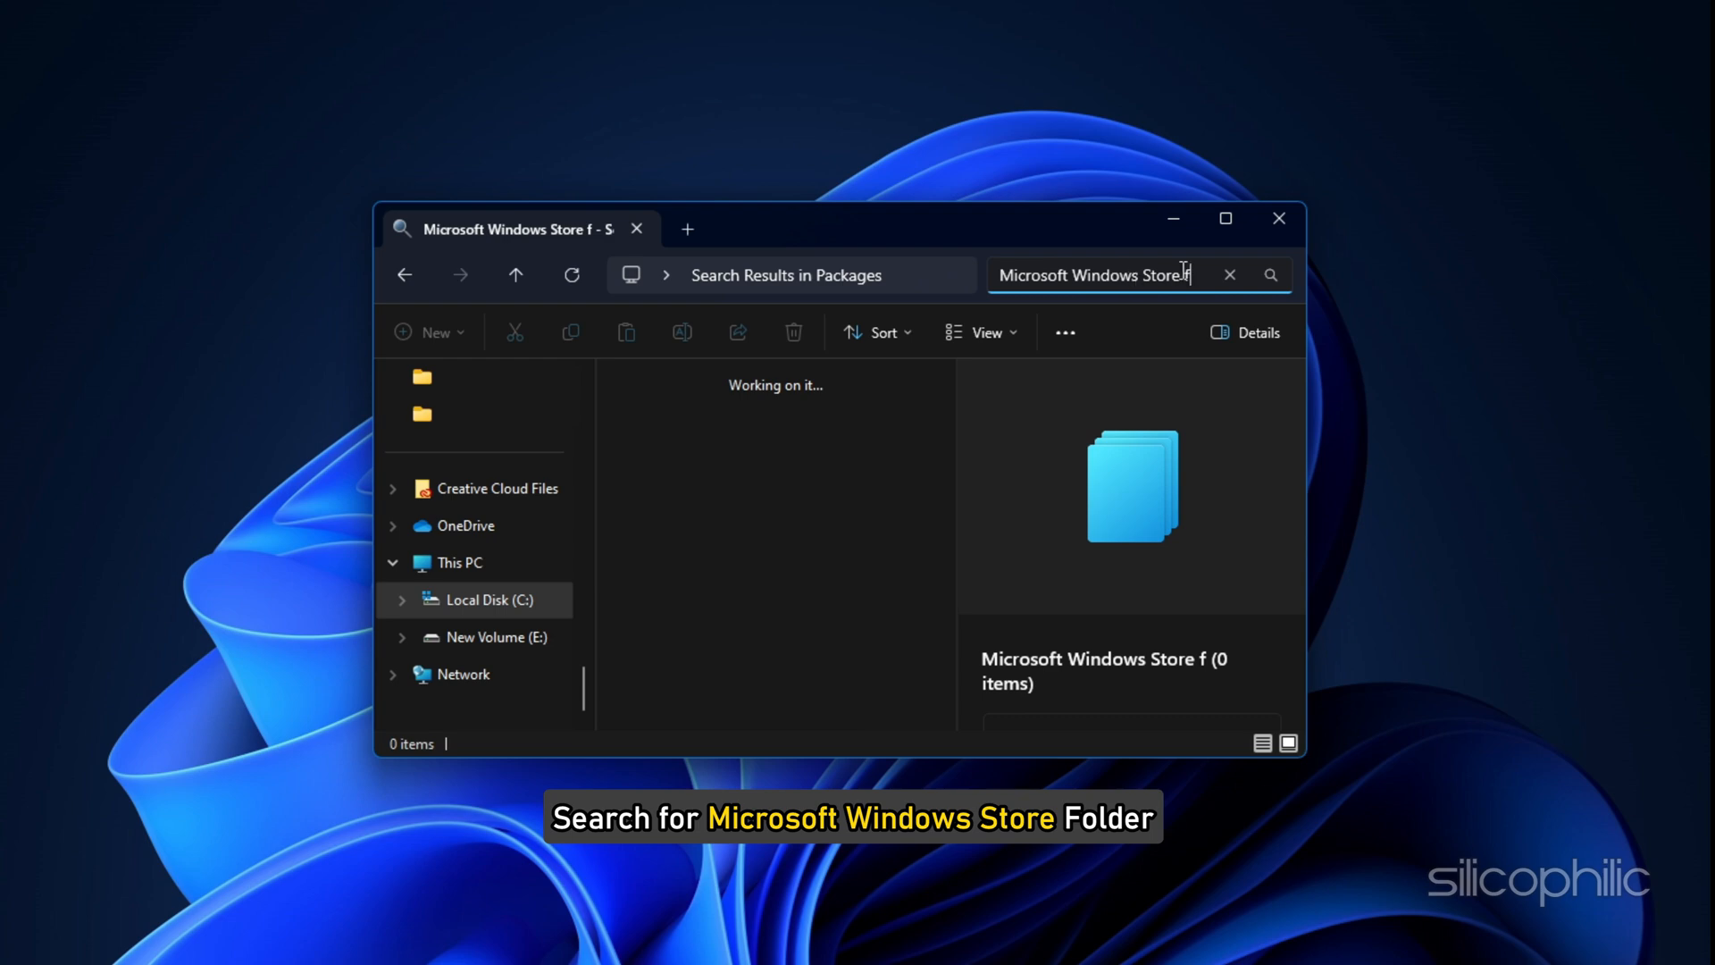
{"action": "double_click", "coordinate": [1131, 485]}
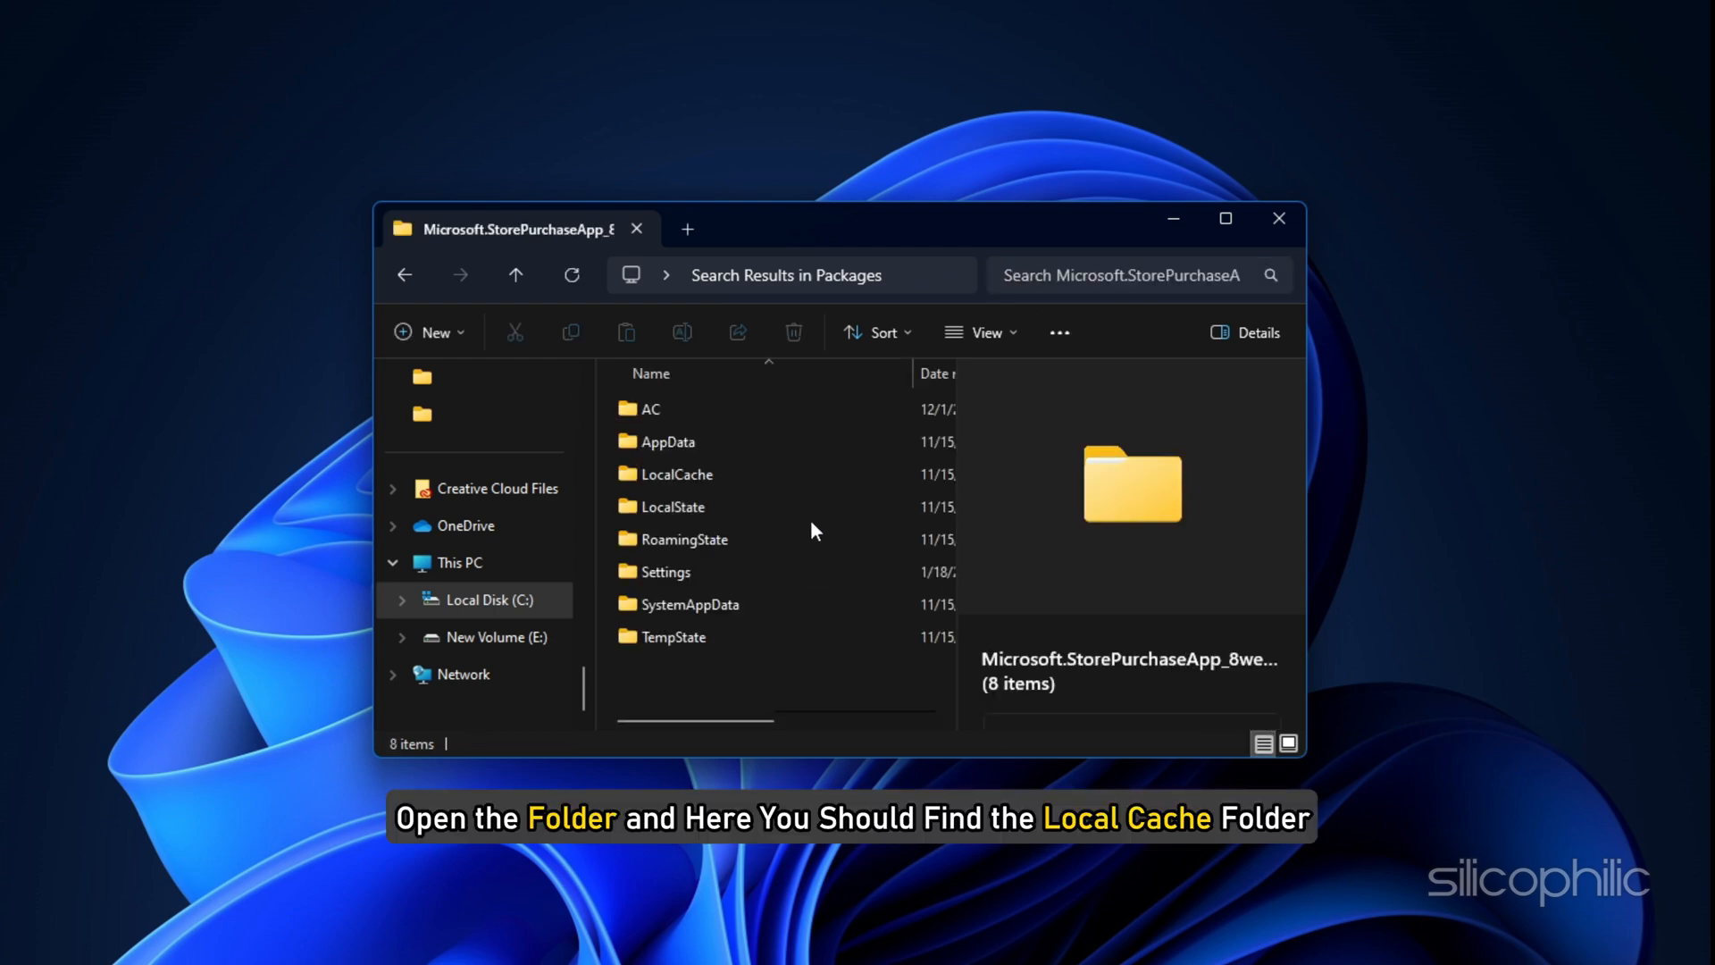
{"action": "left_click", "coordinate": [676, 474]}
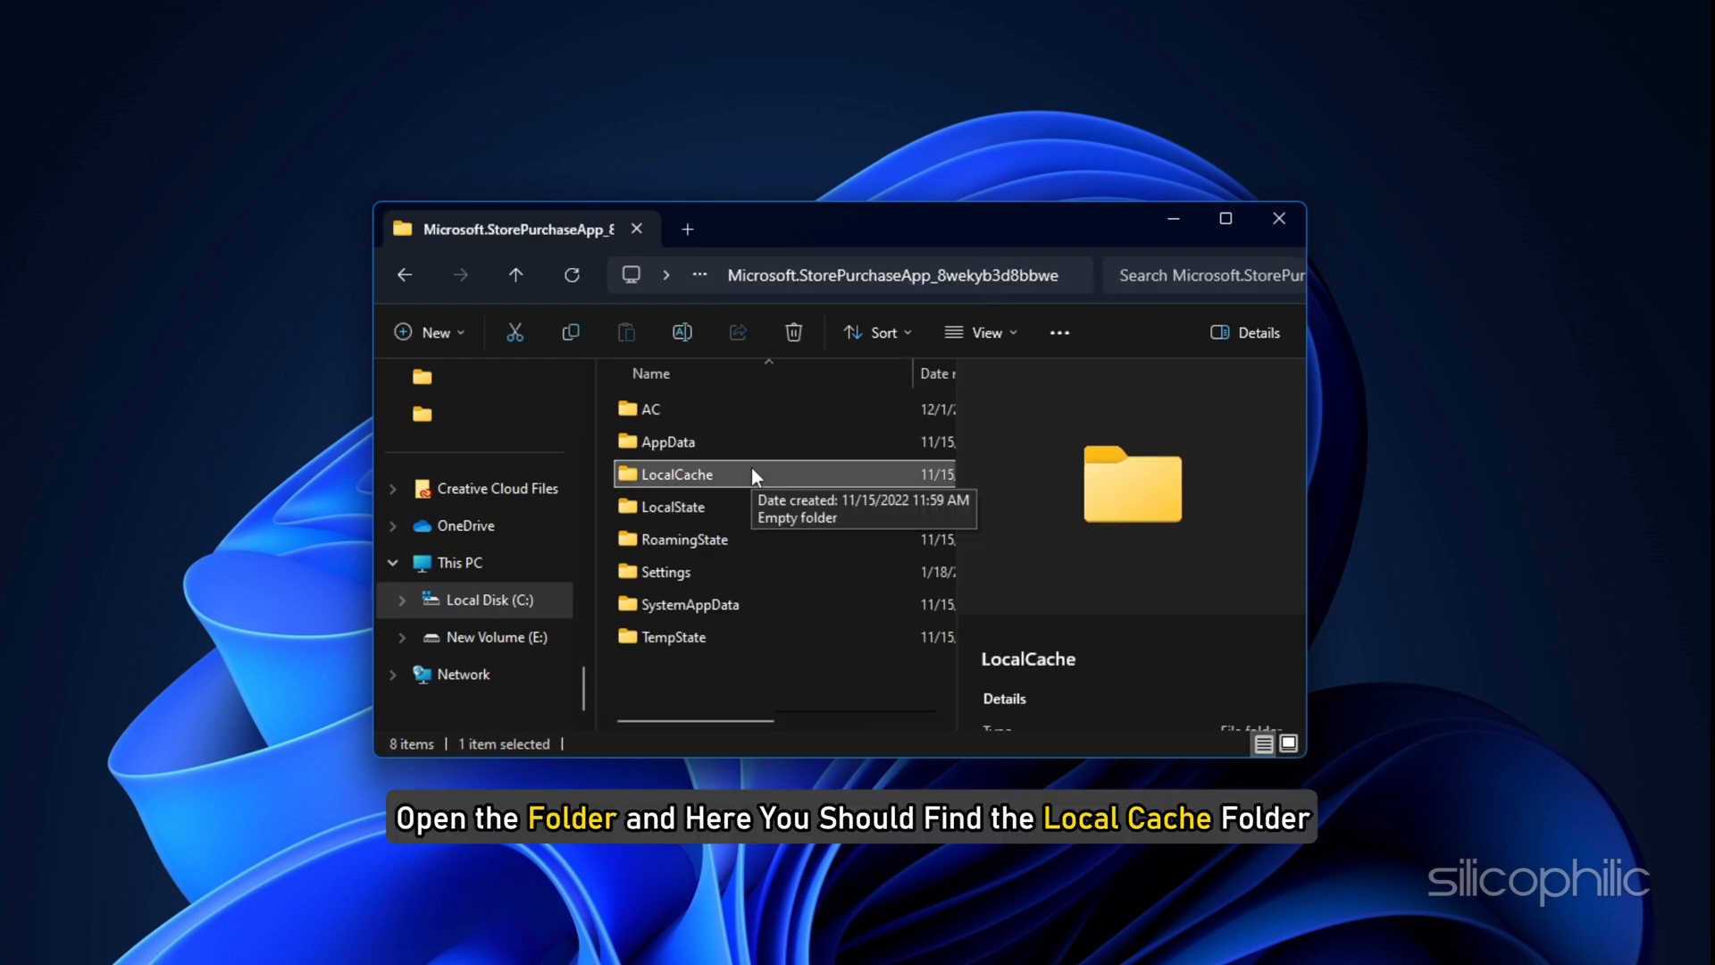
{"action": "left_click", "coordinate": [793, 333]}
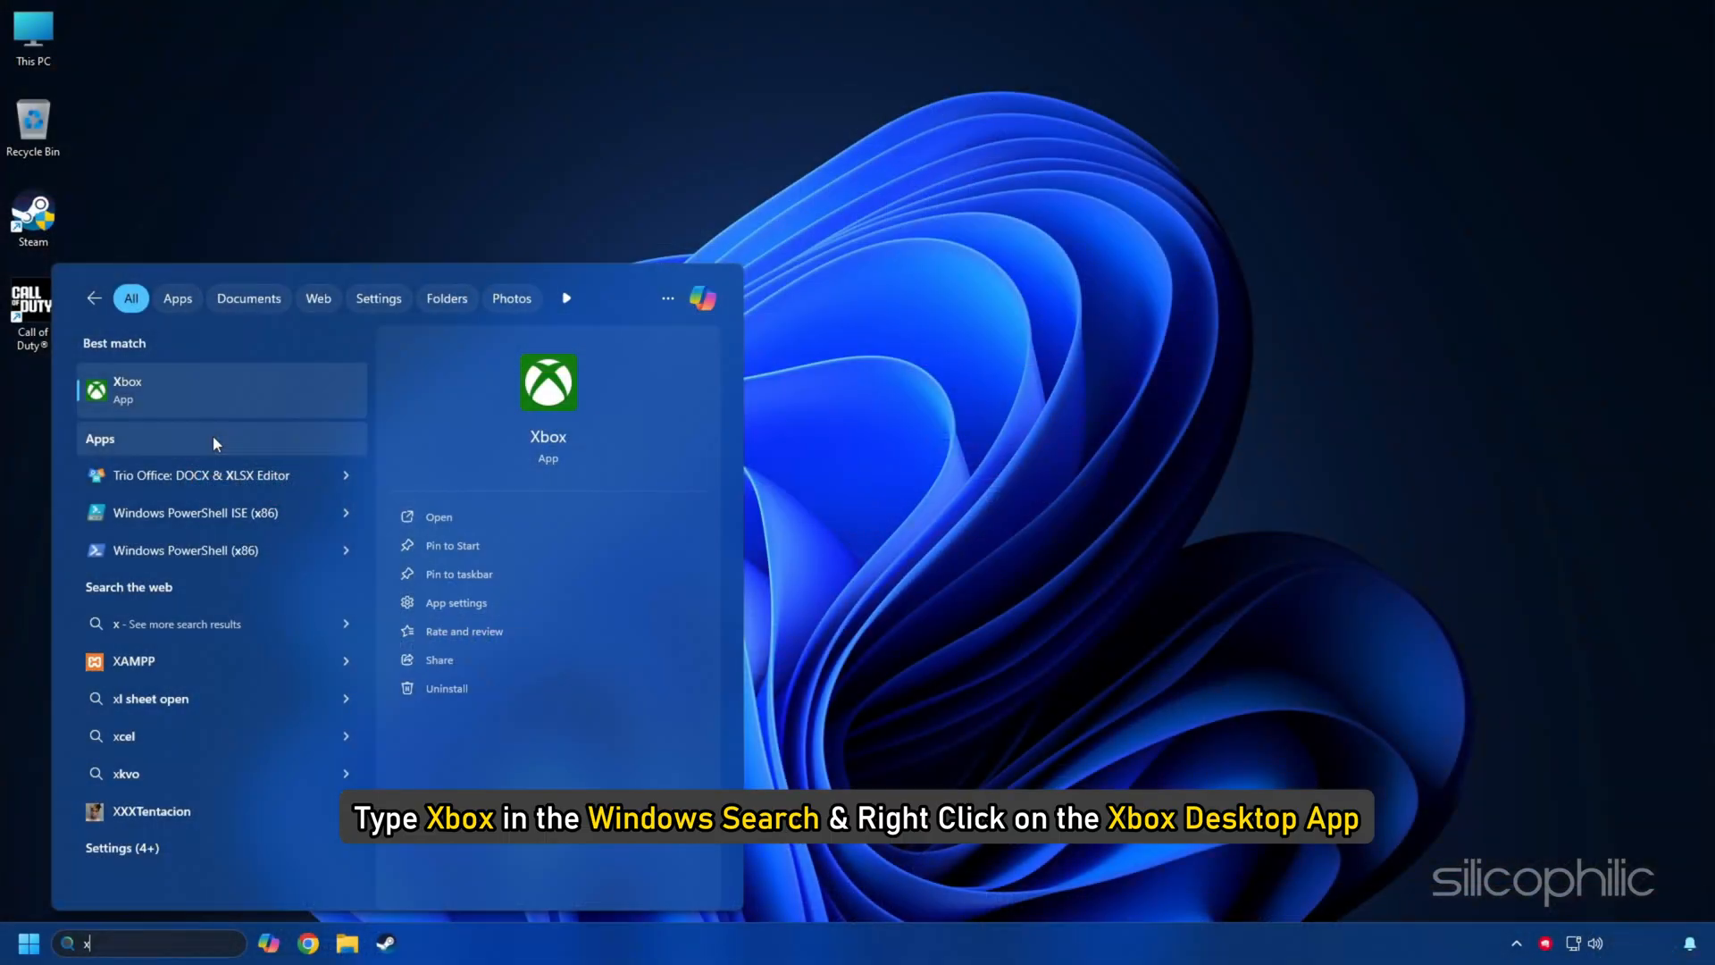
Repair the Xbox app from its App settings page
{"action": "right_click", "coordinate": [127, 389]}
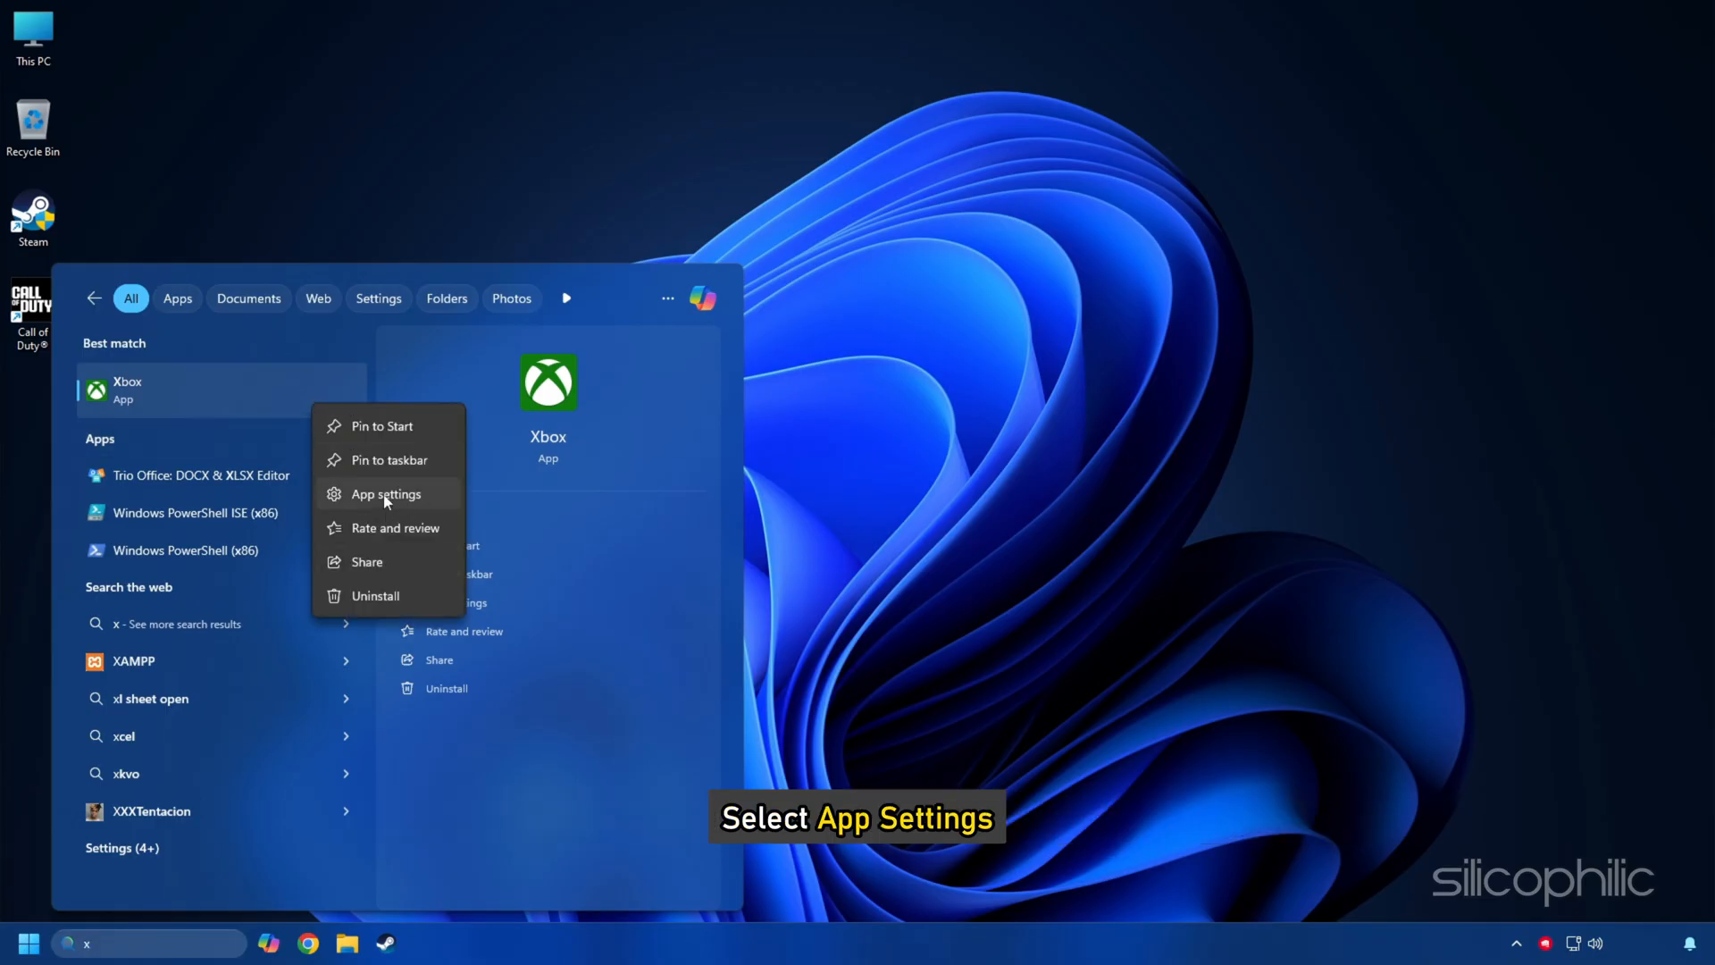
{"action": "left_click", "coordinate": [386, 494]}
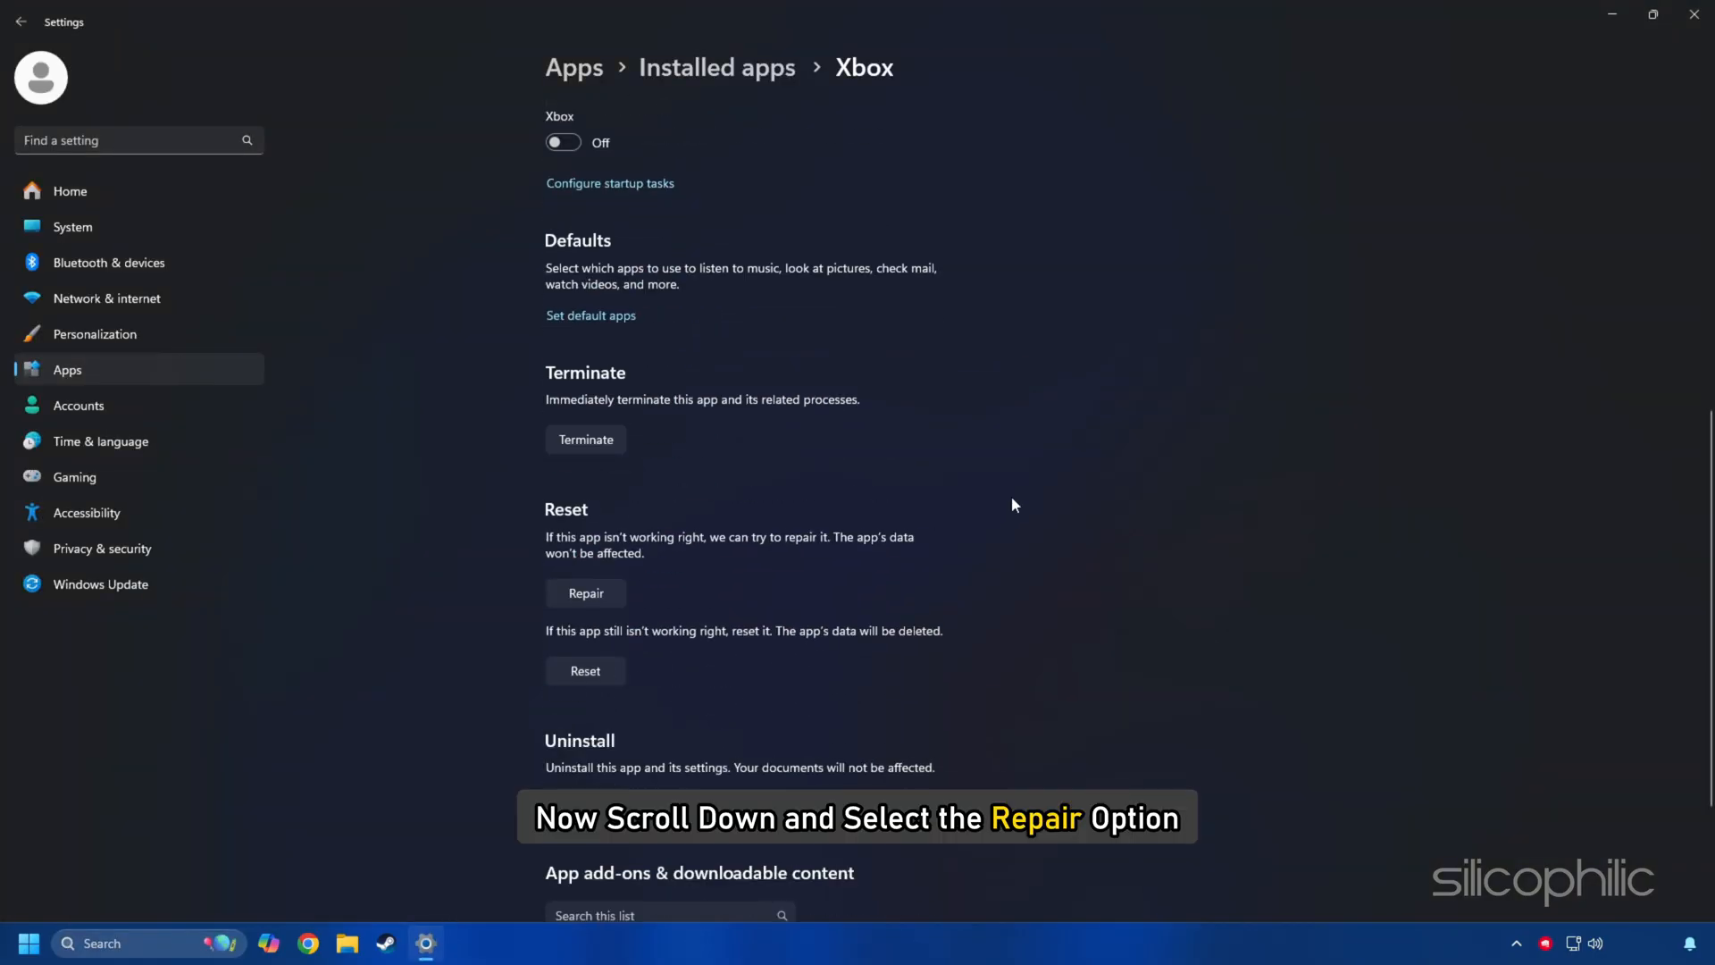
{"action": "left_click", "coordinate": [586, 593]}
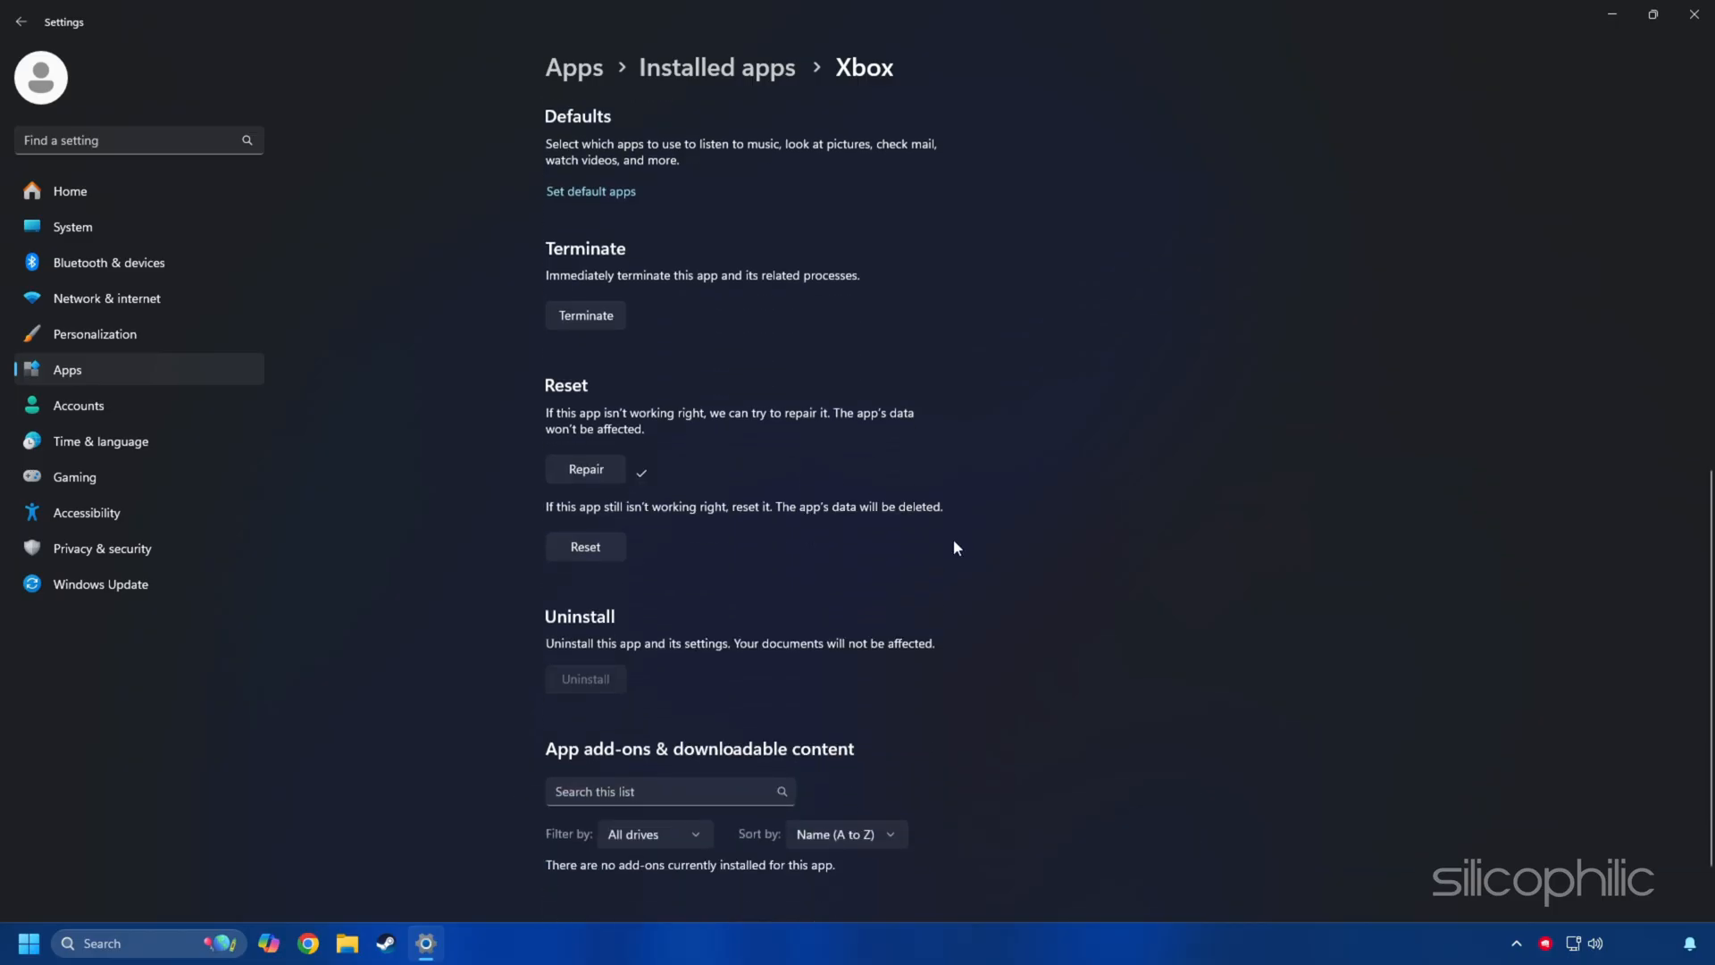
{"action": "mouse_move", "coordinate": [612, 579]}
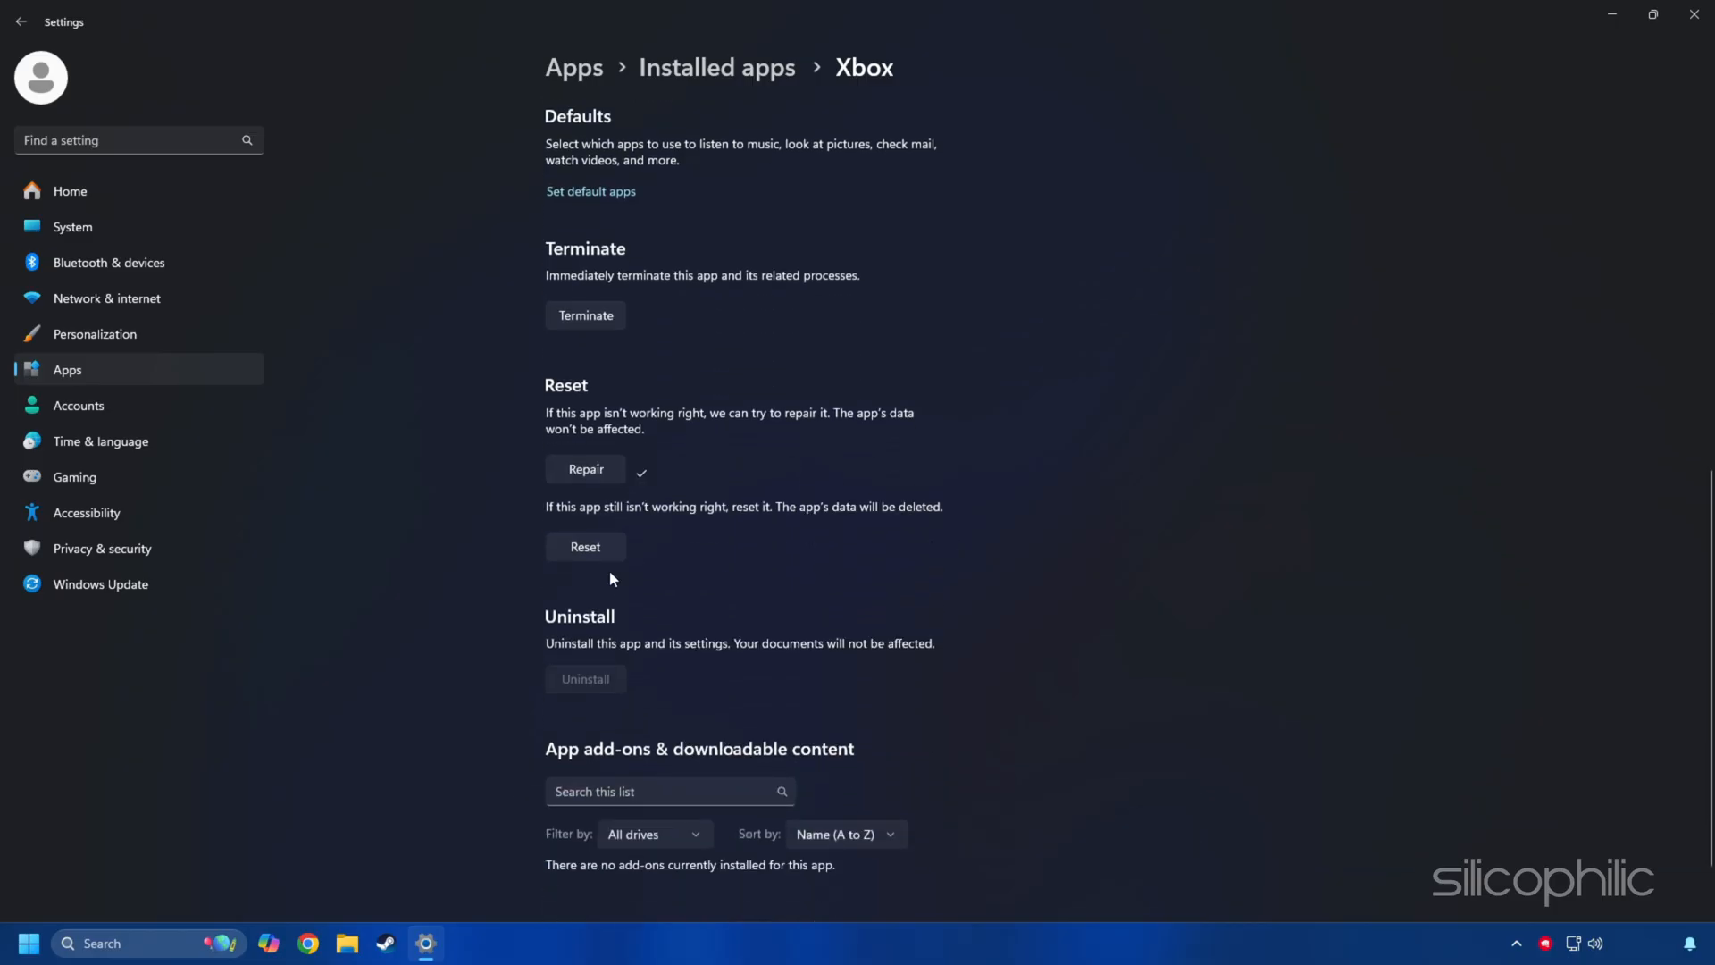
Reset the Xbox app, confirming deletion of its data
{"action": "left_click", "coordinate": [585, 546]}
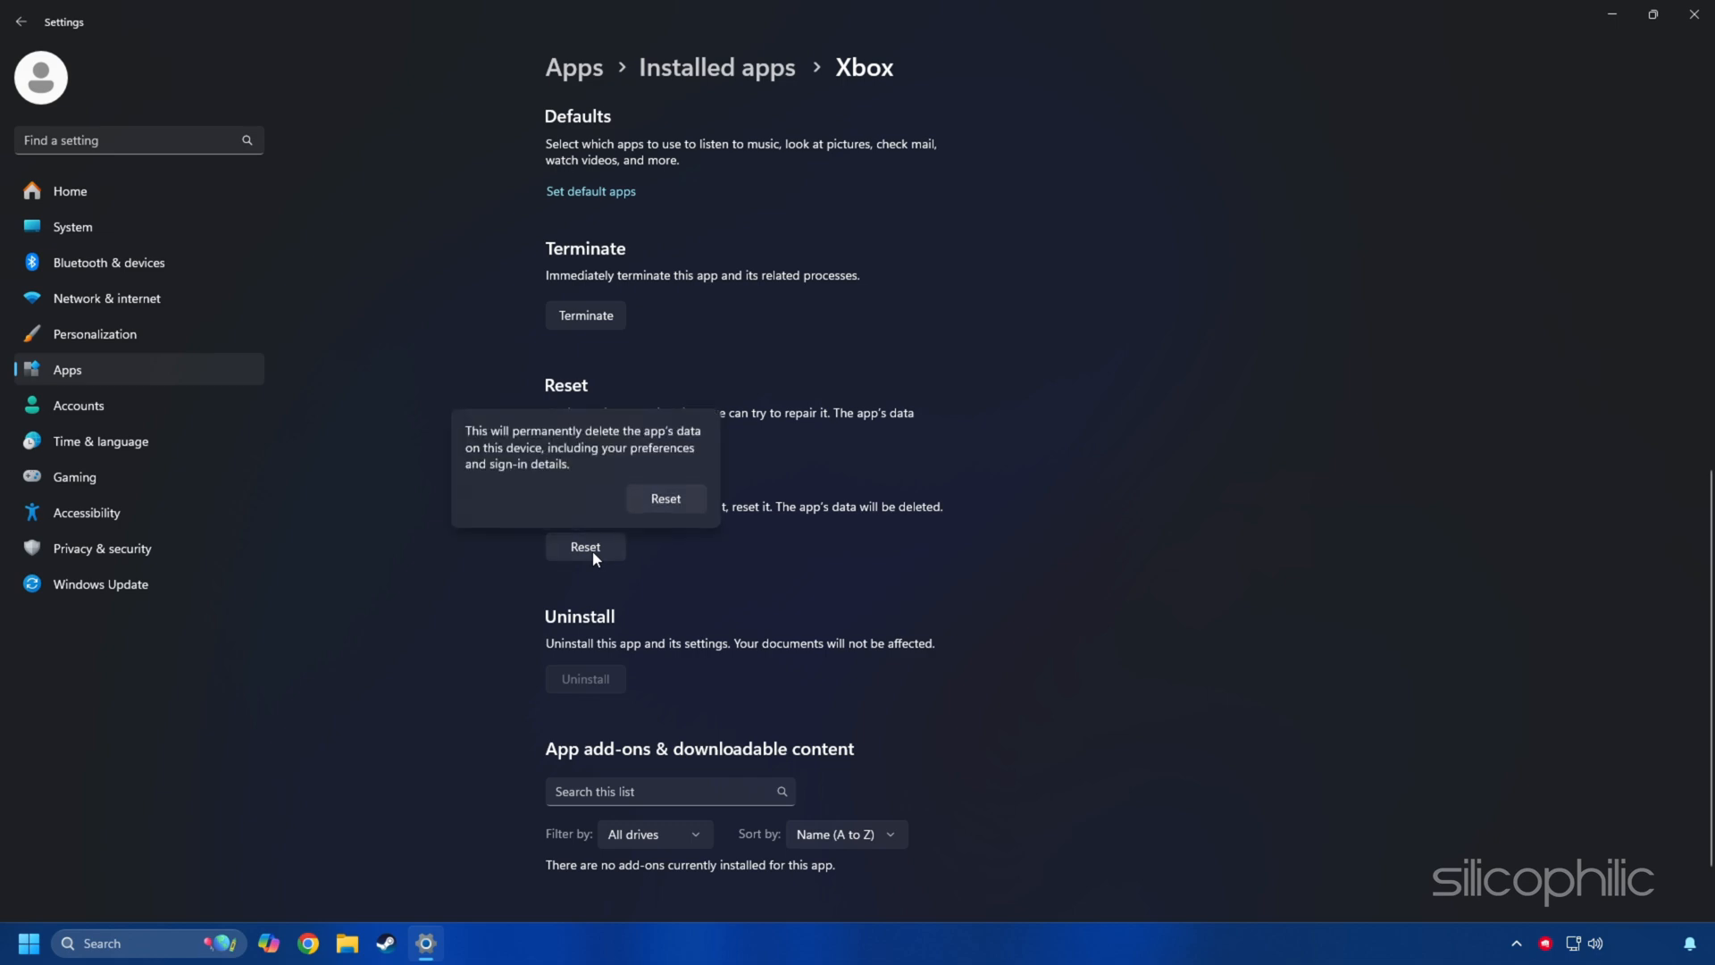
{"action": "left_click", "coordinate": [666, 499]}
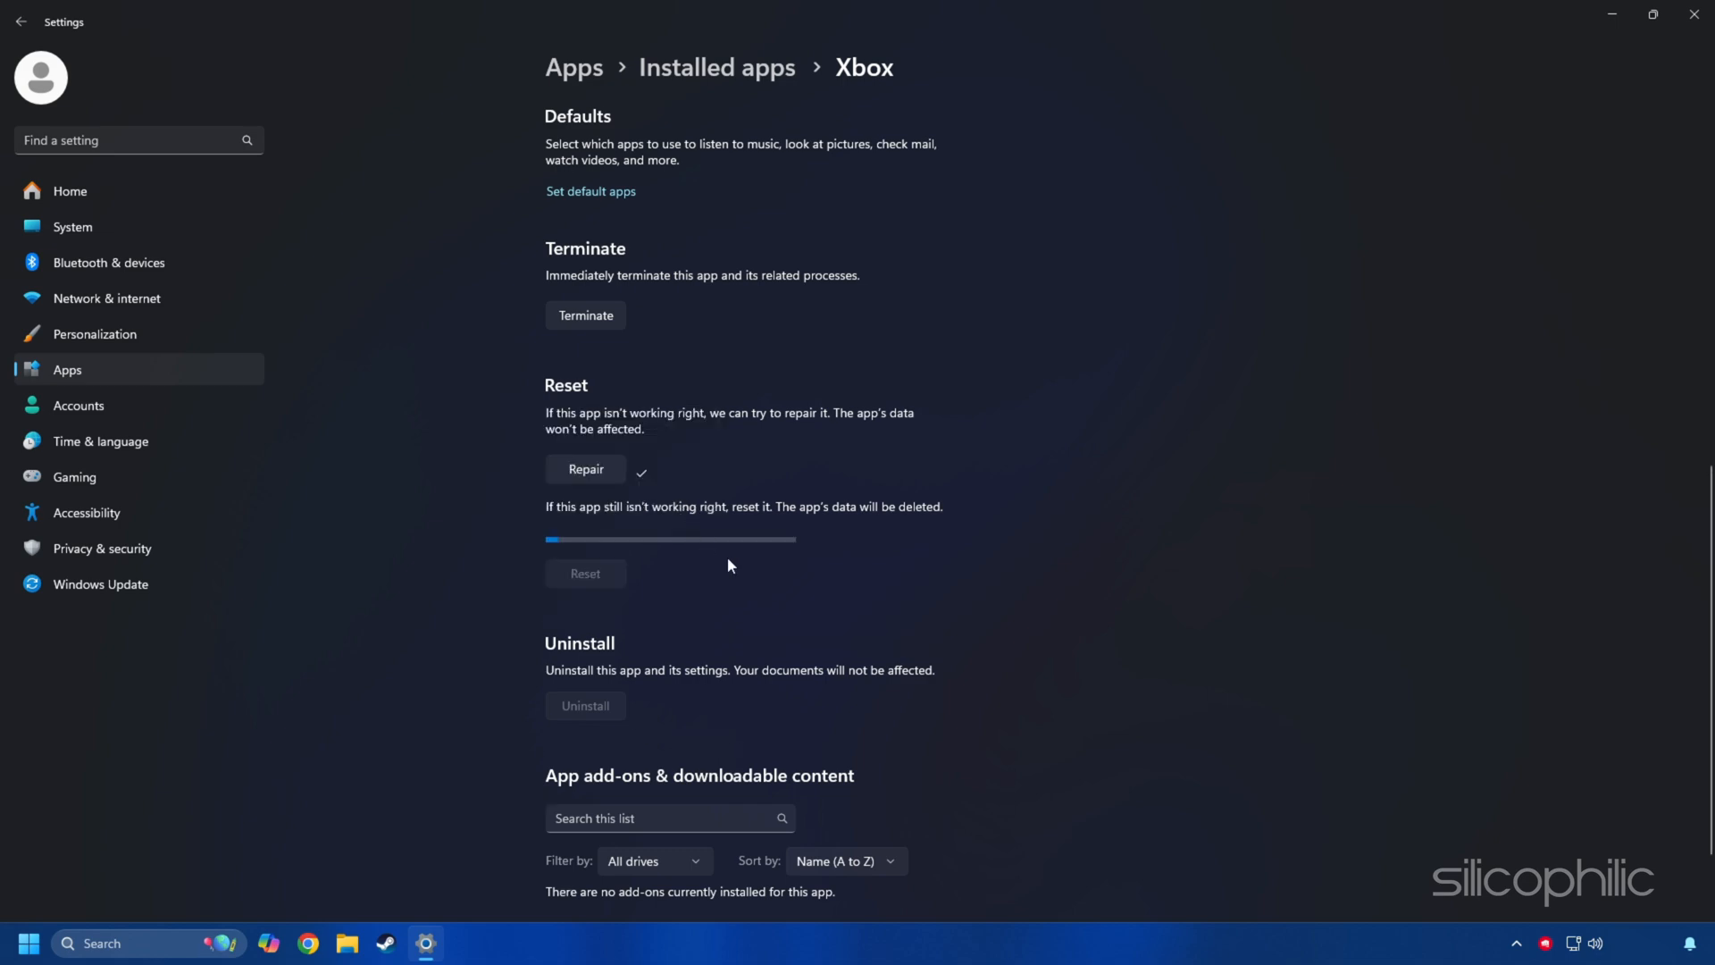
{"action": "type", "text": "PowerShell"}
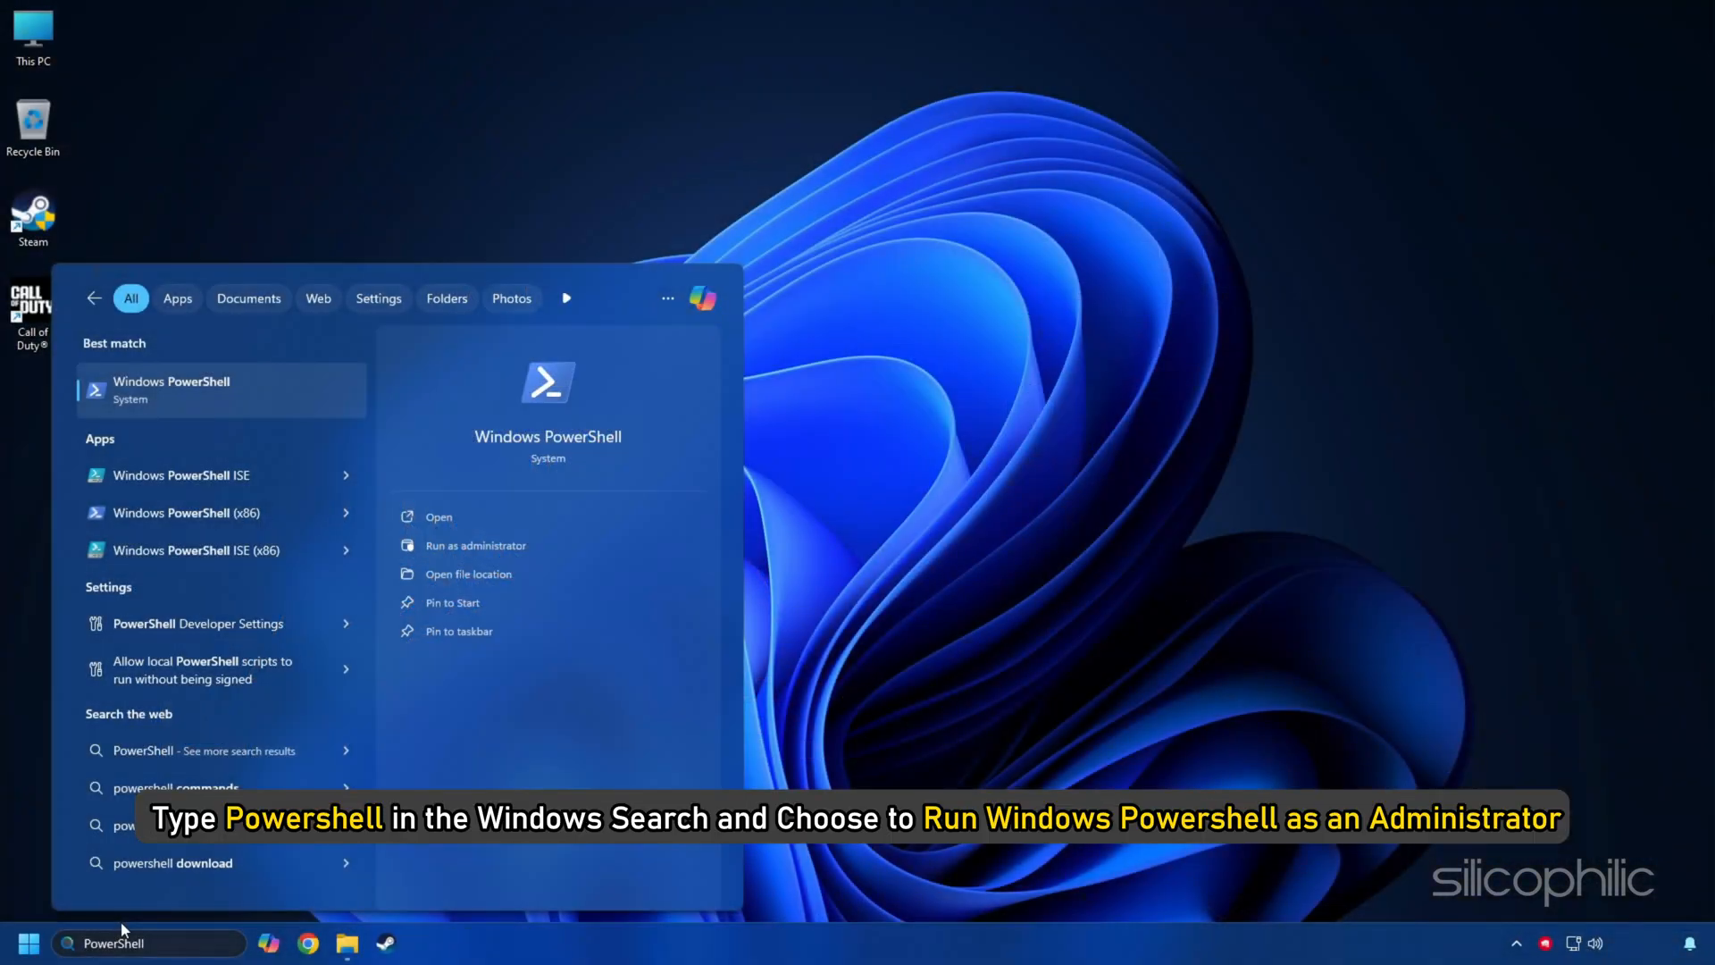
{"action": "mouse_move", "coordinate": [302, 398]}
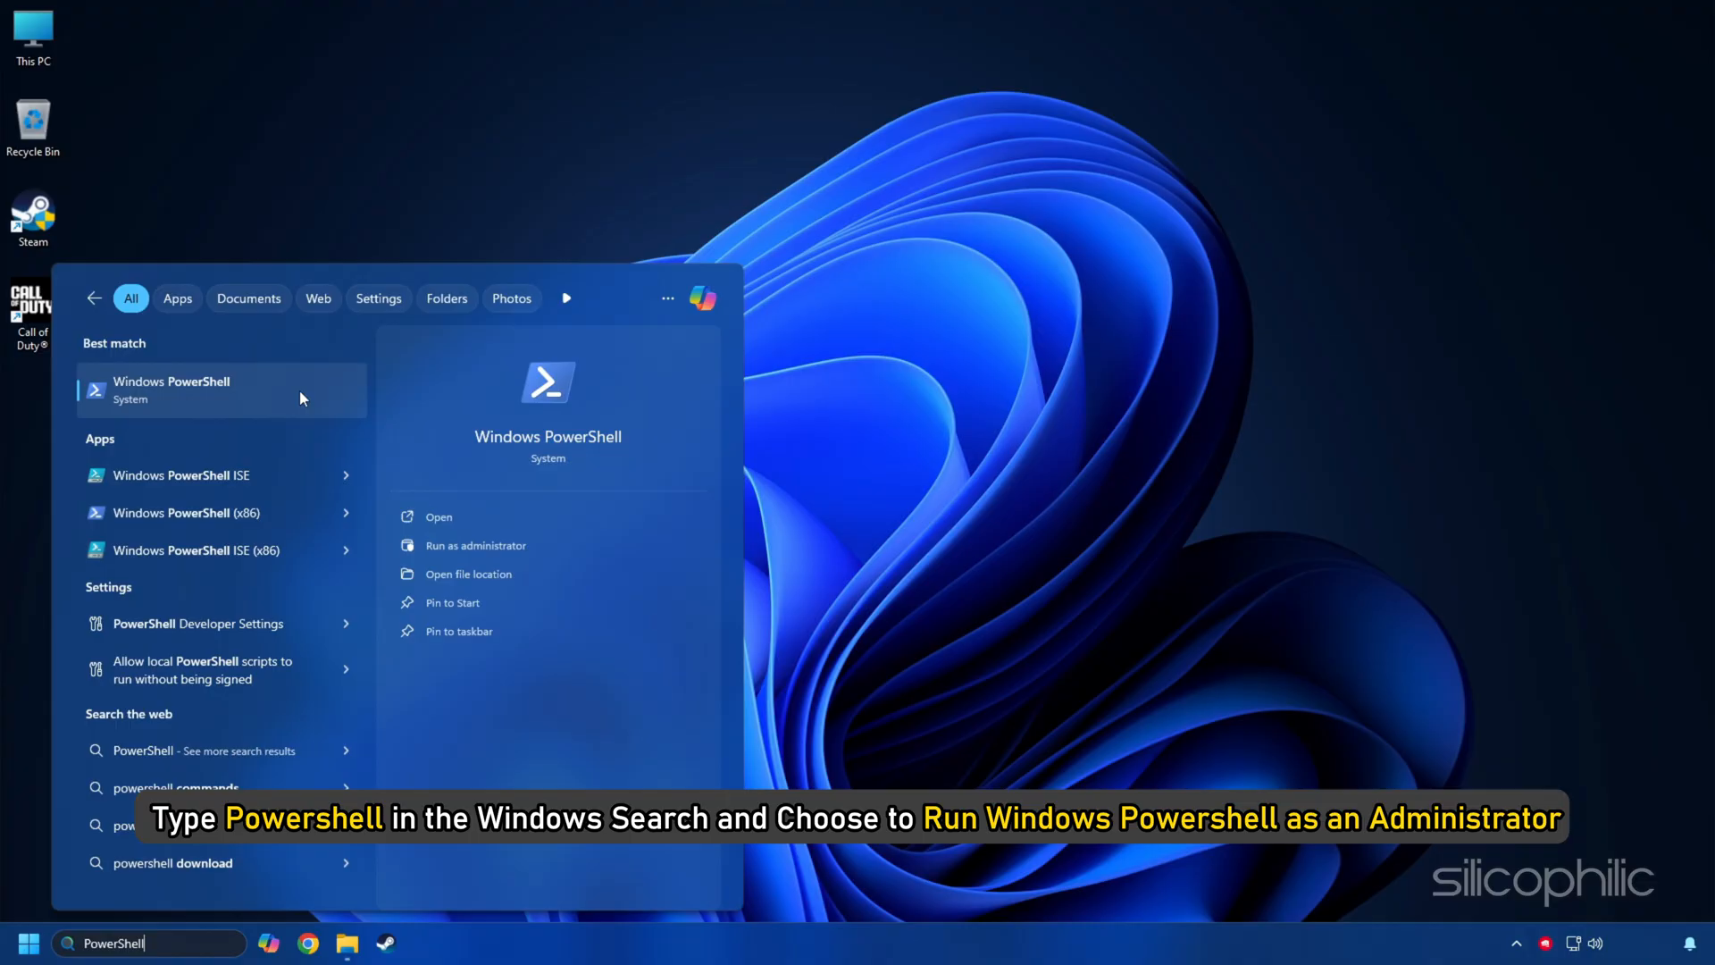
Run the Get-AppxPackage -AllUsers re-register command in admin PowerShell, then close it
{"action": "left_click", "coordinate": [476, 545]}
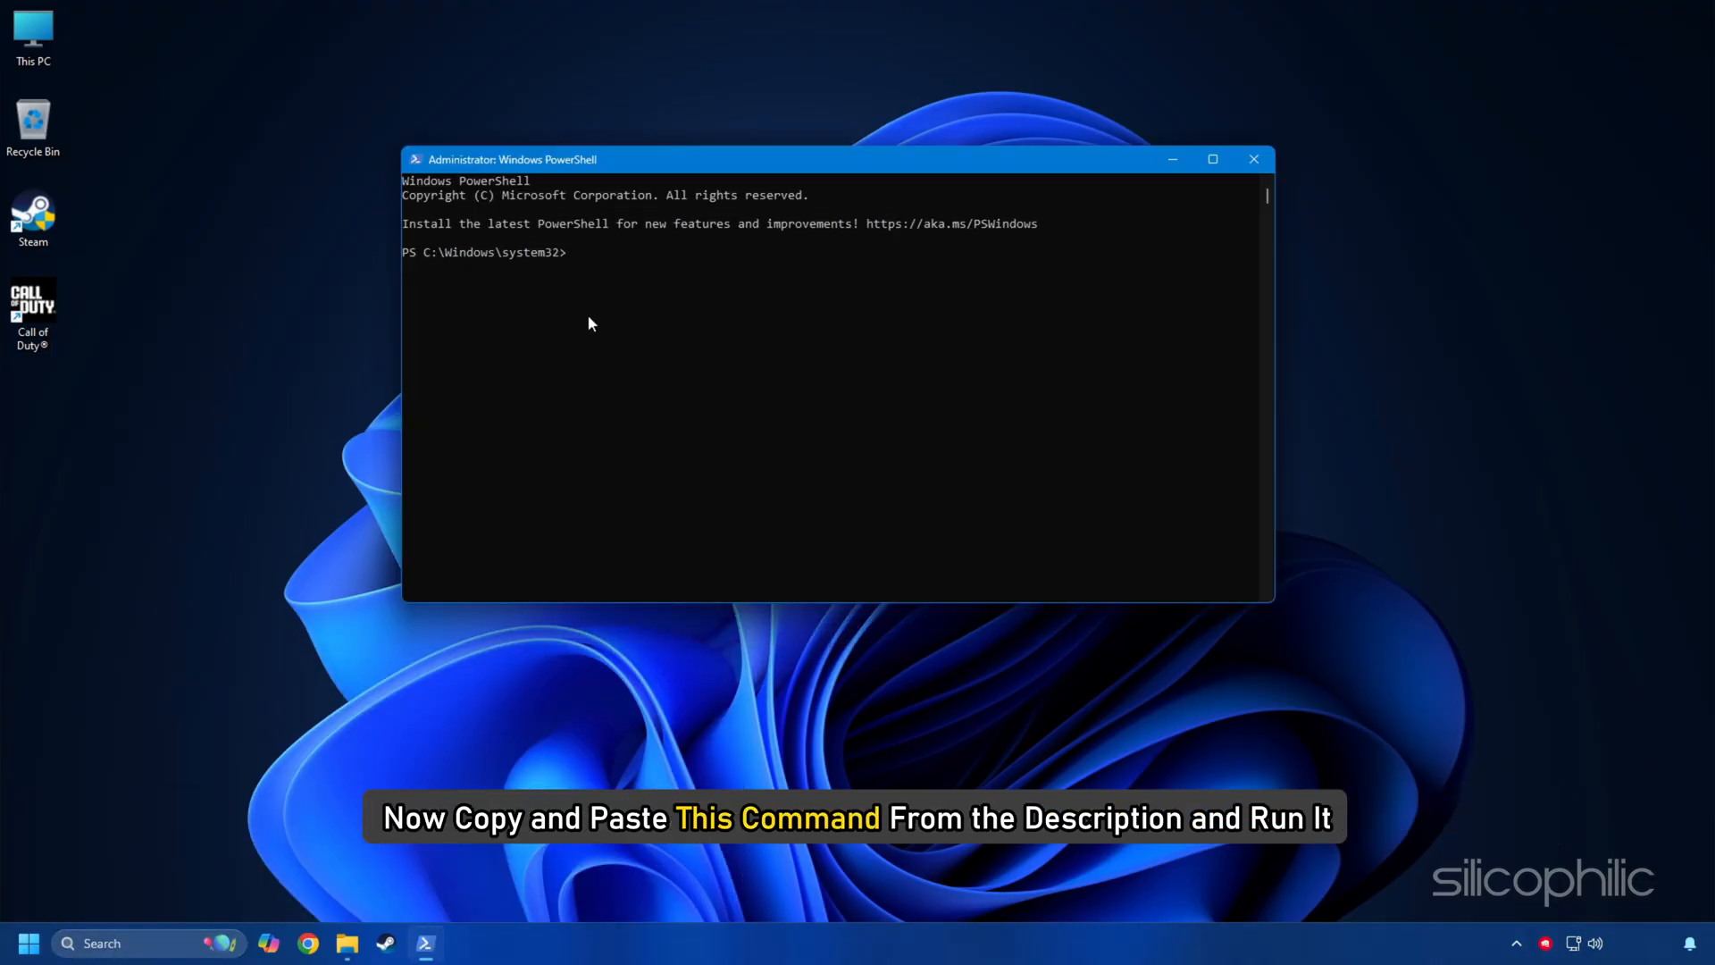
{"action": "type", "text": "Get-AppxPackage -AllUsers| Foreach {Add-AppxPackage -DisableDevelopmentMode -Register \"$($_.InstallLocation)\\AppXManifest.xml\"}"}
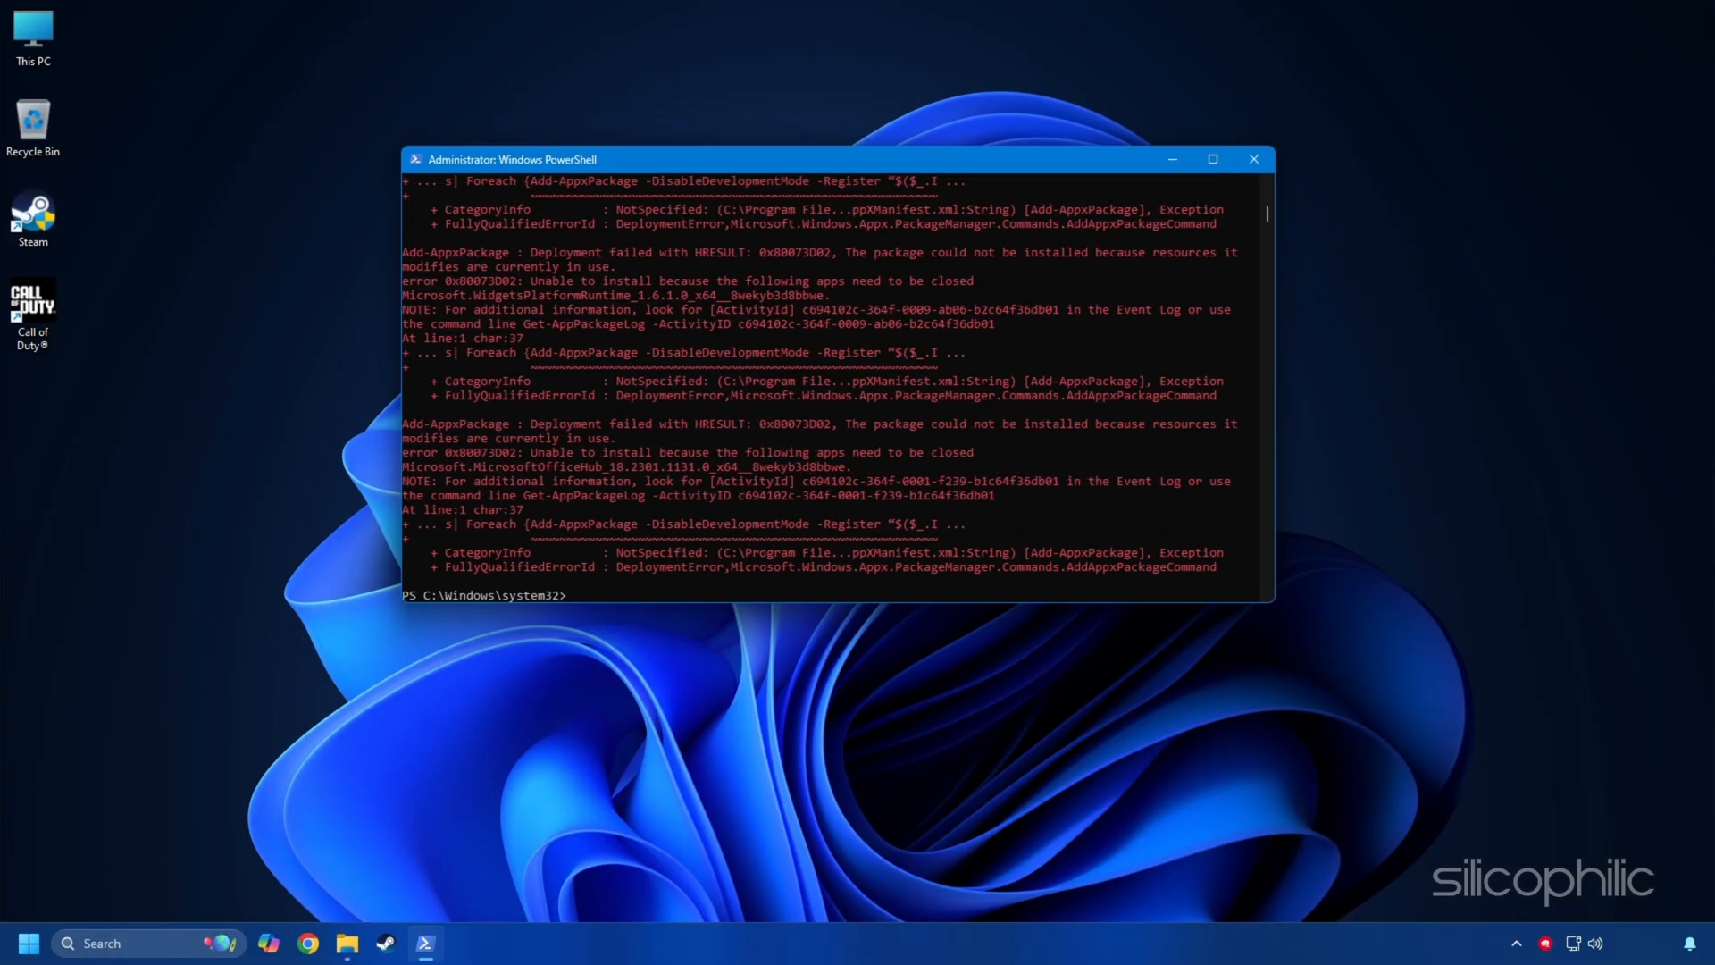
{"action": "left_click", "coordinate": [1253, 159]}
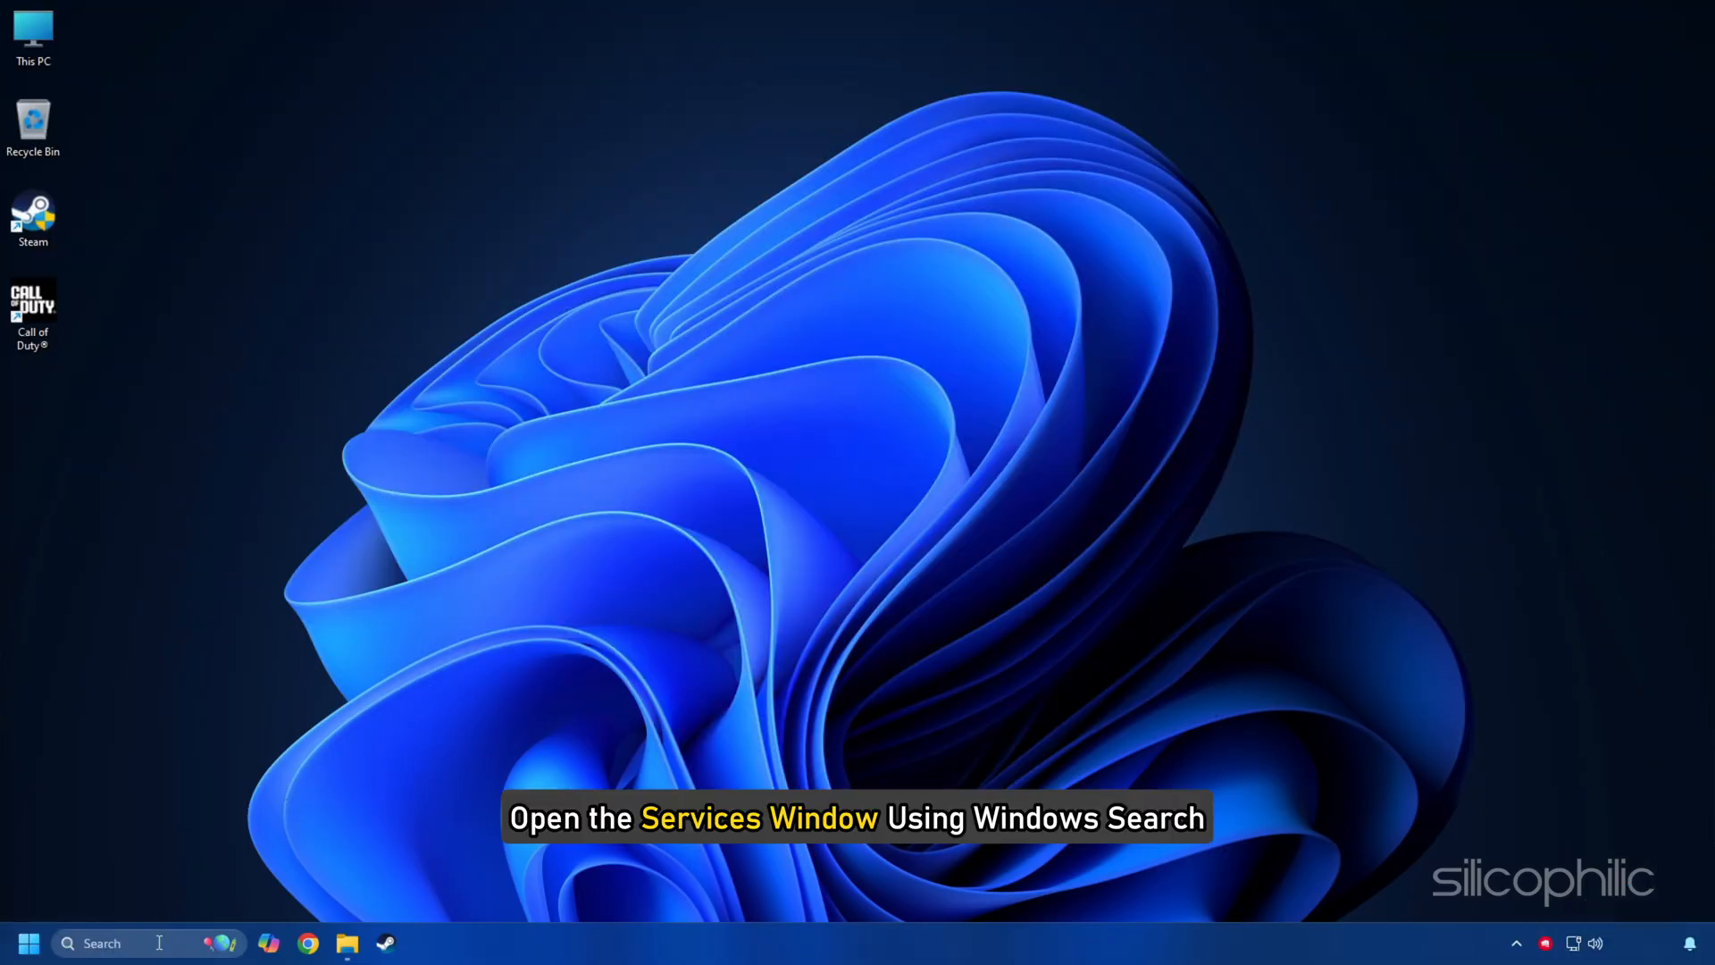
Set IP Helper's startup type to Automatic and start the service
{"action": "left_click", "coordinate": [345, 511]}
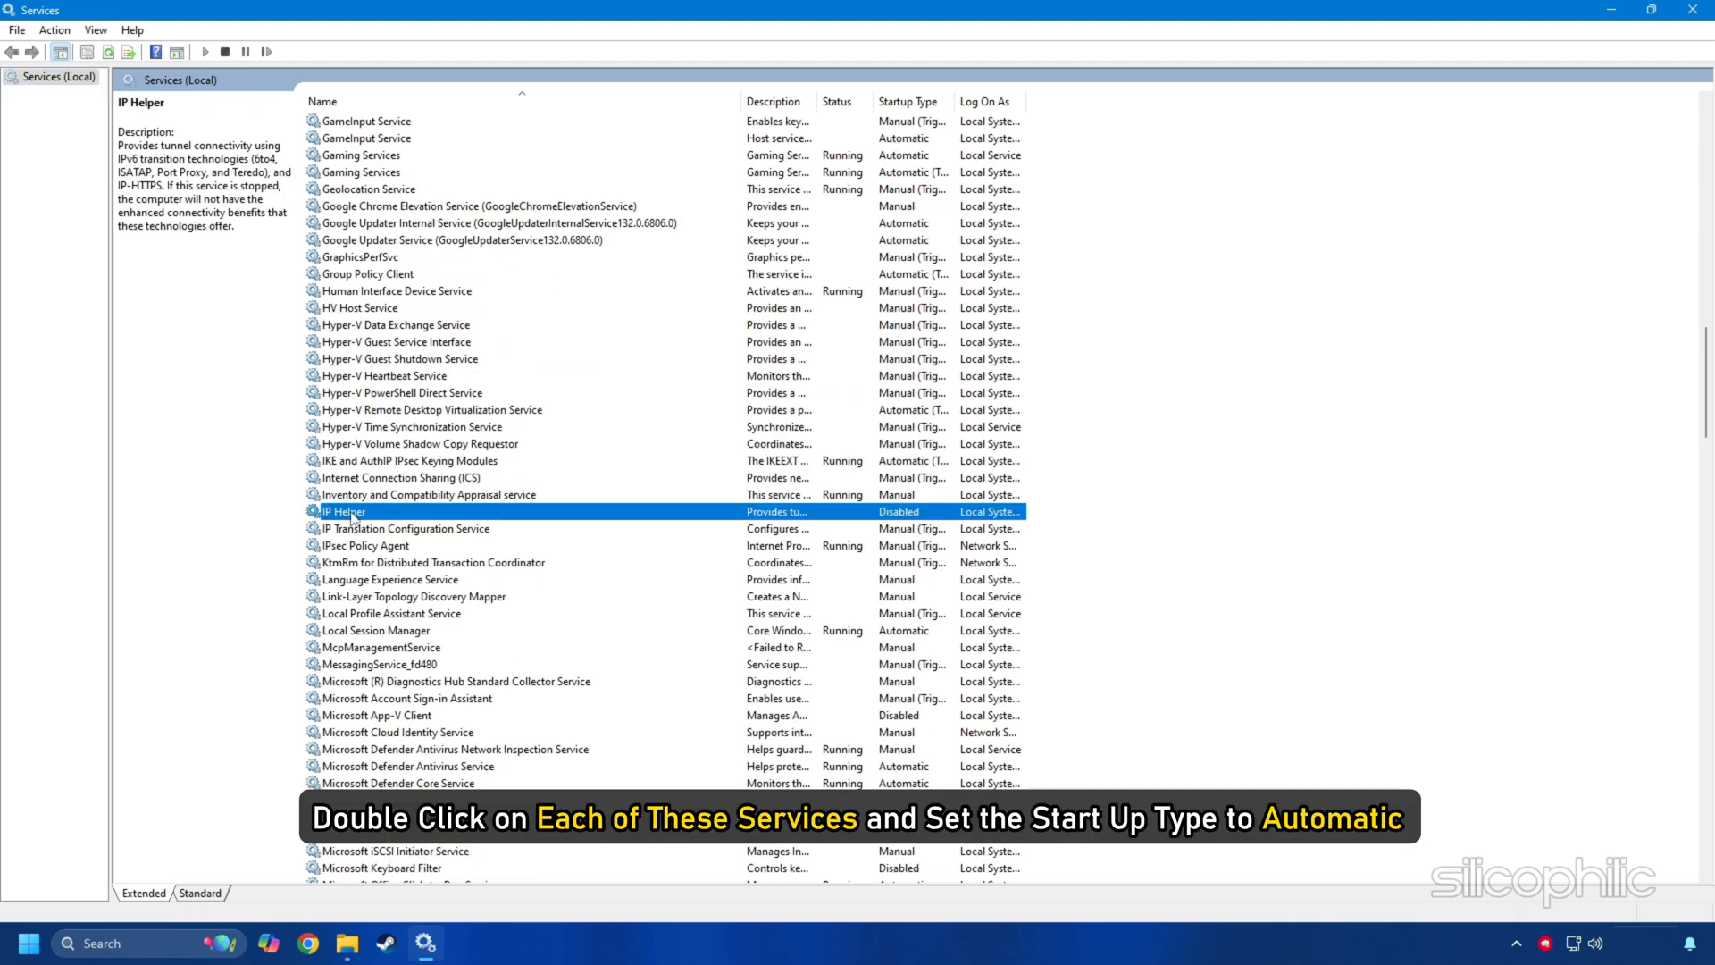
{"action": "double_click", "coordinate": [344, 511]}
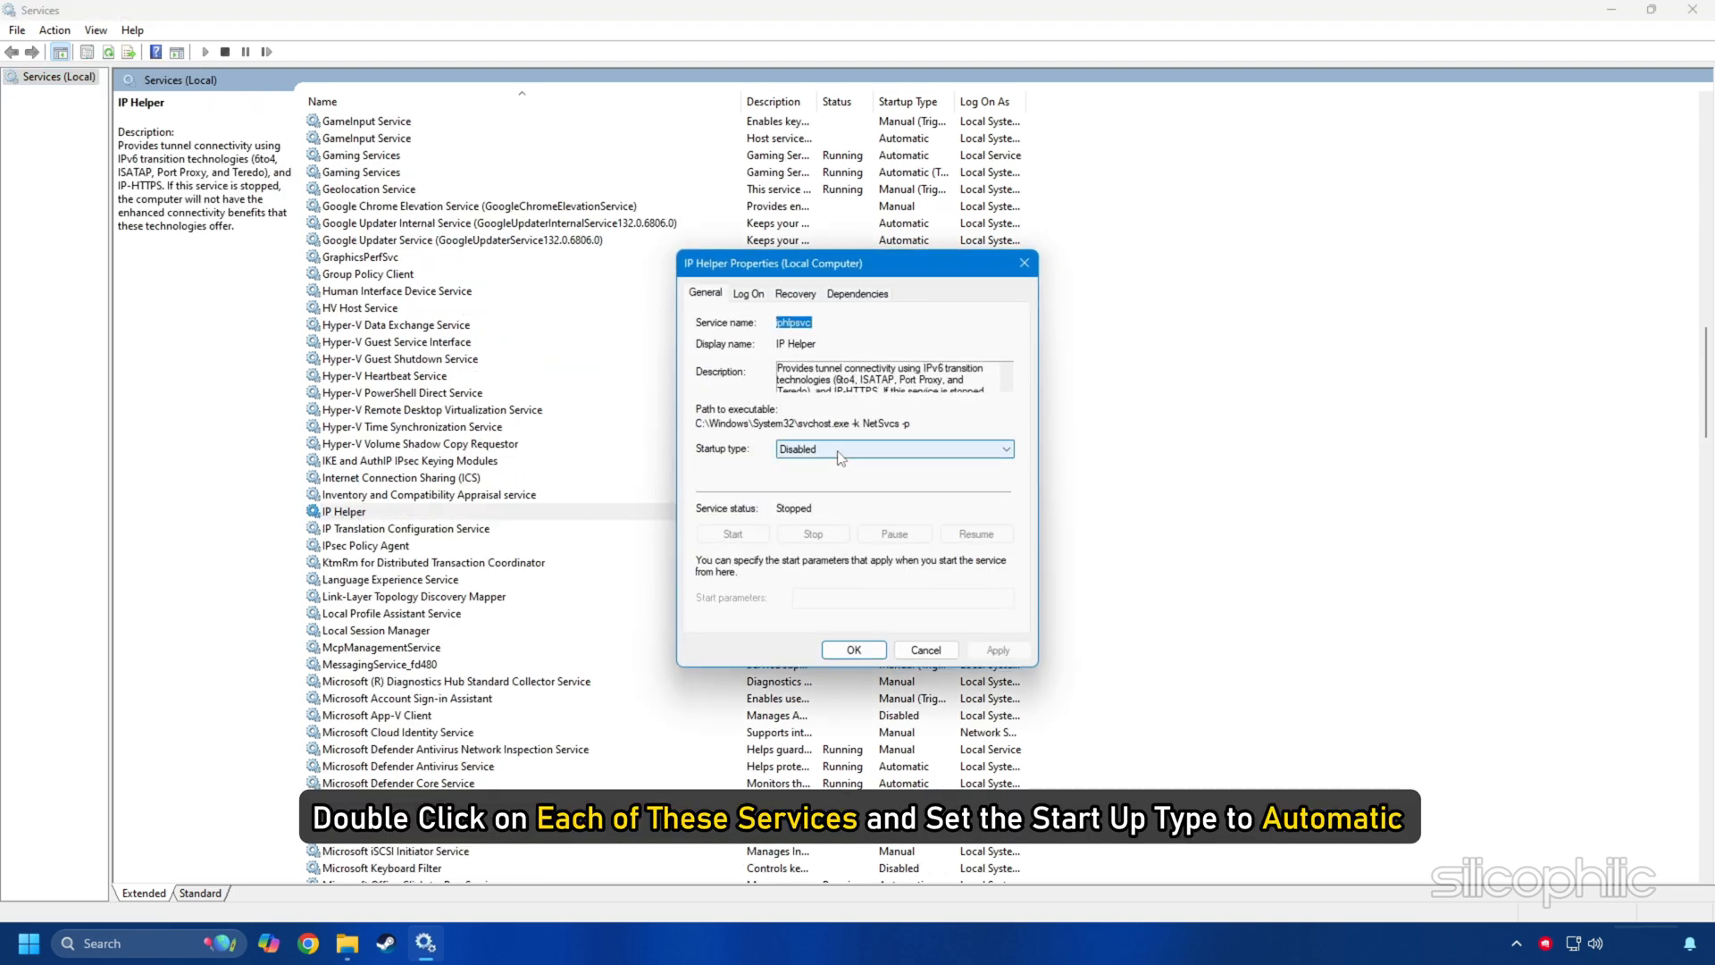
{"action": "left_click", "coordinate": [893, 448]}
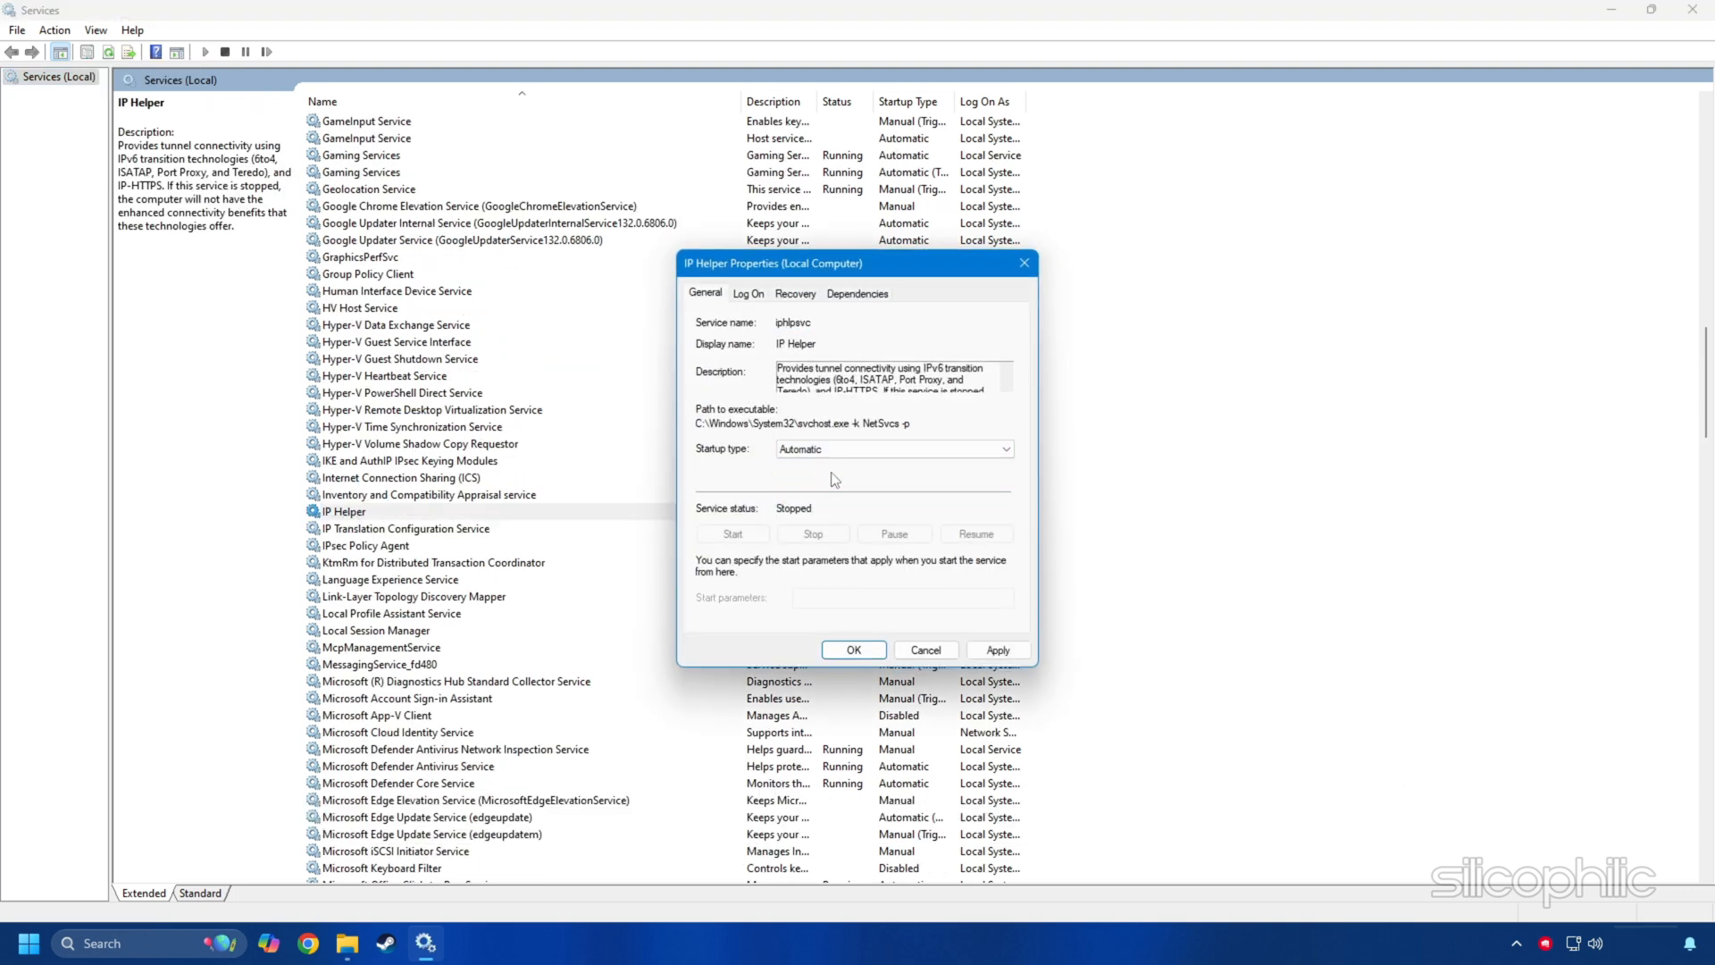
{"action": "mouse_move", "coordinate": [928, 561]}
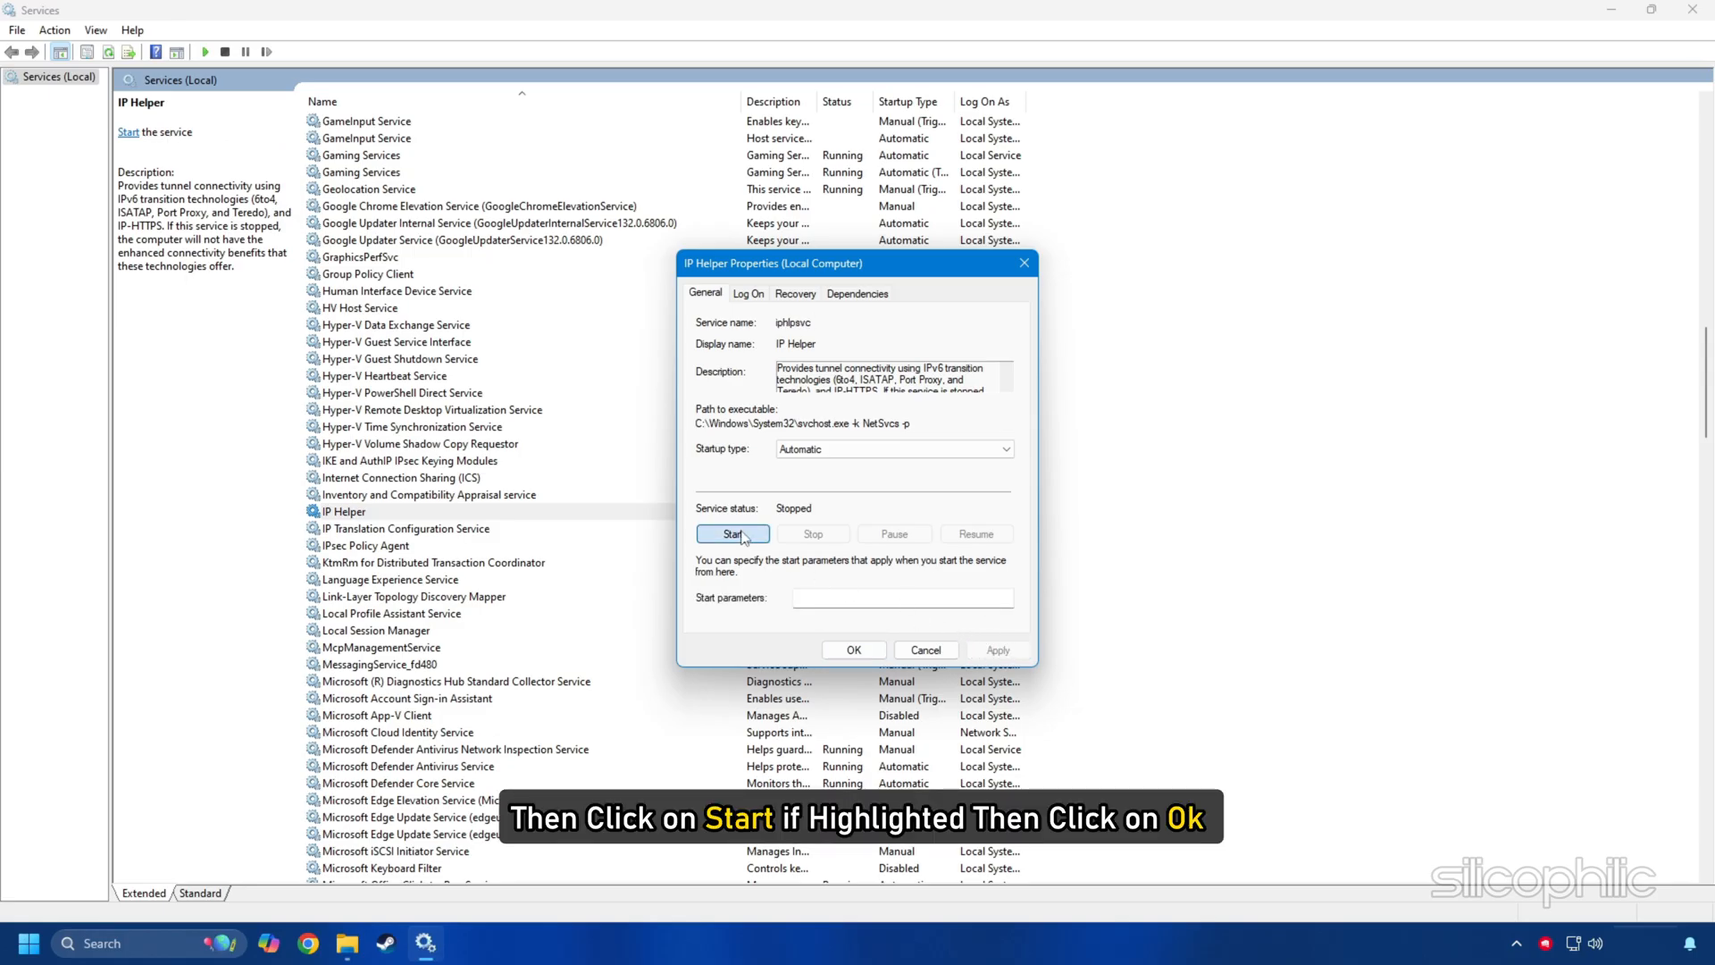
{"action": "left_click", "coordinate": [853, 650]}
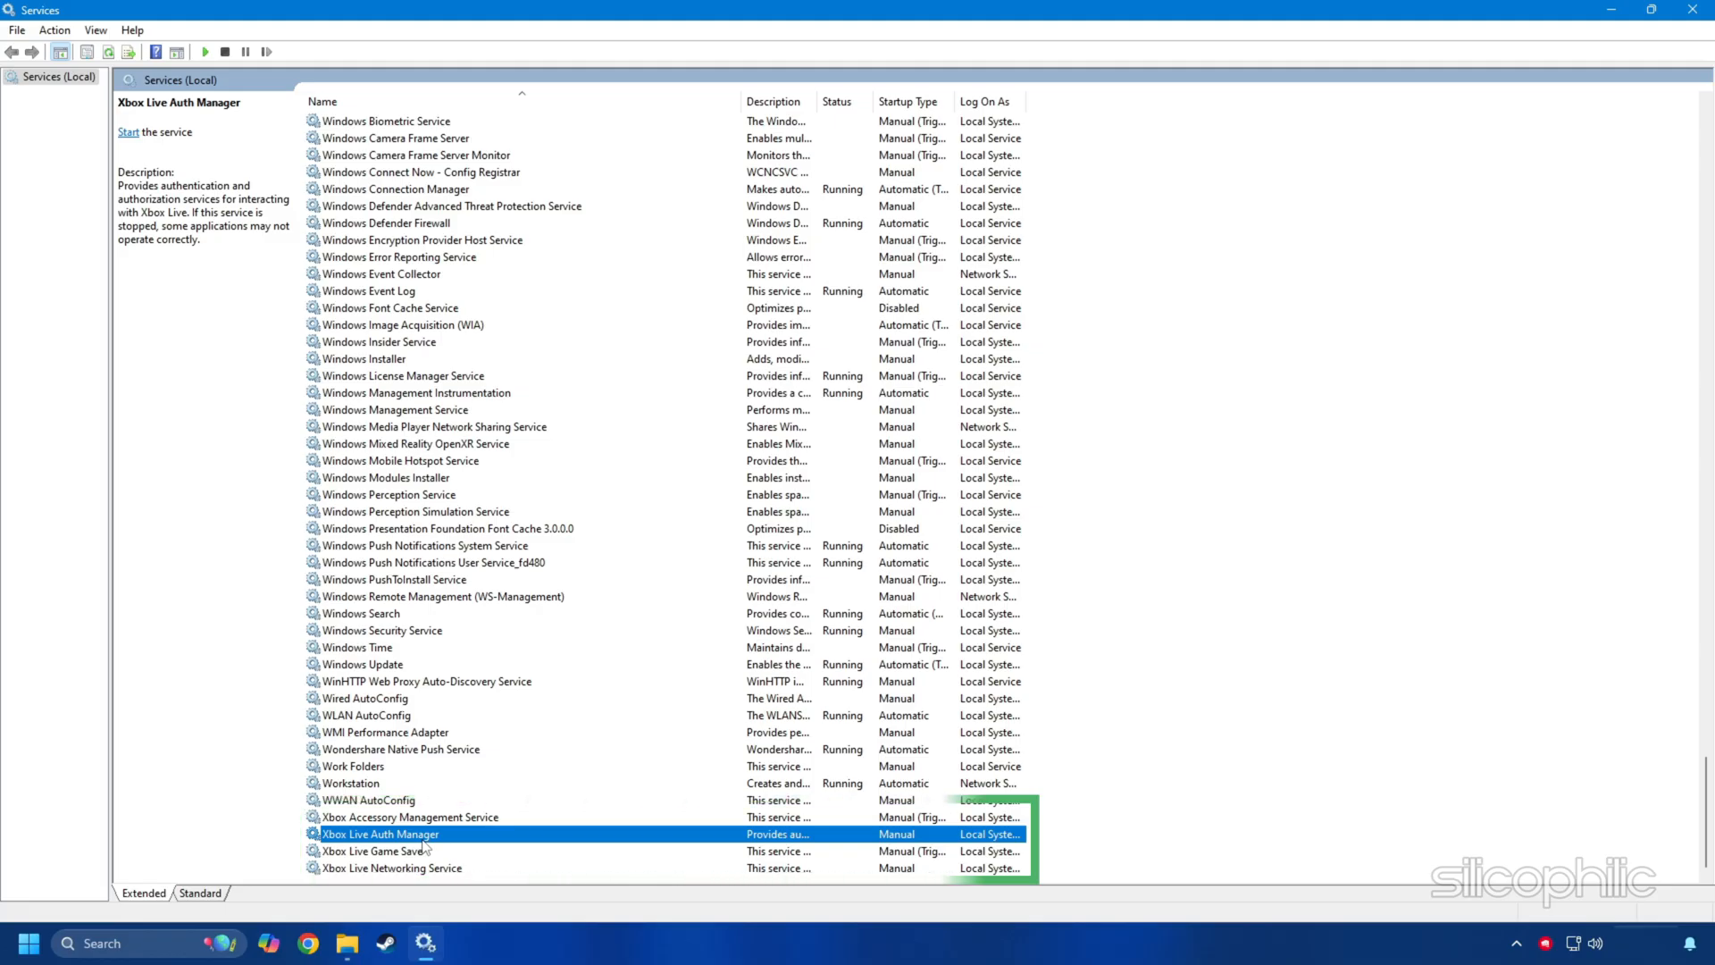
{"action": "left_click", "coordinate": [1688, 10]}
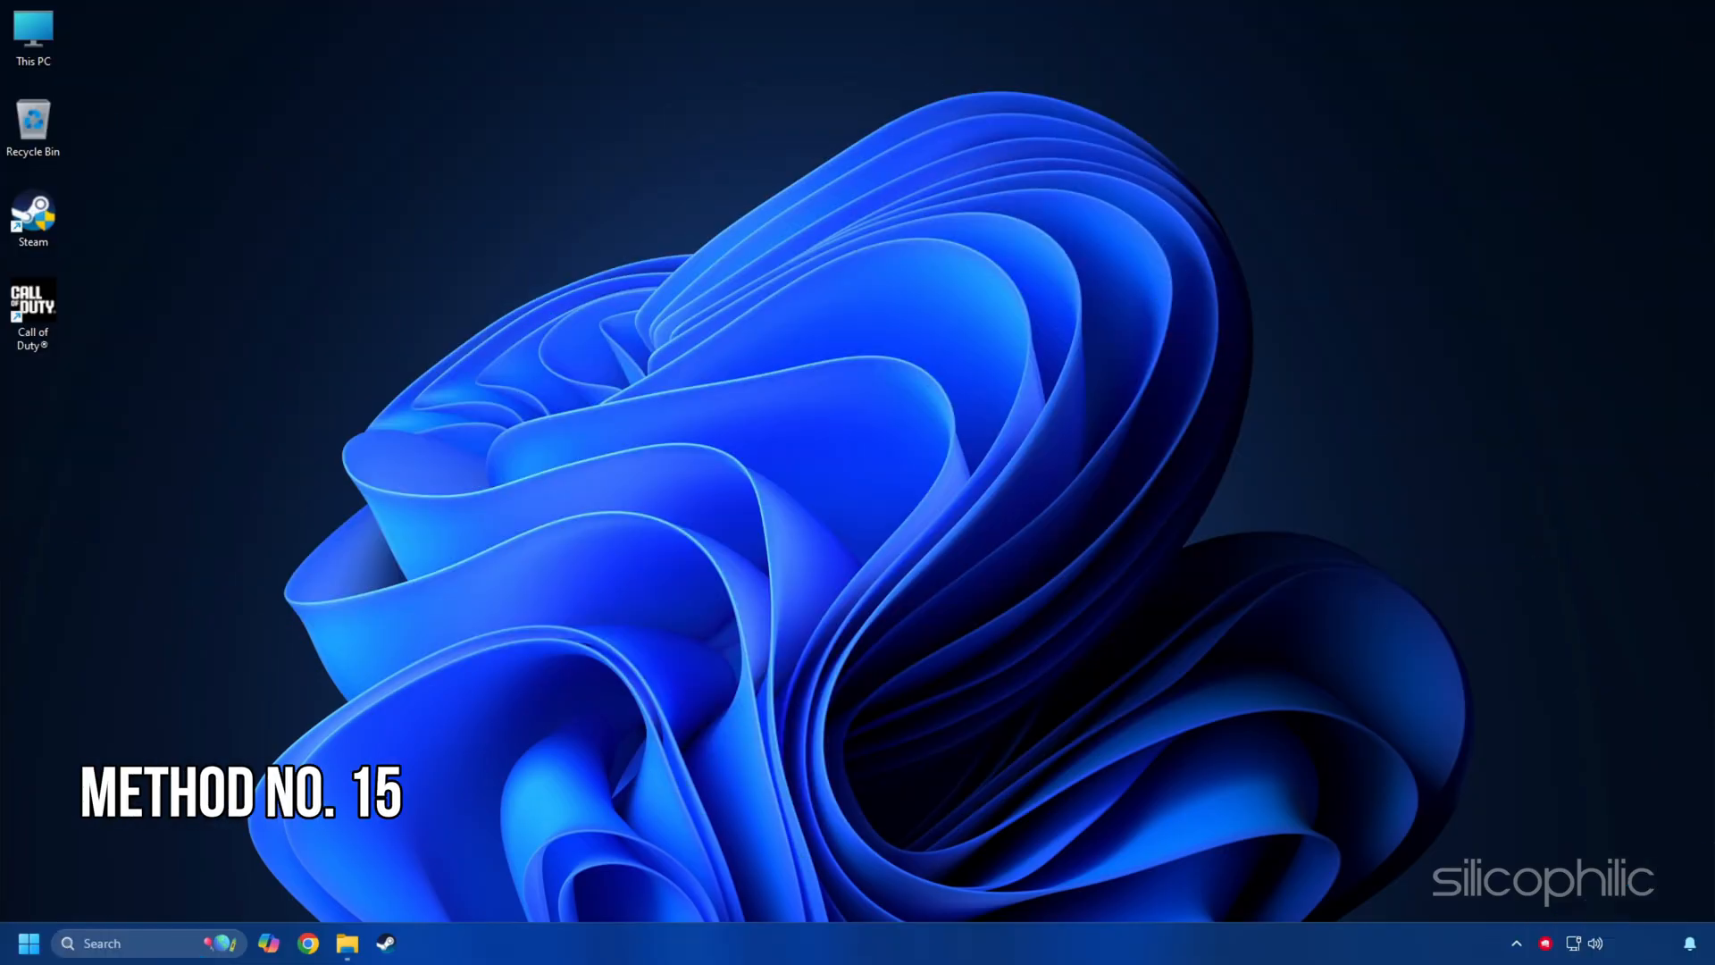
In admin PowerShell, enter the ms-windows-store command for product 9MWPM2CQNLHN
{"action": "type", "text": "Windows powershell"}
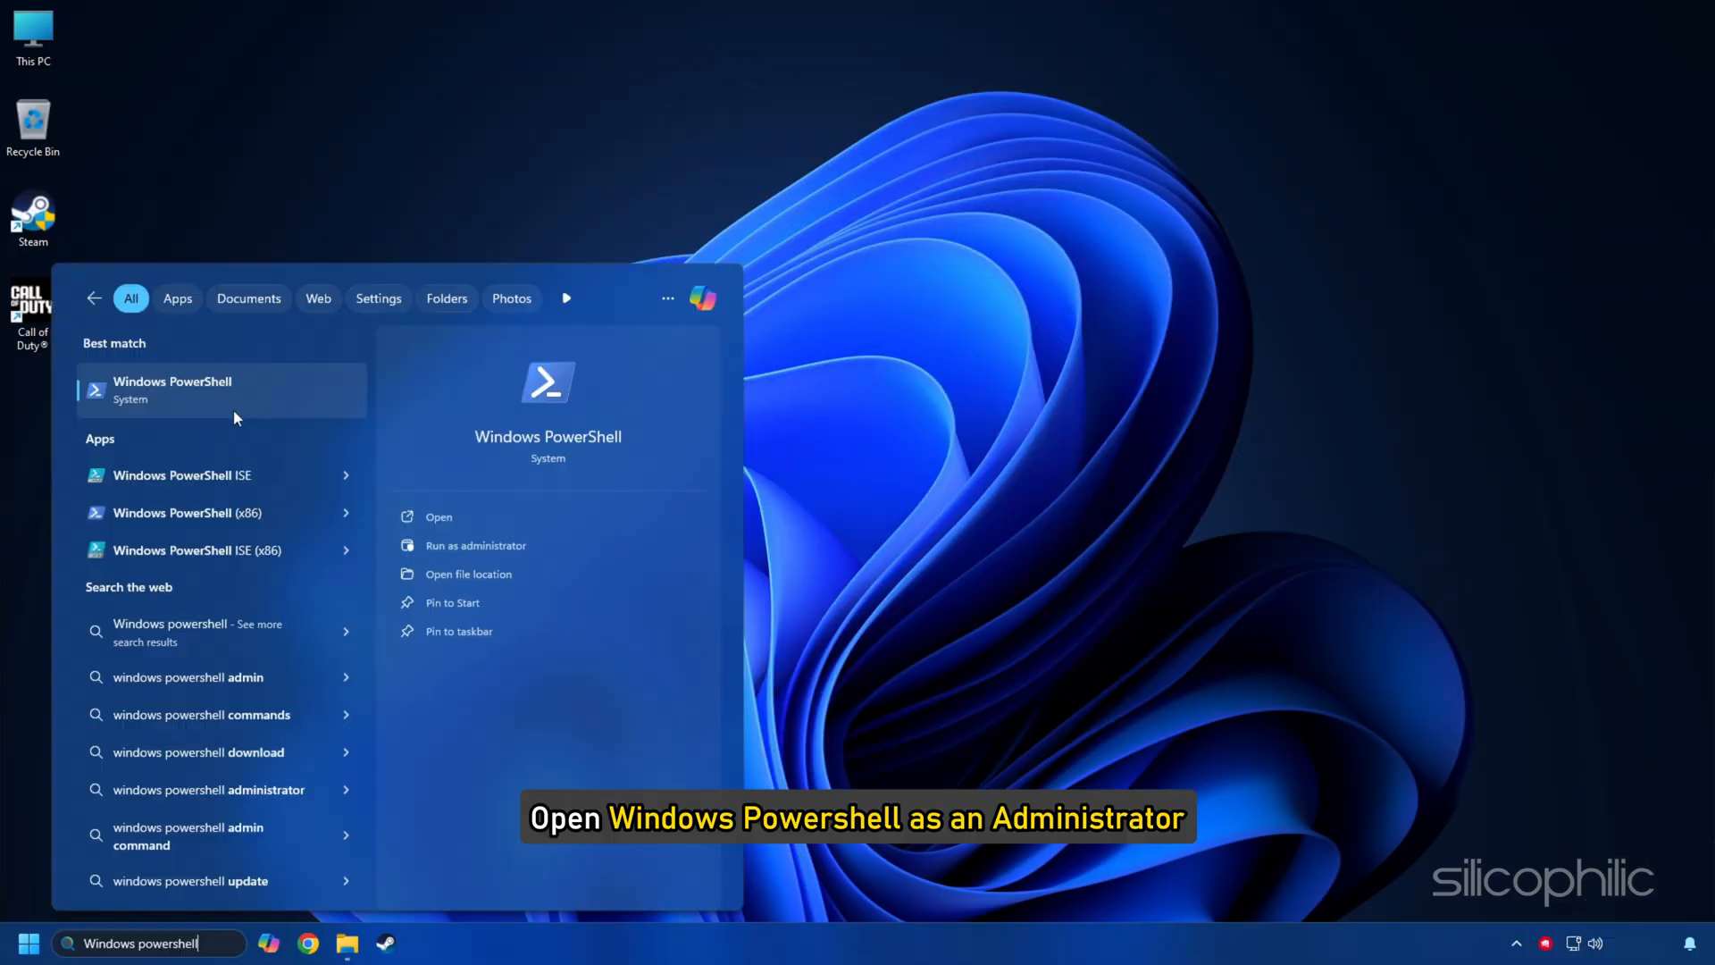
{"action": "left_click", "coordinate": [476, 545]}
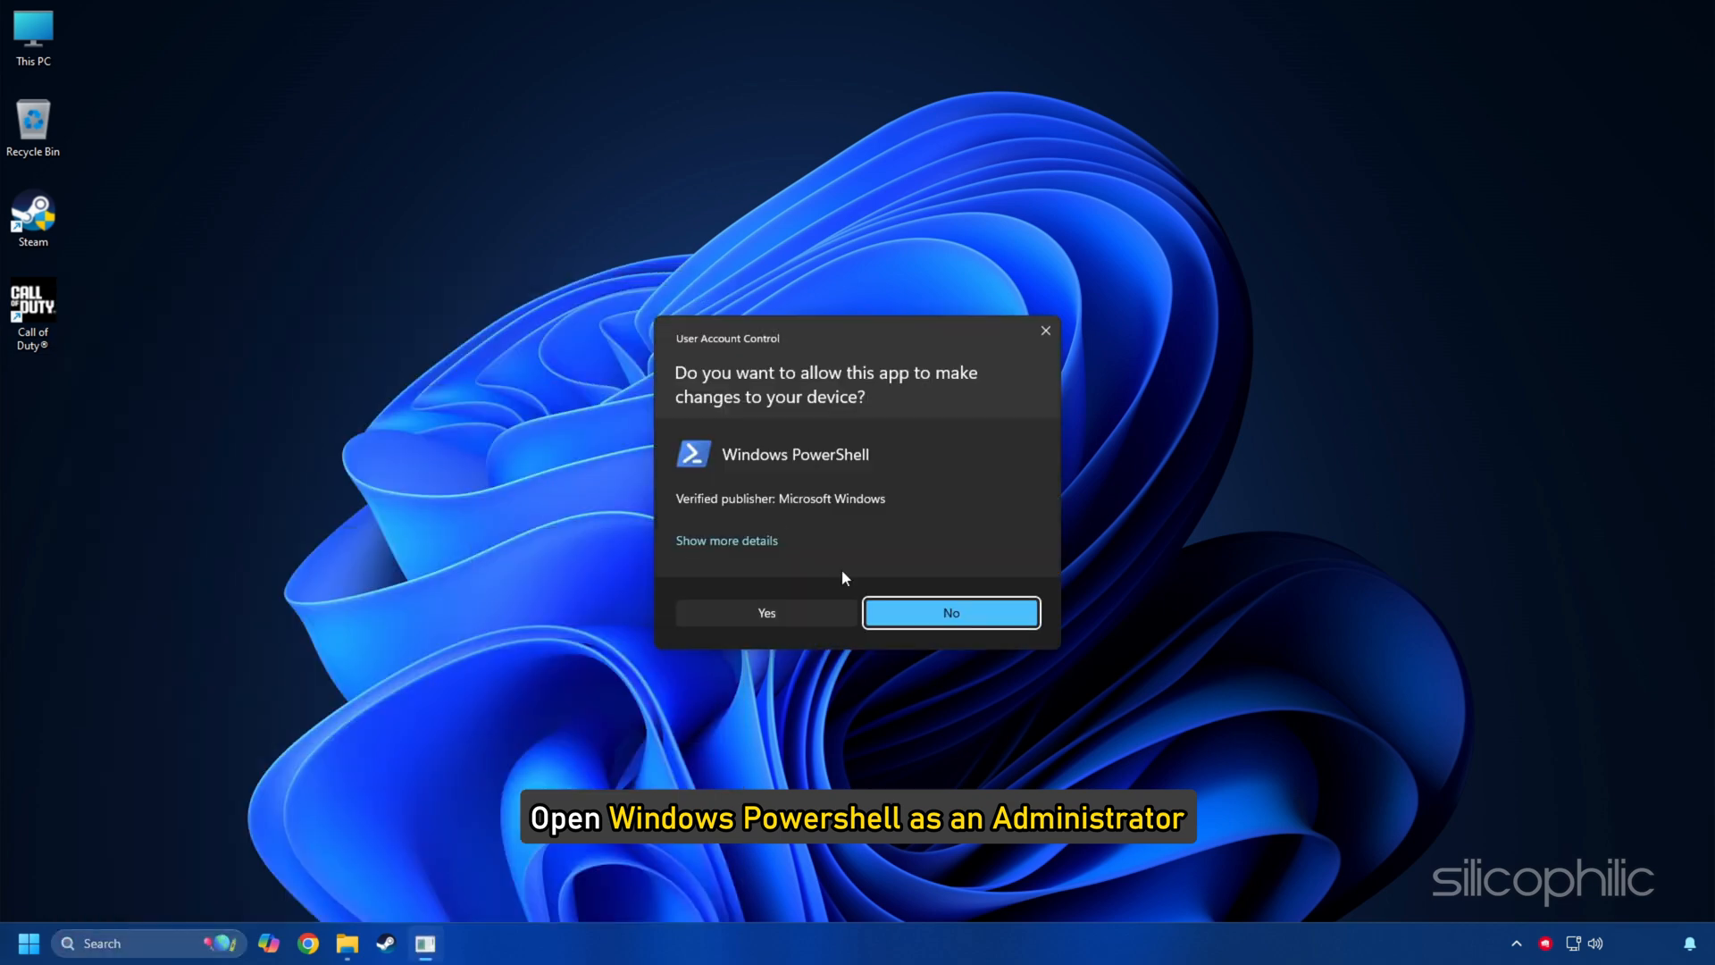
{"action": "left_click", "coordinate": [766, 612]}
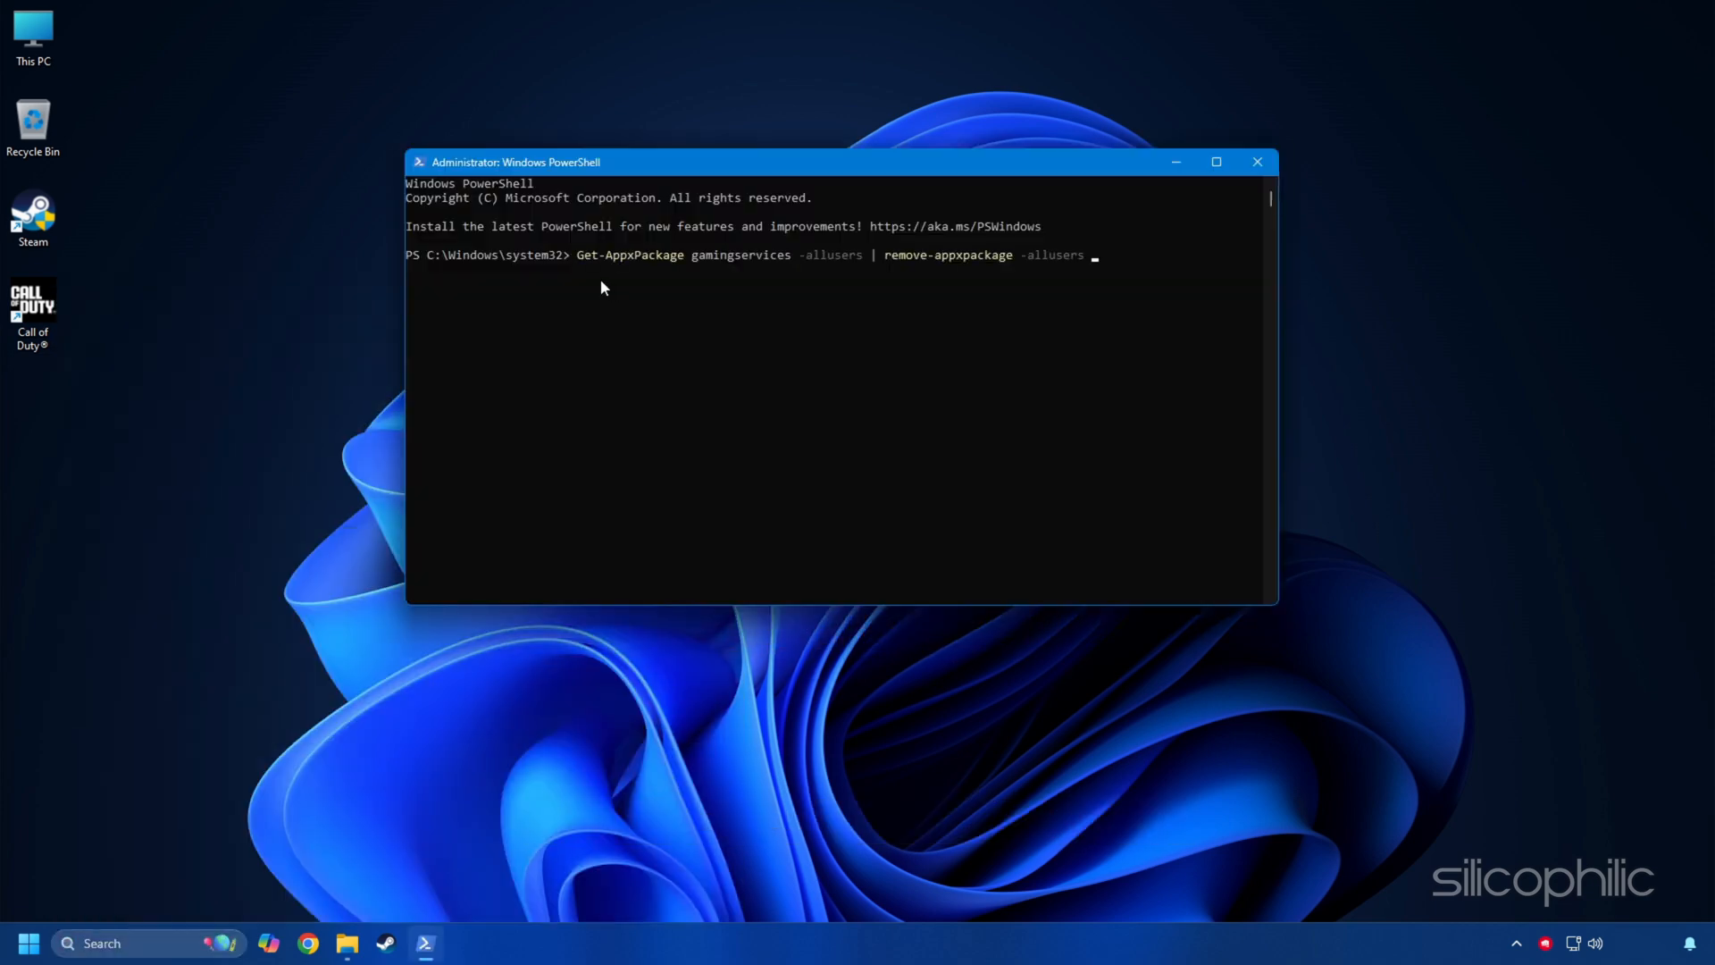
{"action": "type", "text": "start ms-windows-store://pdp/?productid=9MWPM2CQNLHN"}
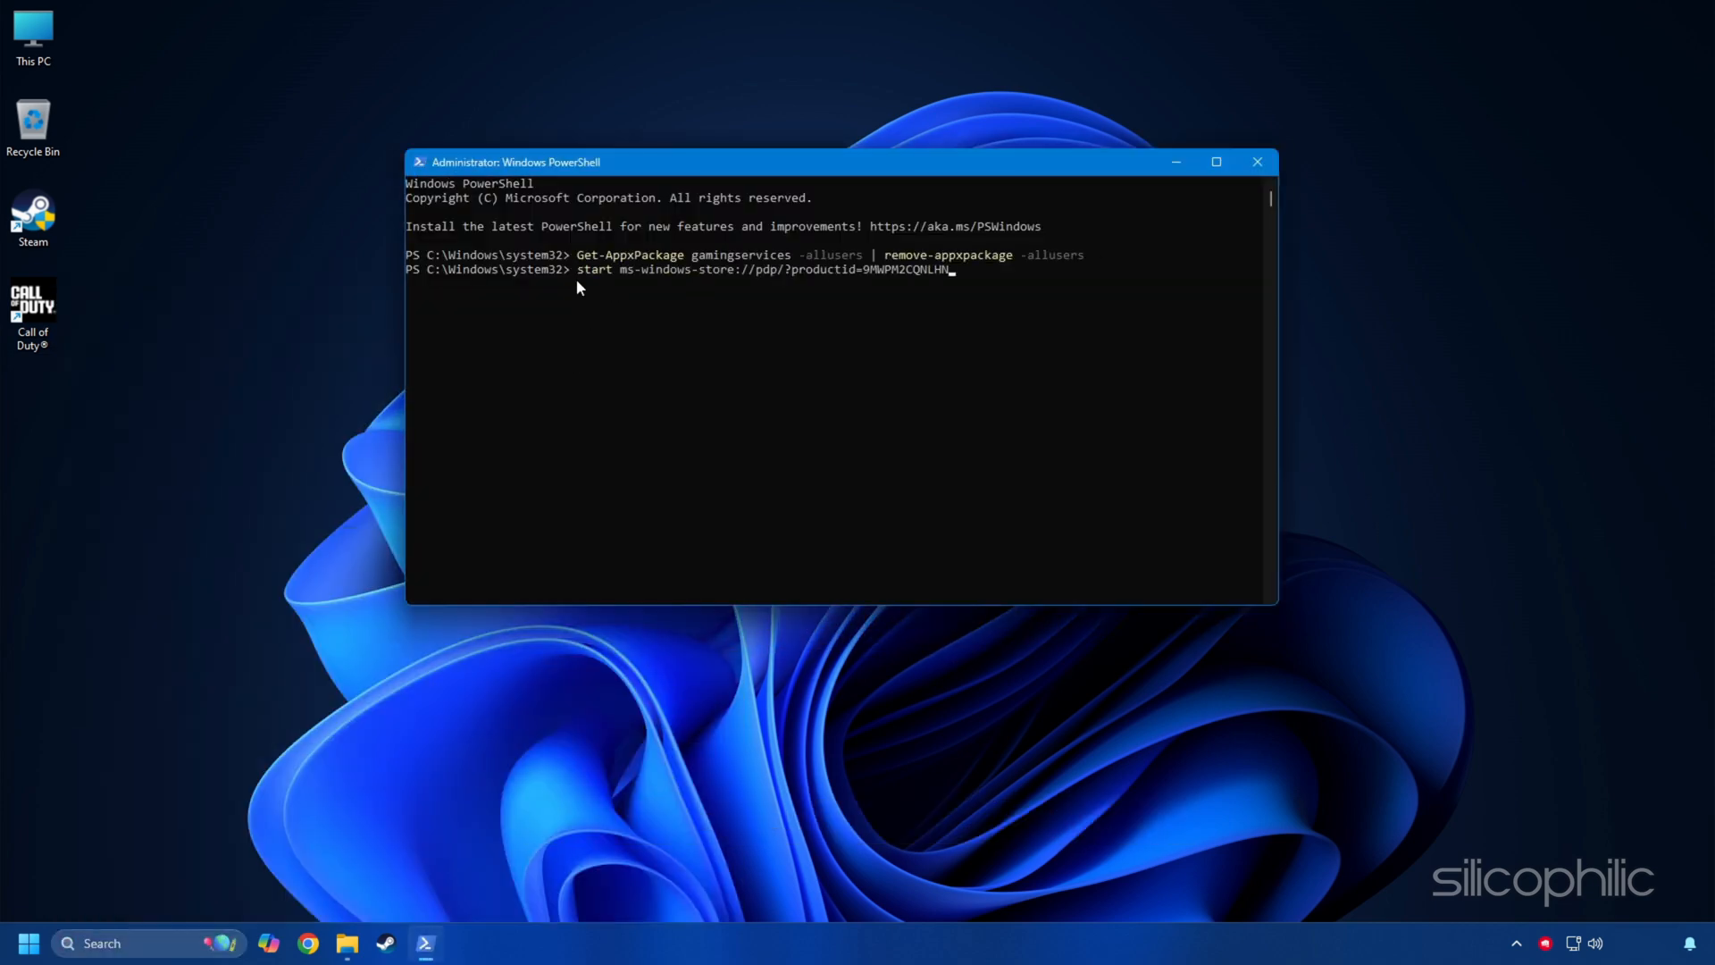